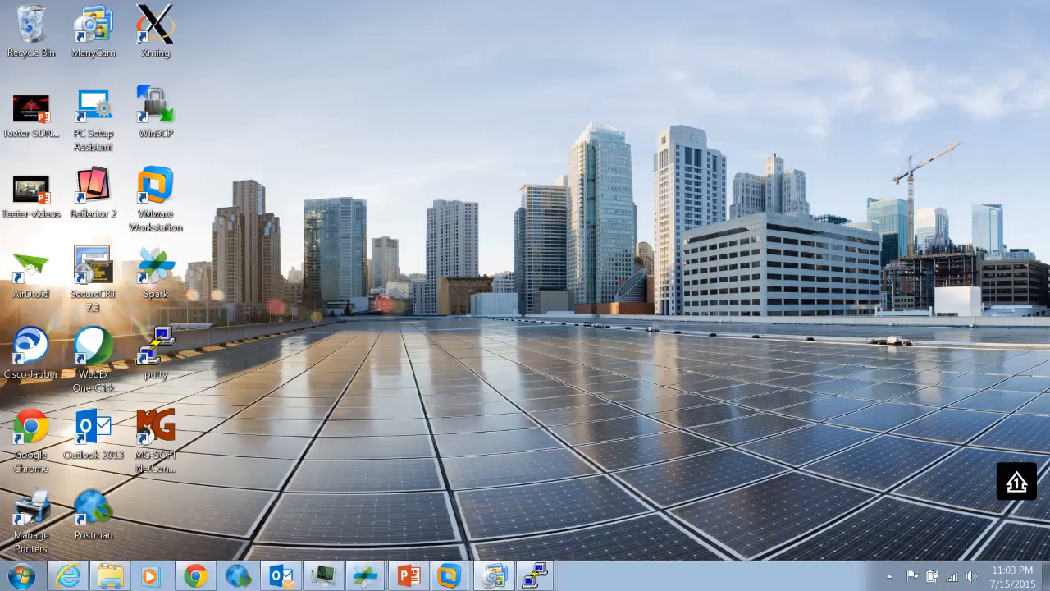
# Launch the web browser from the desktop to reach the controller's setup page
pyautogui.click(194, 574)
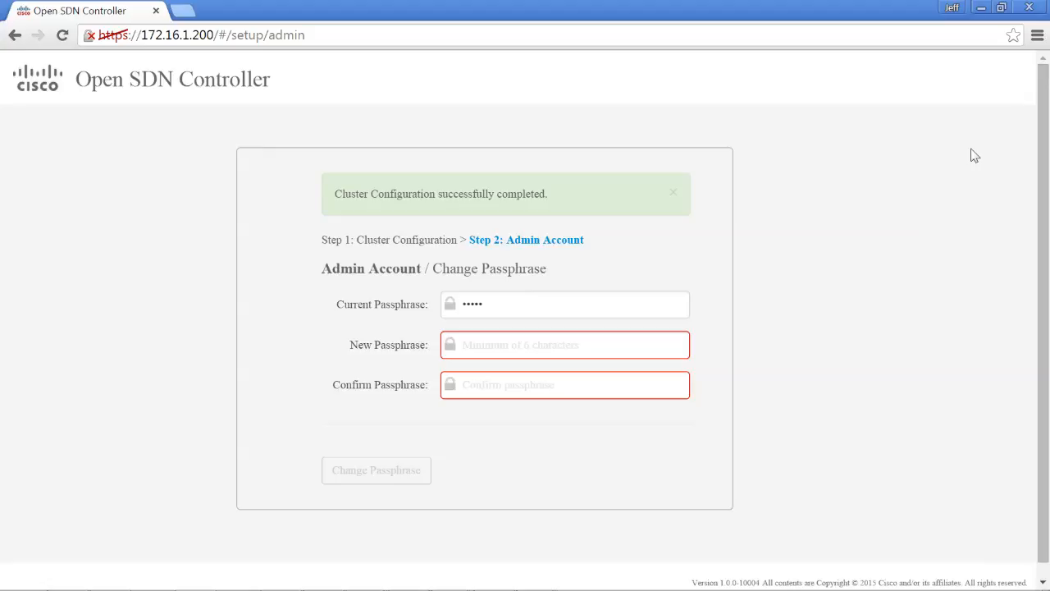
pyautogui.moveTo(416, 216)
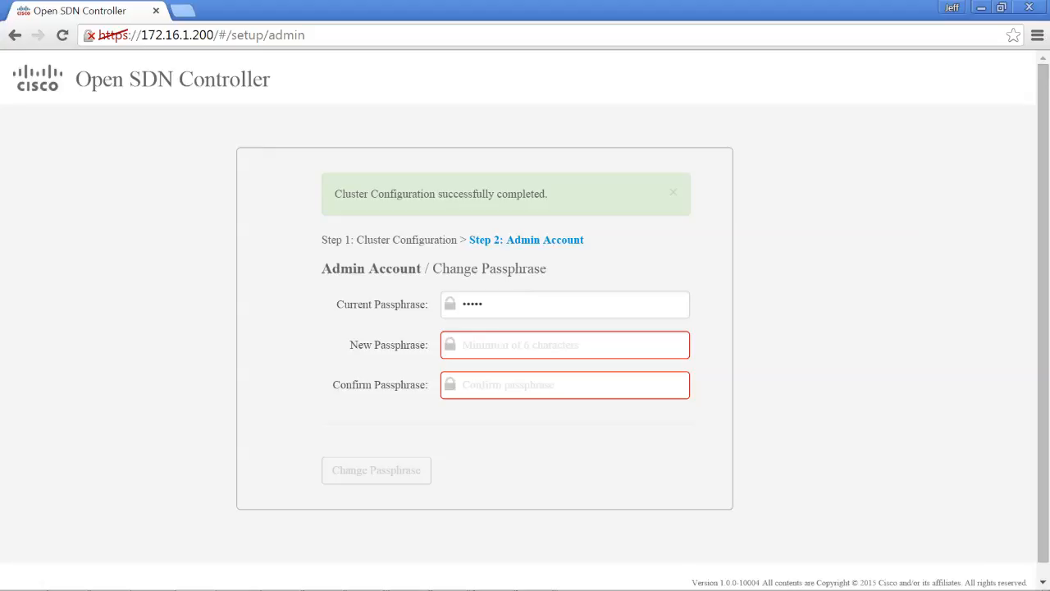
# Enter and confirm a new admin passphrase, then submit the change
pyautogui.click(564, 345)
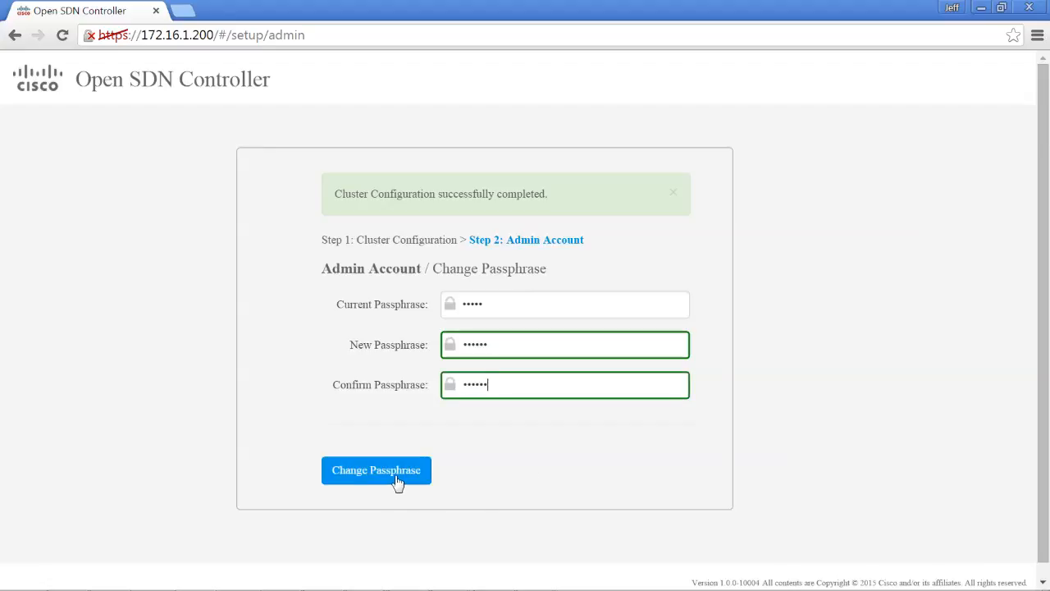
pyautogui.click(375, 470)
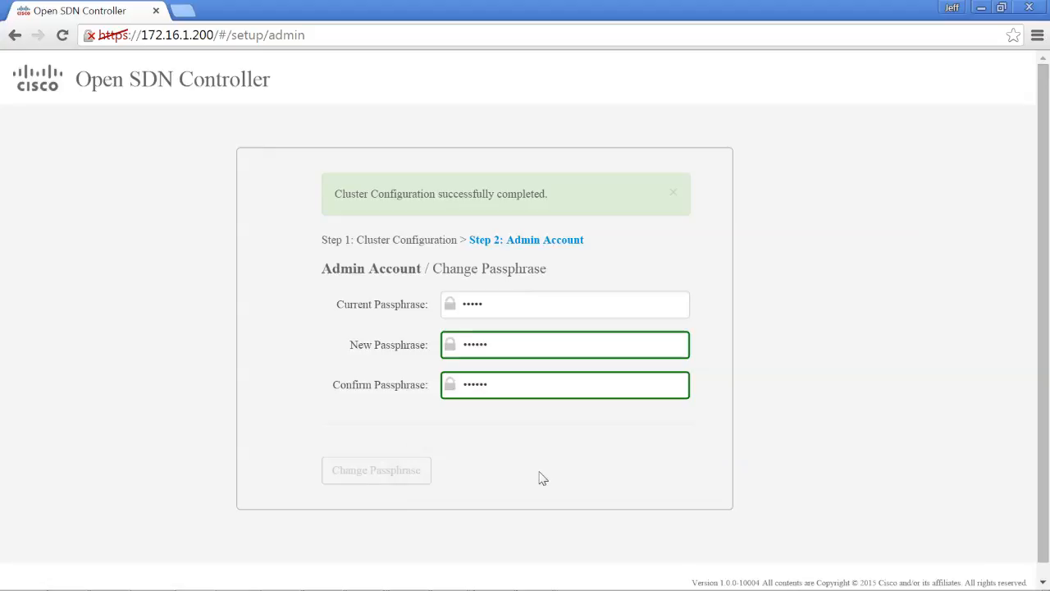
pyautogui.click(376, 469)
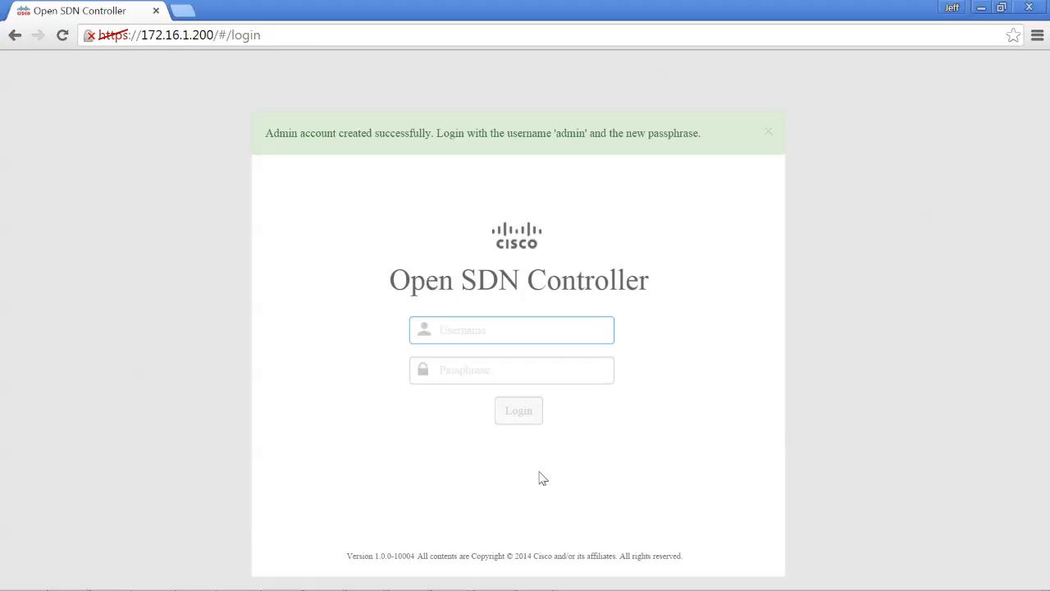
# Log in with username 'admin' and the new passphrase
pyautogui.click(512, 329)
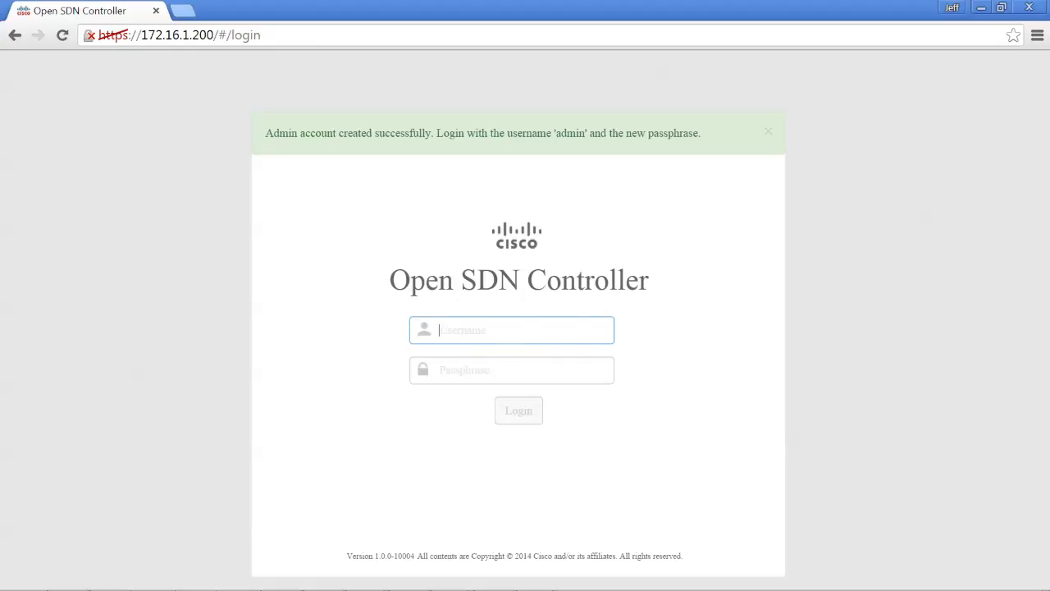
pyautogui.write('admin')
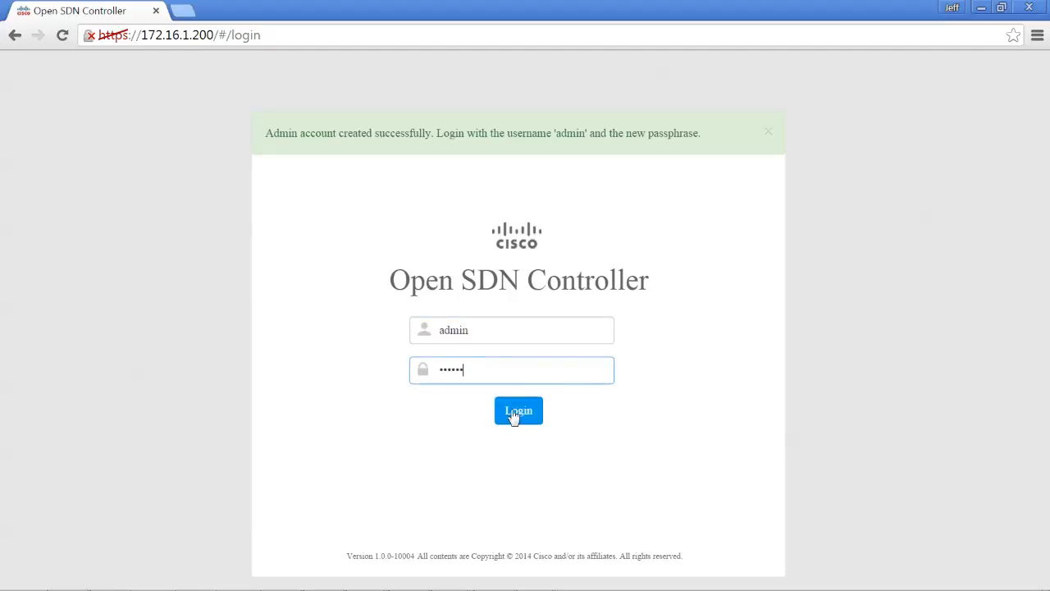
pyautogui.click(518, 410)
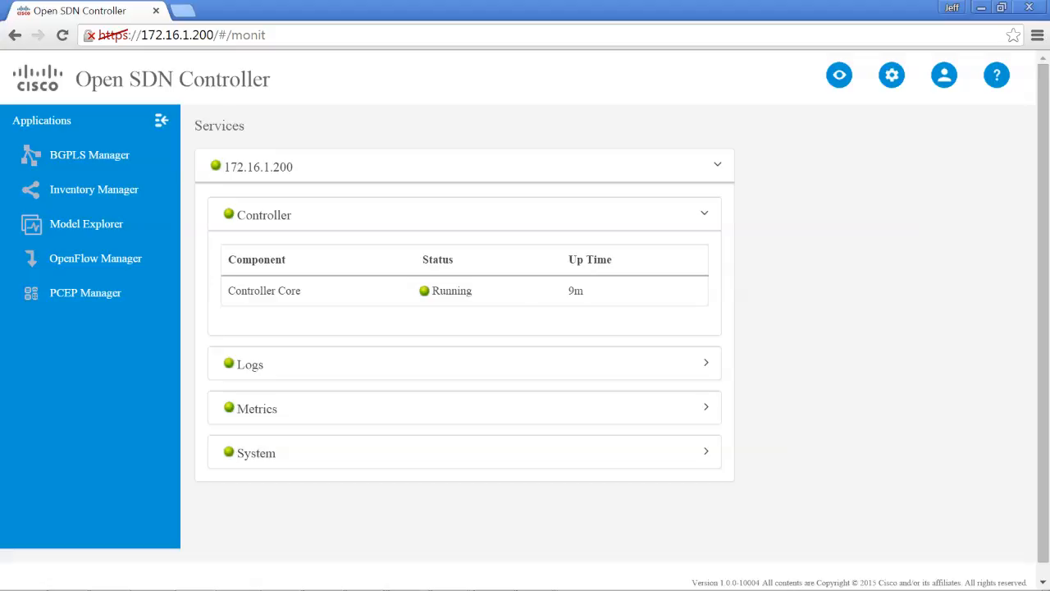
pyautogui.moveTo(472, 166)
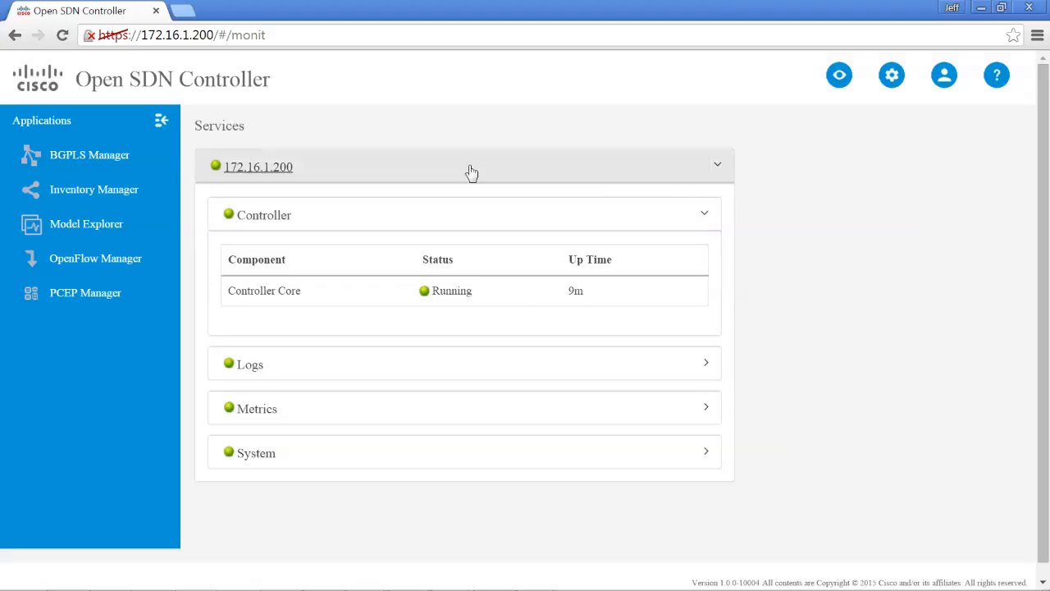
pyautogui.moveTo(312, 263)
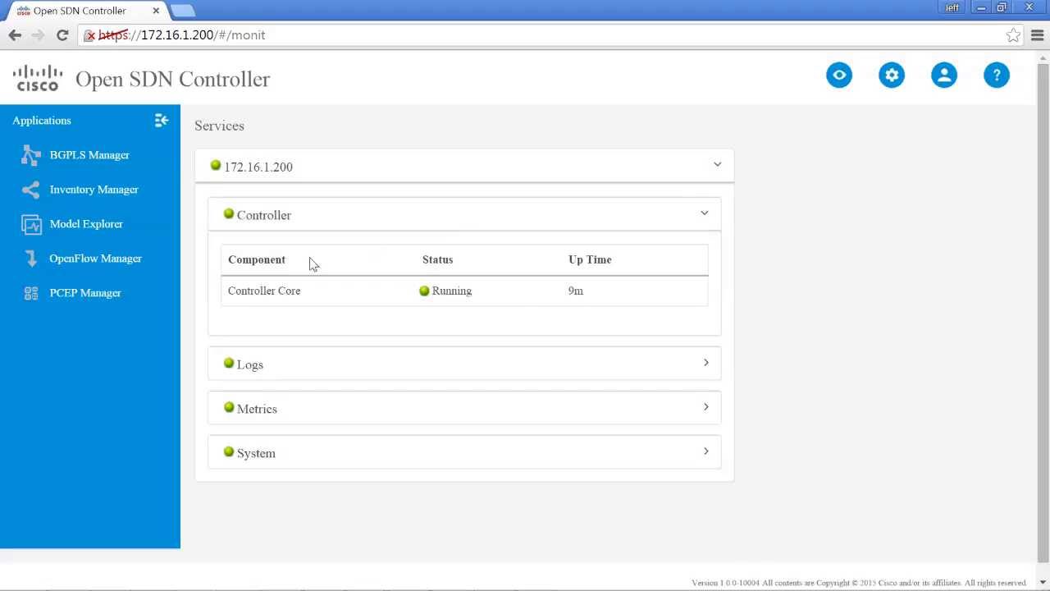
pyautogui.moveTo(326, 213)
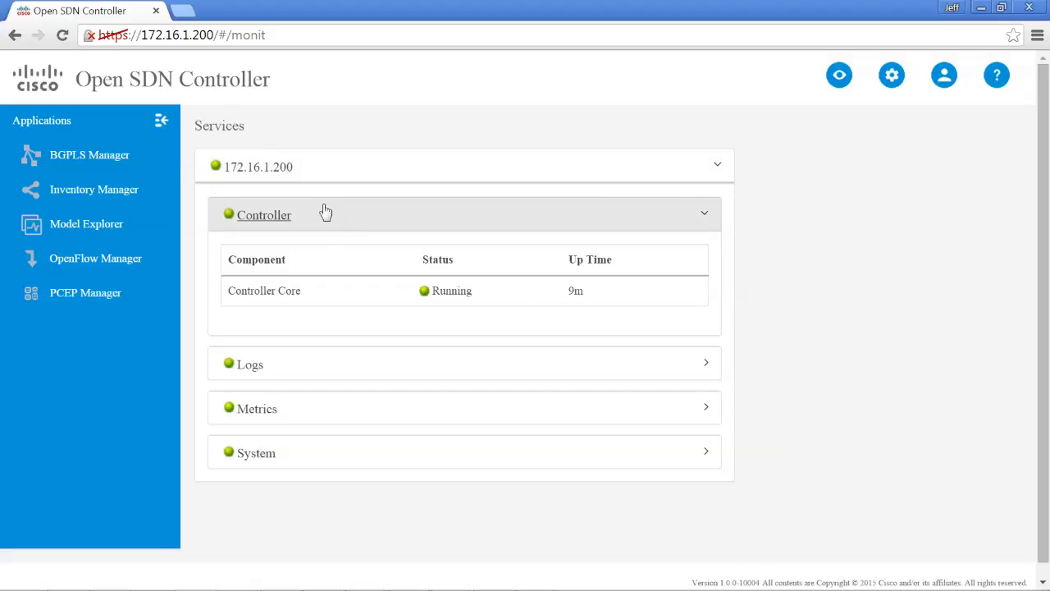
pyautogui.moveTo(257, 166)
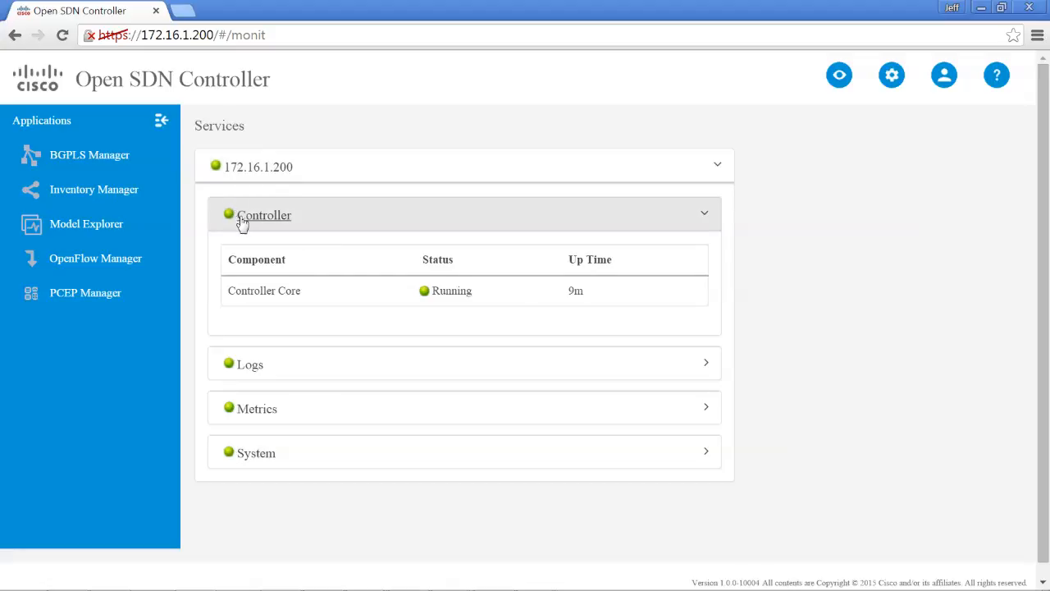
pyautogui.moveTo(246, 246)
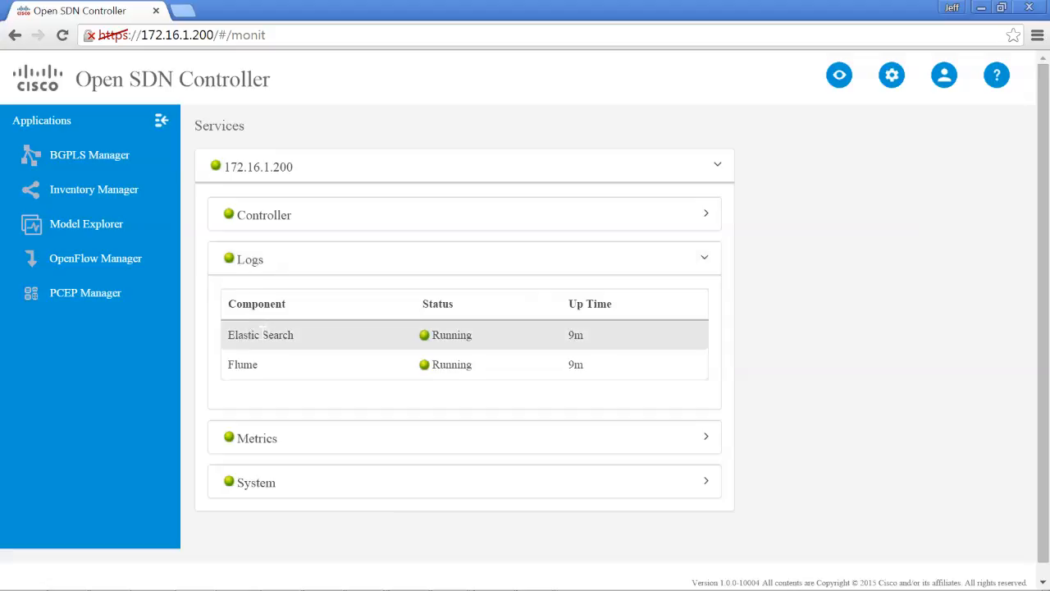
pyautogui.moveTo(249, 259)
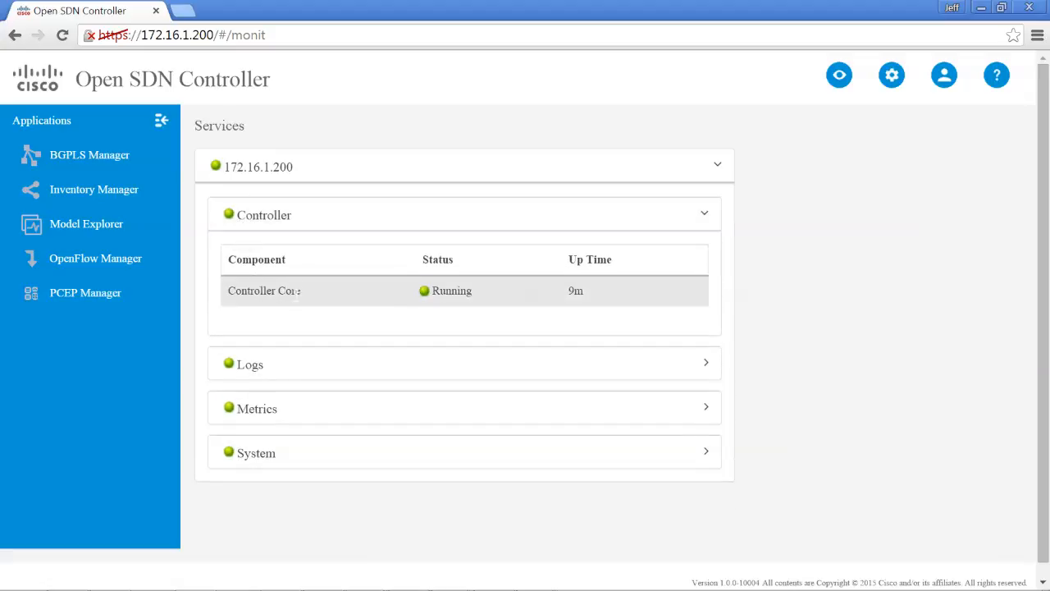
# Expand the Logs section to see Elastic Search and Flume running
pyautogui.click(464, 364)
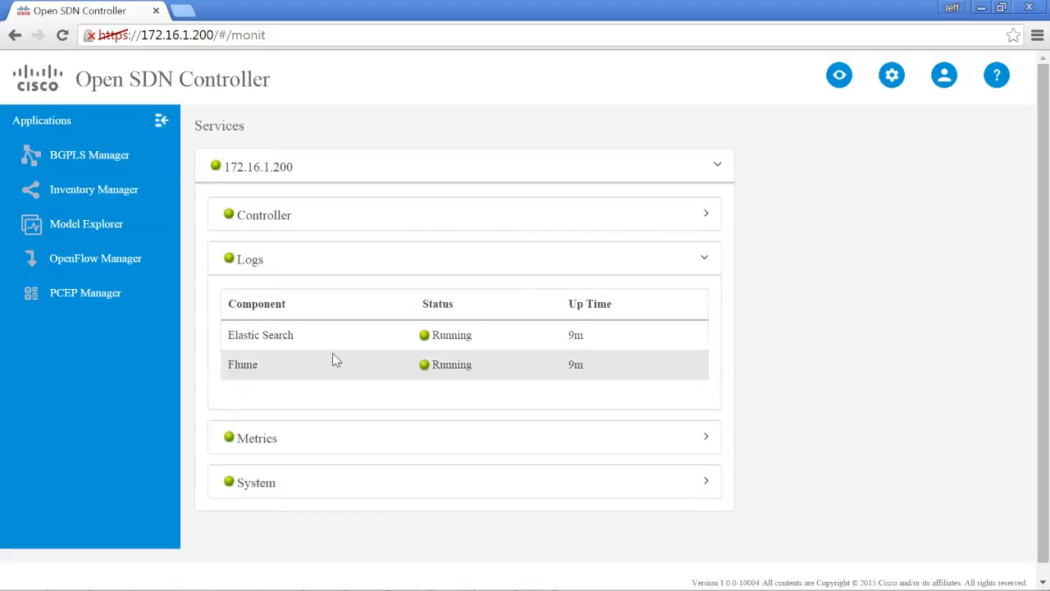
pyautogui.moveTo(318, 315)
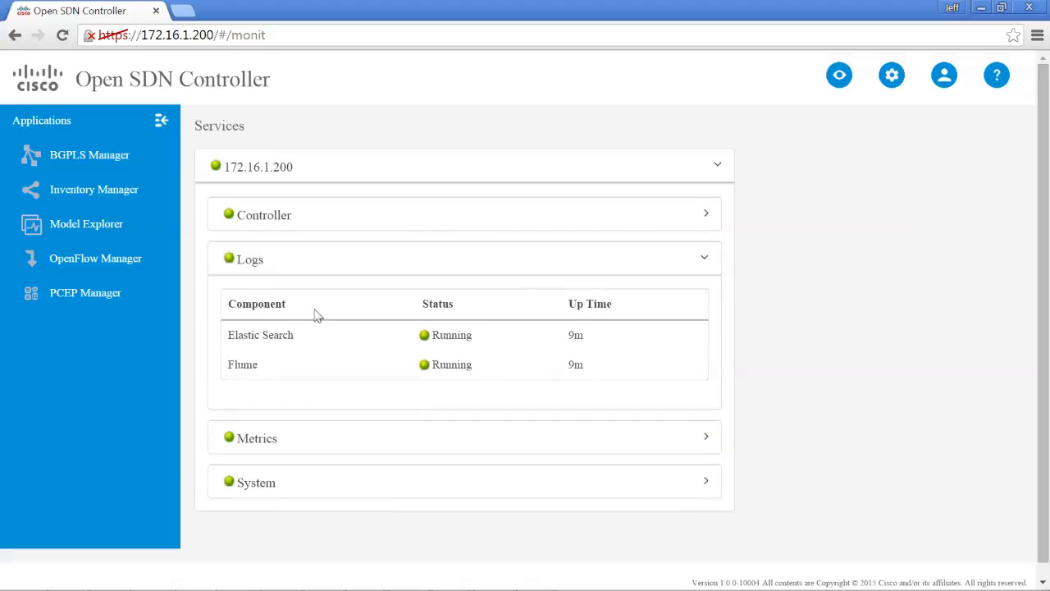
pyautogui.moveTo(259, 437)
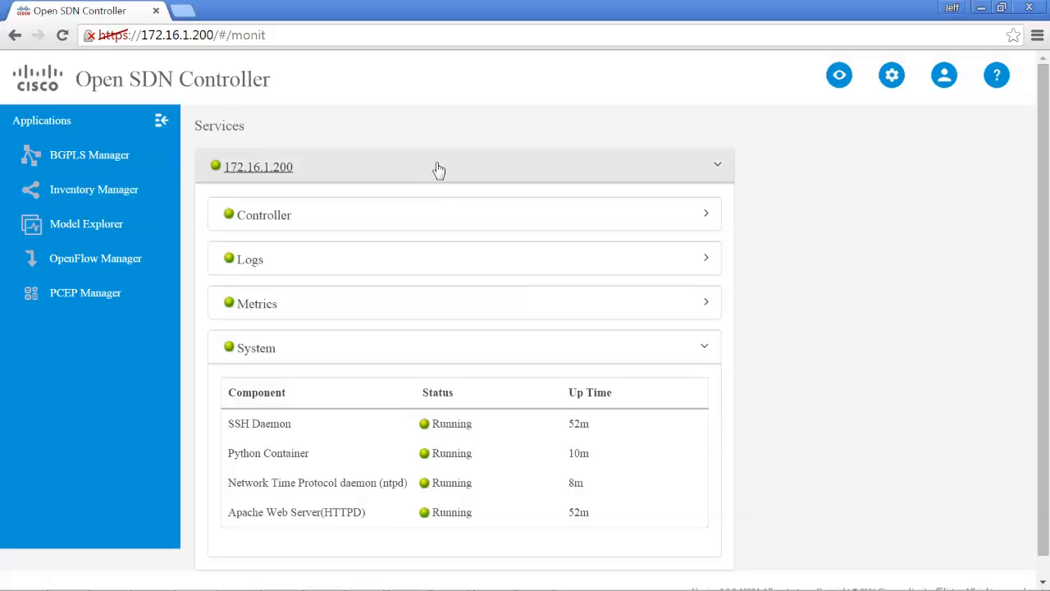
# Switch from the Services monitoring view to the Metrics dashboard
pyautogui.click(839, 75)
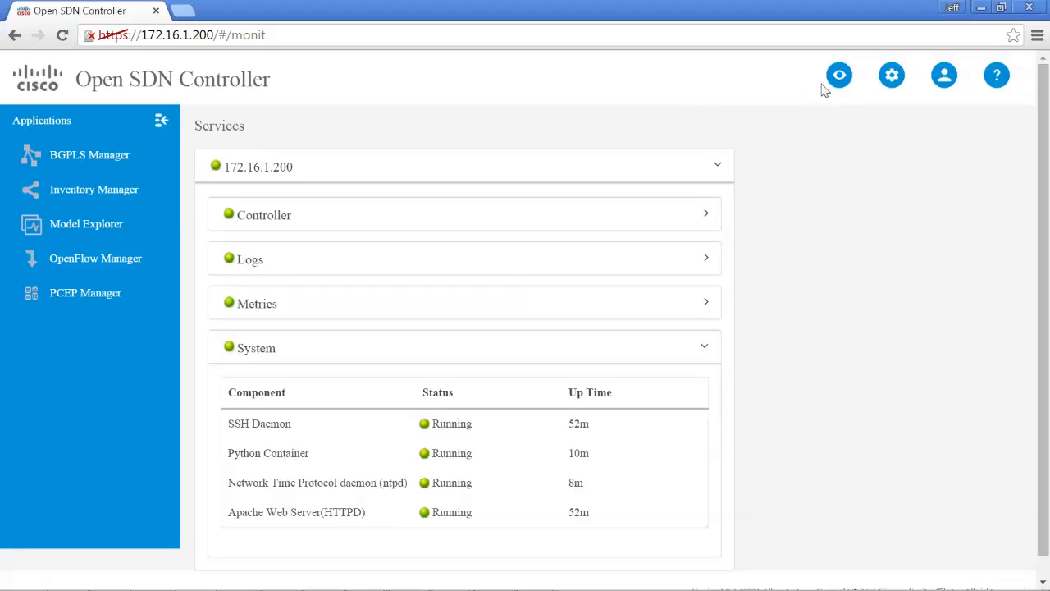
pyautogui.click(839, 74)
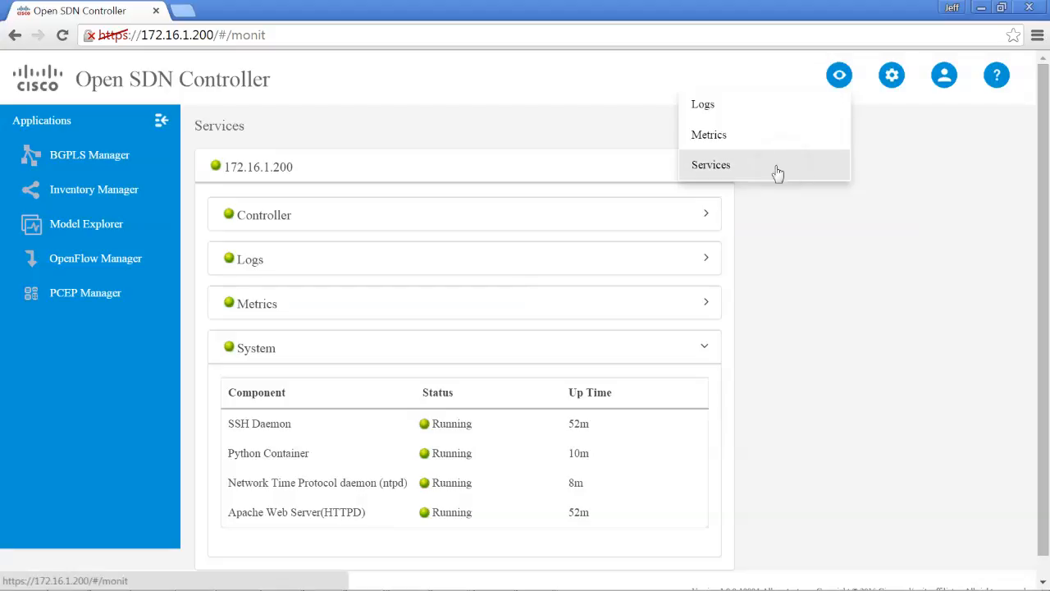
pyautogui.click(711, 165)
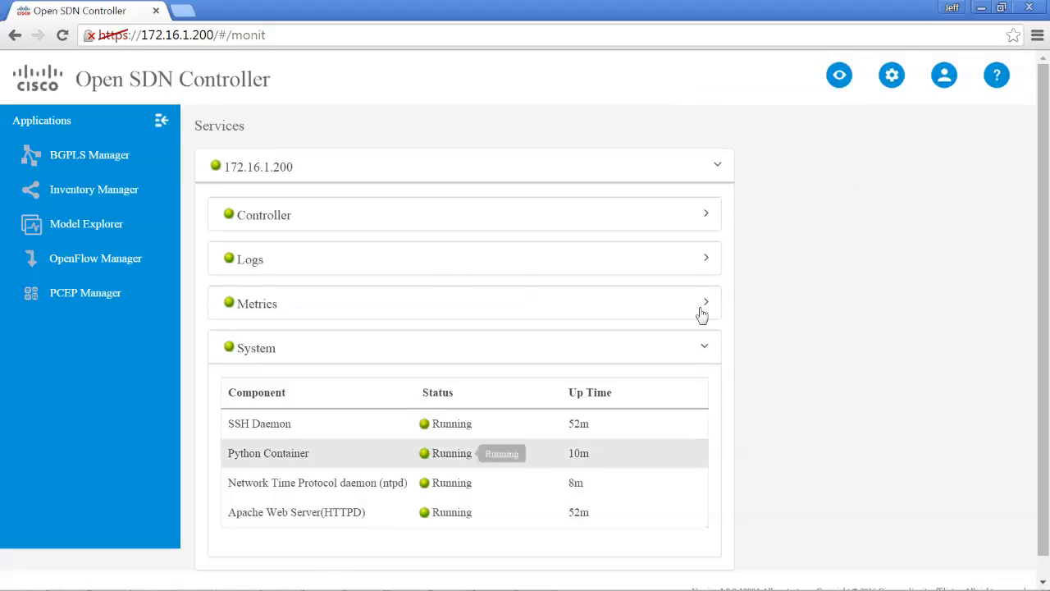
pyautogui.click(839, 75)
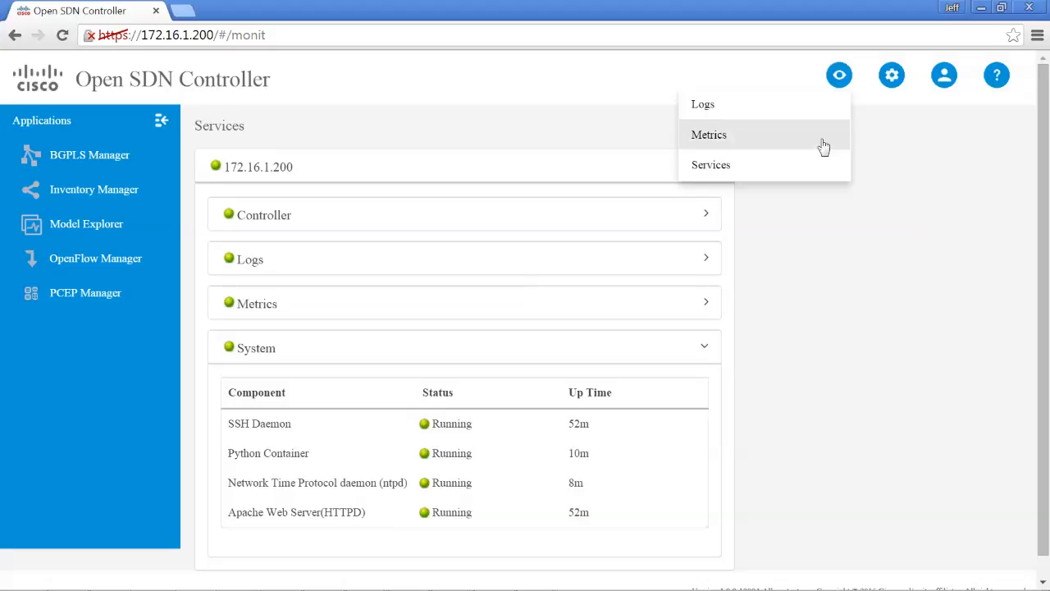
pyautogui.click(708, 134)
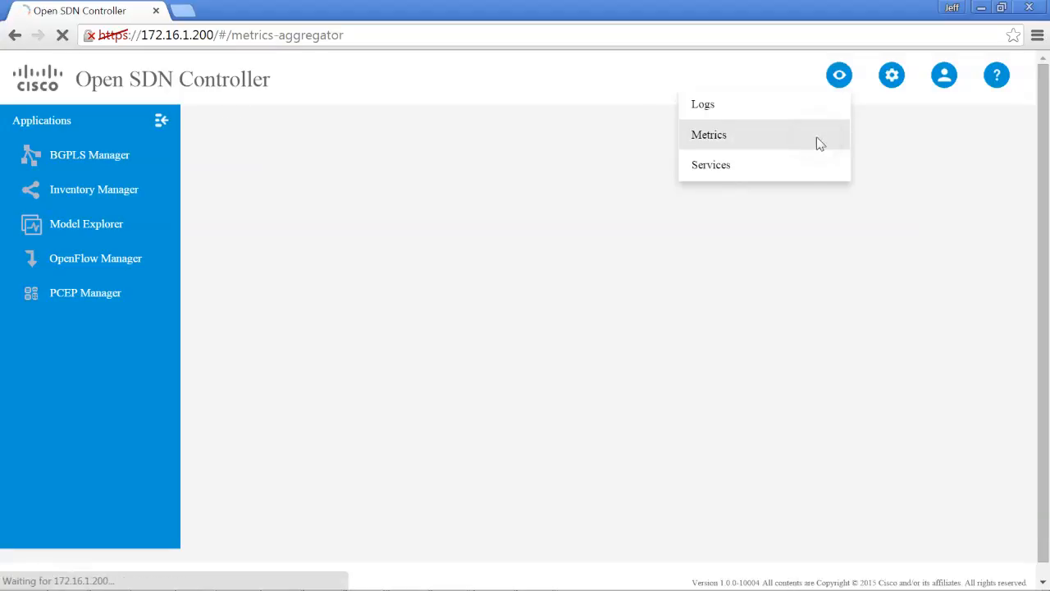
# Dismiss the monitoring menu and scroll through the CPU, memory, load, heap, network and disk charts
pyautogui.click(709, 135)
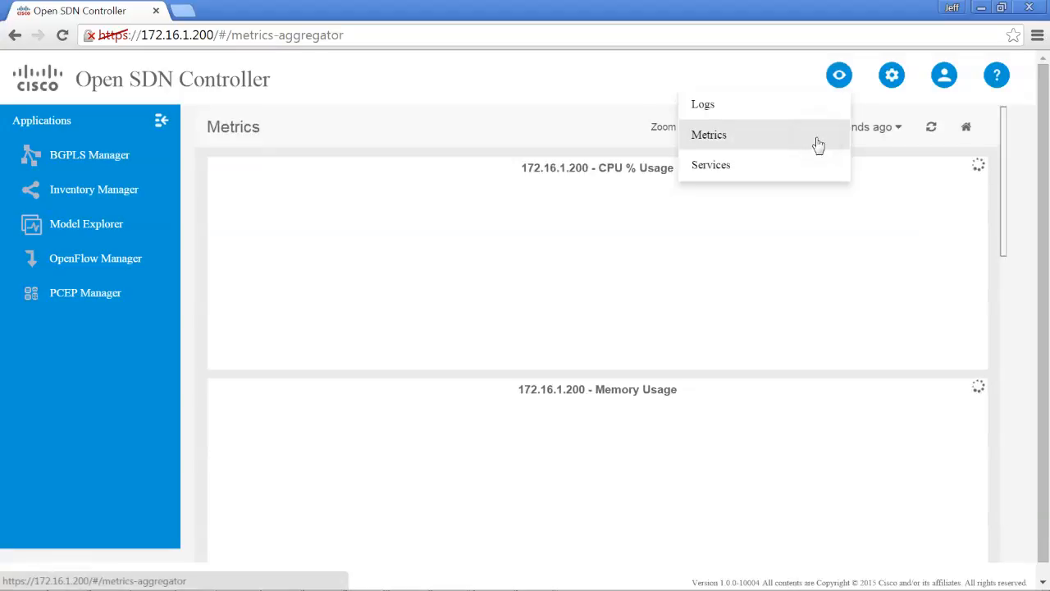
pyautogui.click(708, 135)
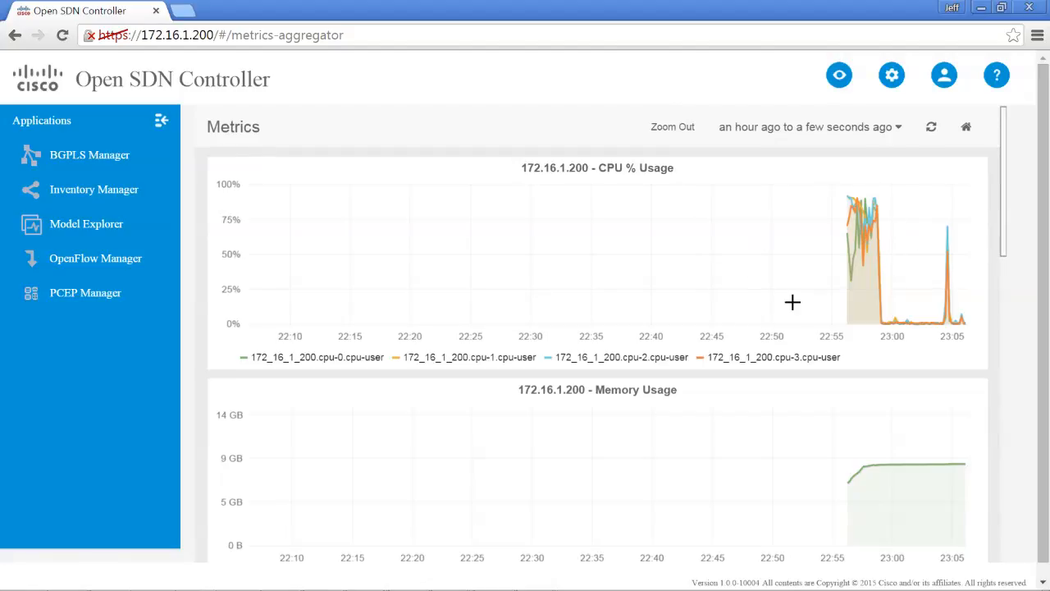
pyautogui.moveTo(992, 183)
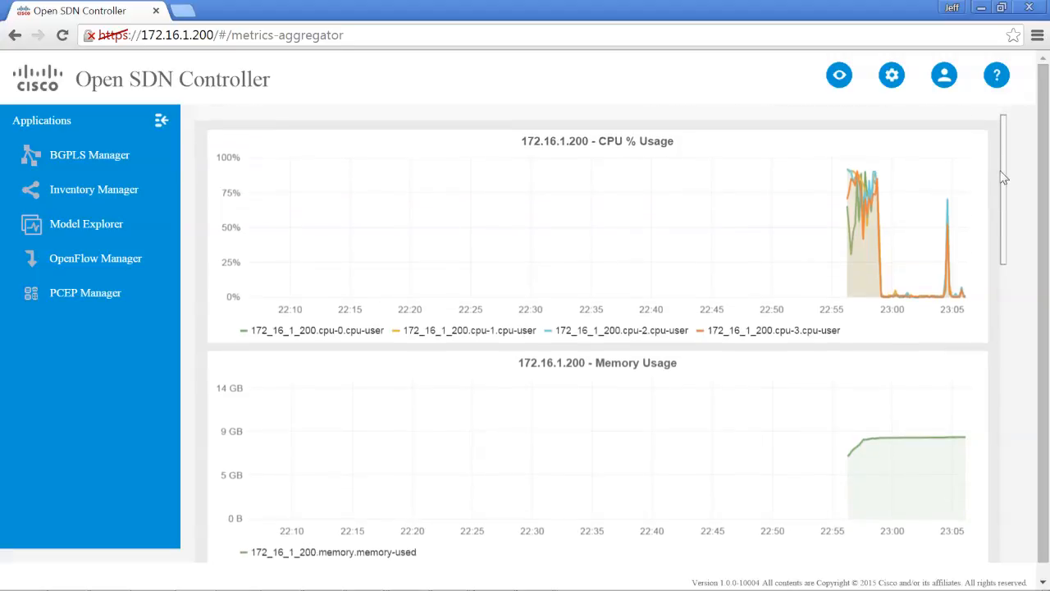
pyautogui.scroll(-3)
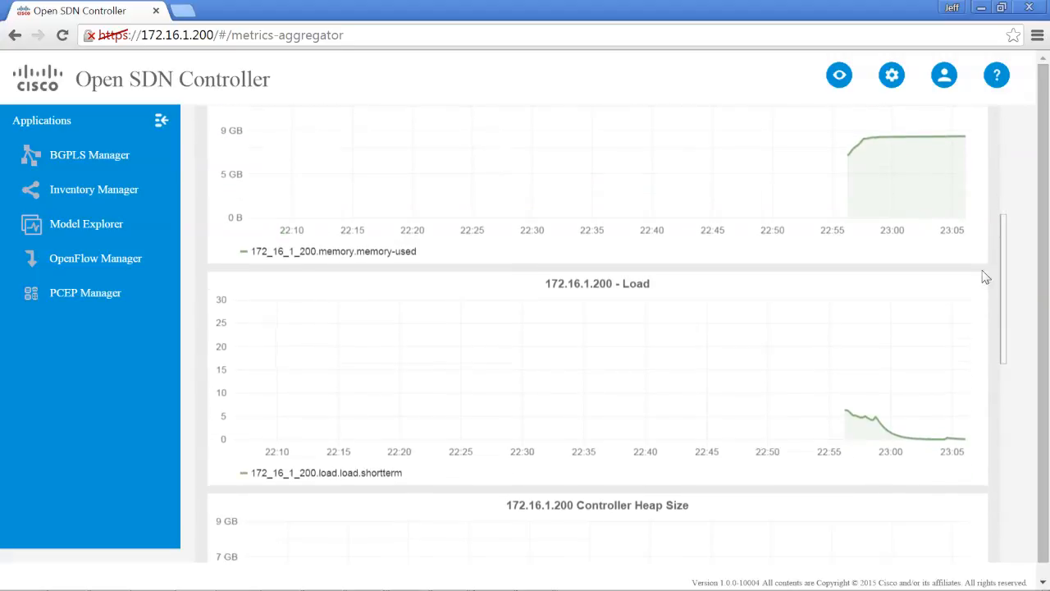
pyautogui.scroll(-3)
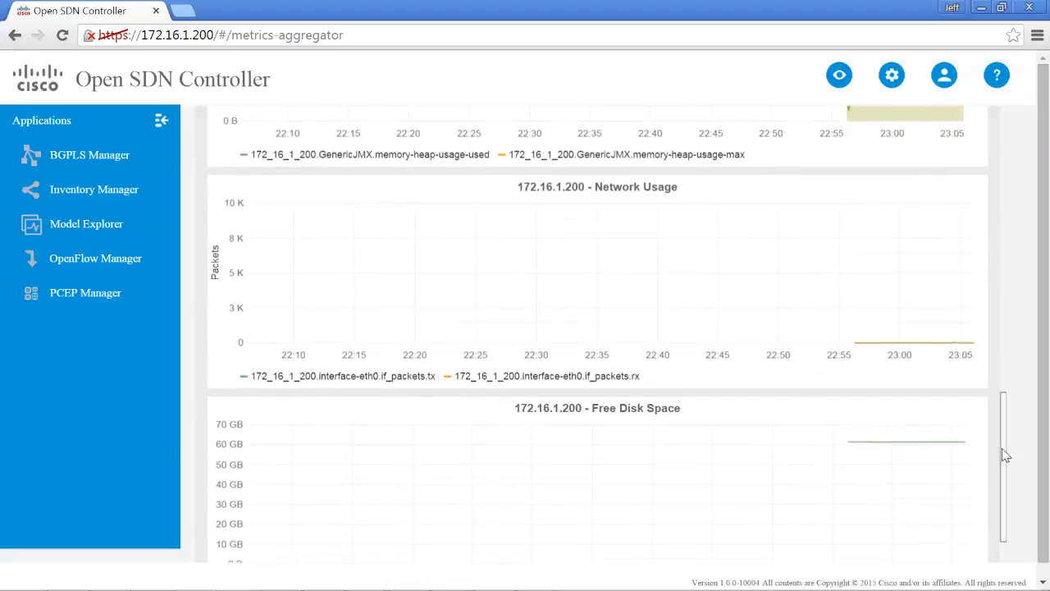
pyautogui.scroll(-3)
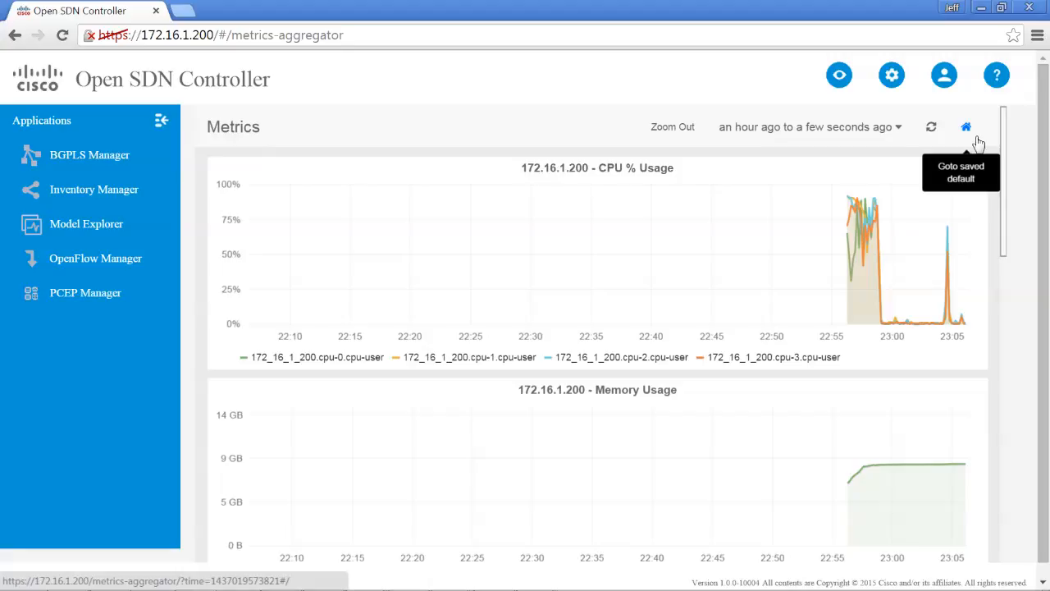
pyautogui.moveTo(900, 151)
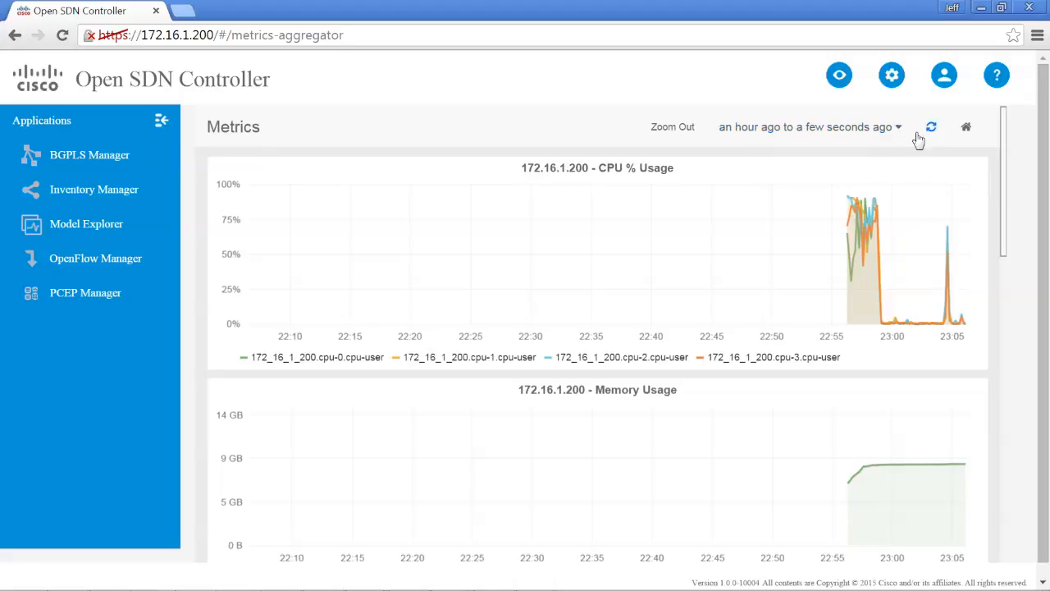
# Zoom the charts to the Jul 15 22:57:38–22:59:12 CPU spike and review them
pyautogui.click(808, 127)
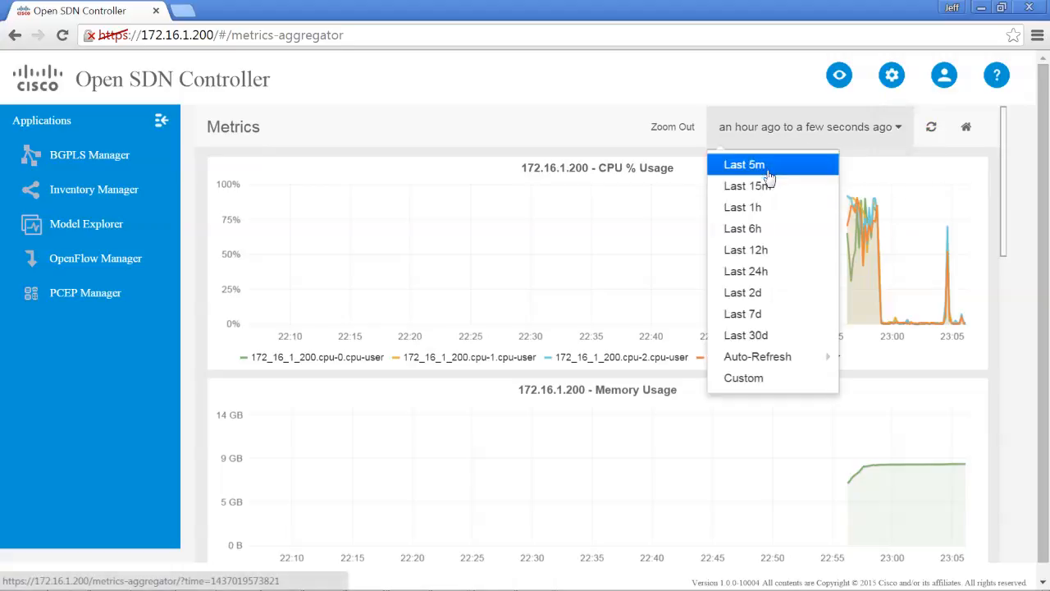
pyautogui.moveTo(745, 250)
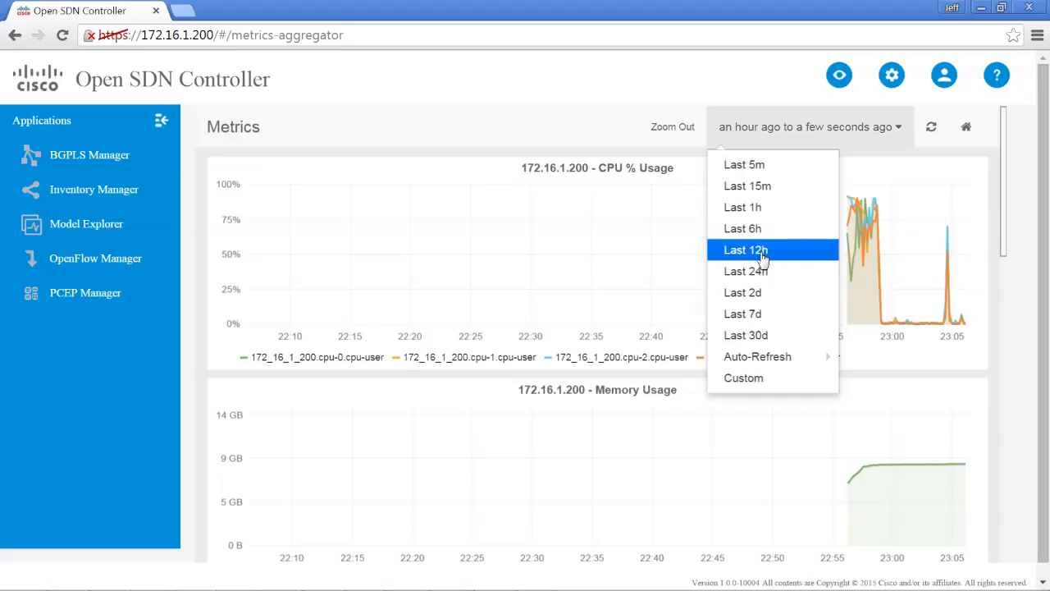
pyautogui.moveTo(743, 377)
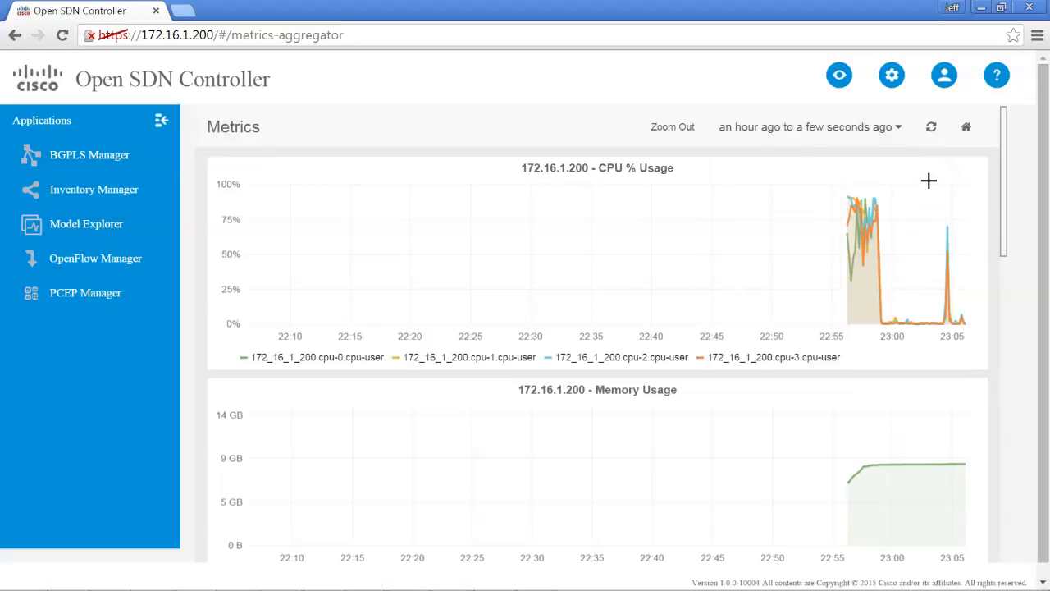
pyautogui.moveTo(860, 201)
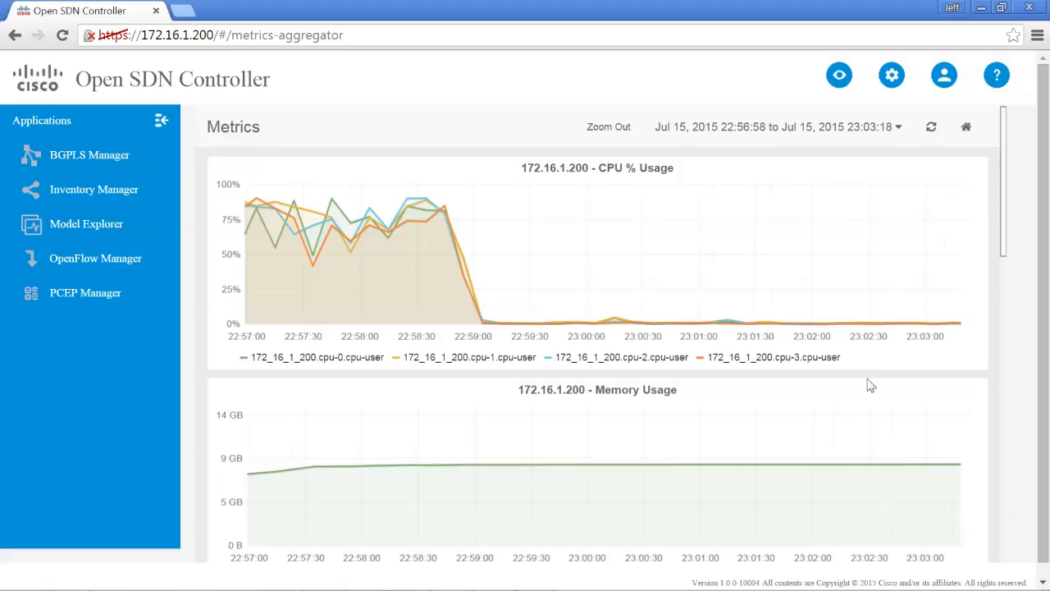
pyautogui.scroll(-3)
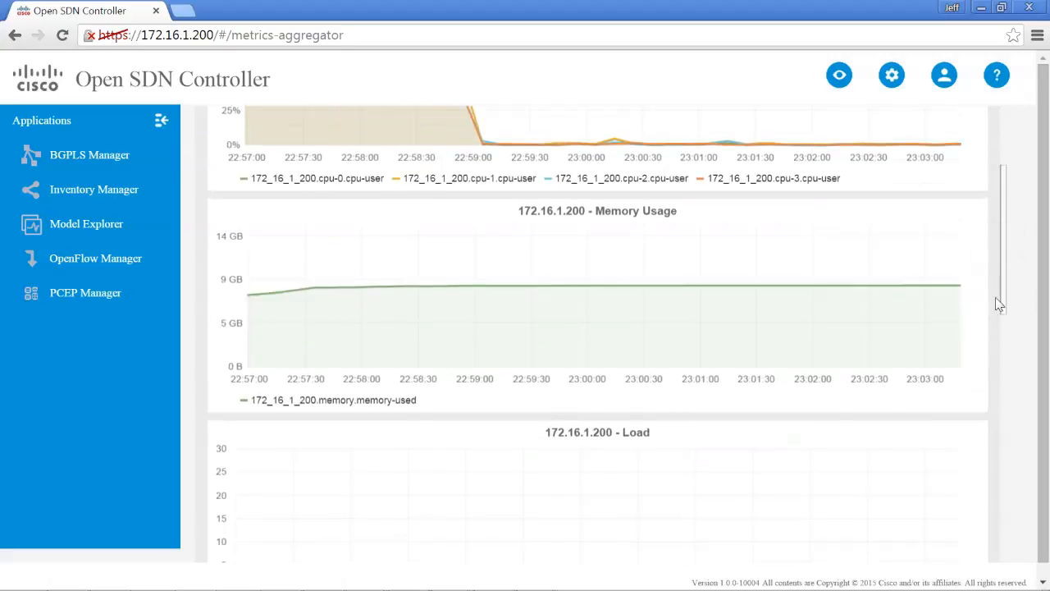
pyautogui.scroll(-3)
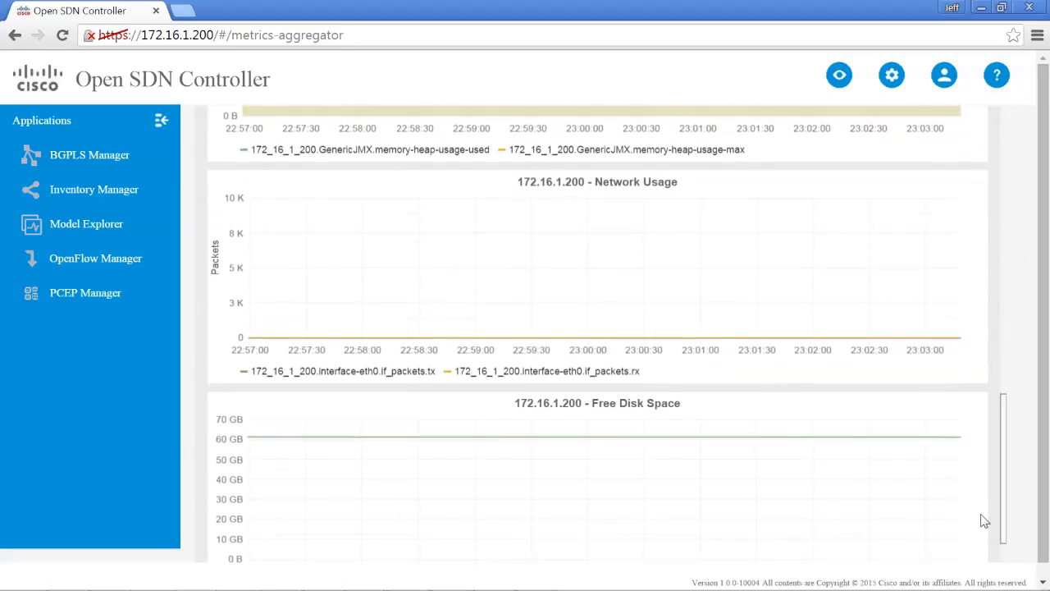
pyautogui.scroll(3)
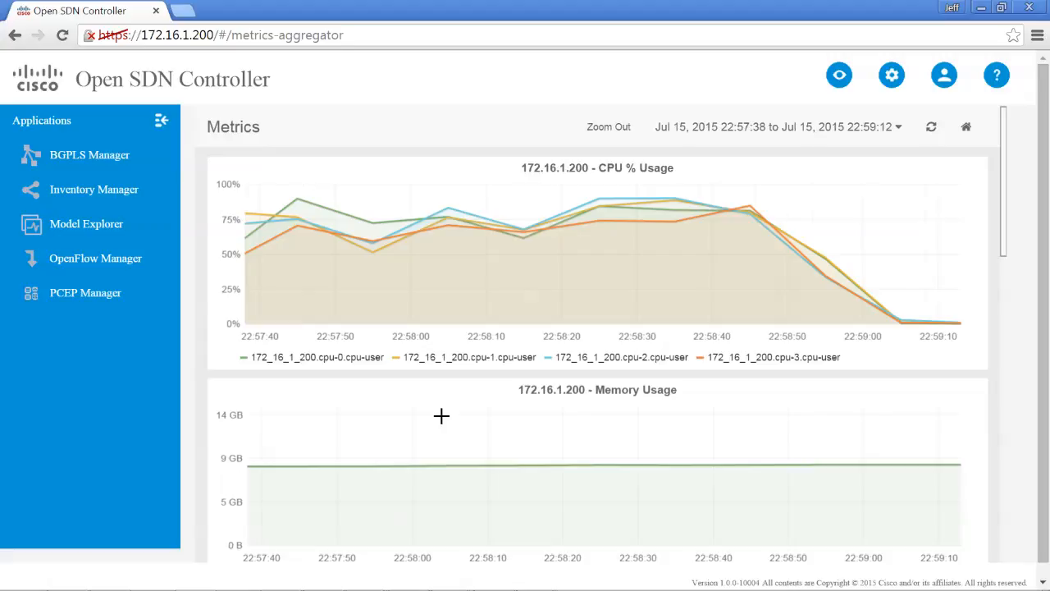
pyautogui.moveTo(879, 370)
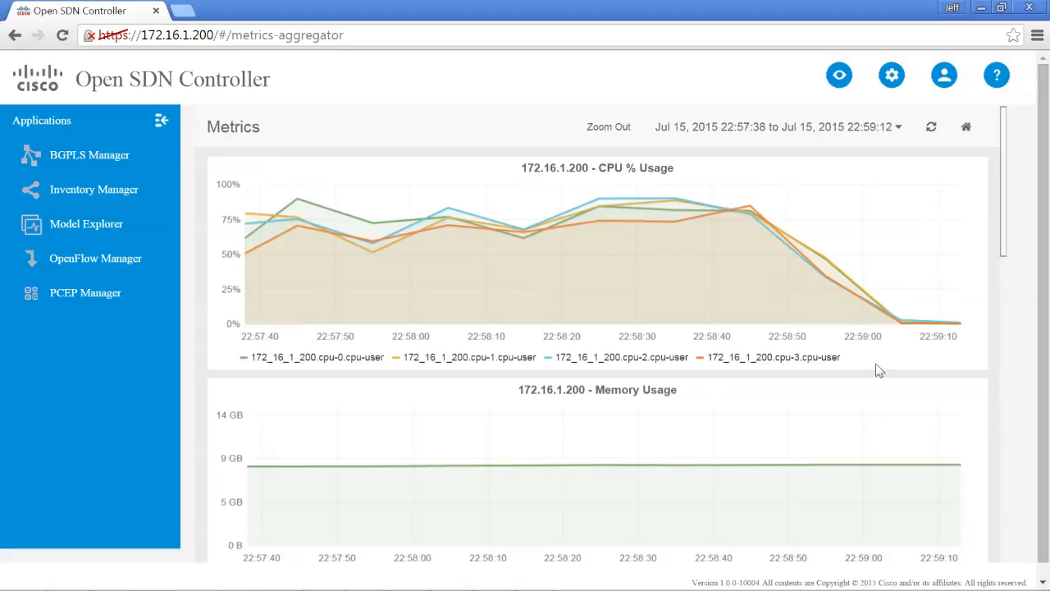
pyautogui.scroll(-3)
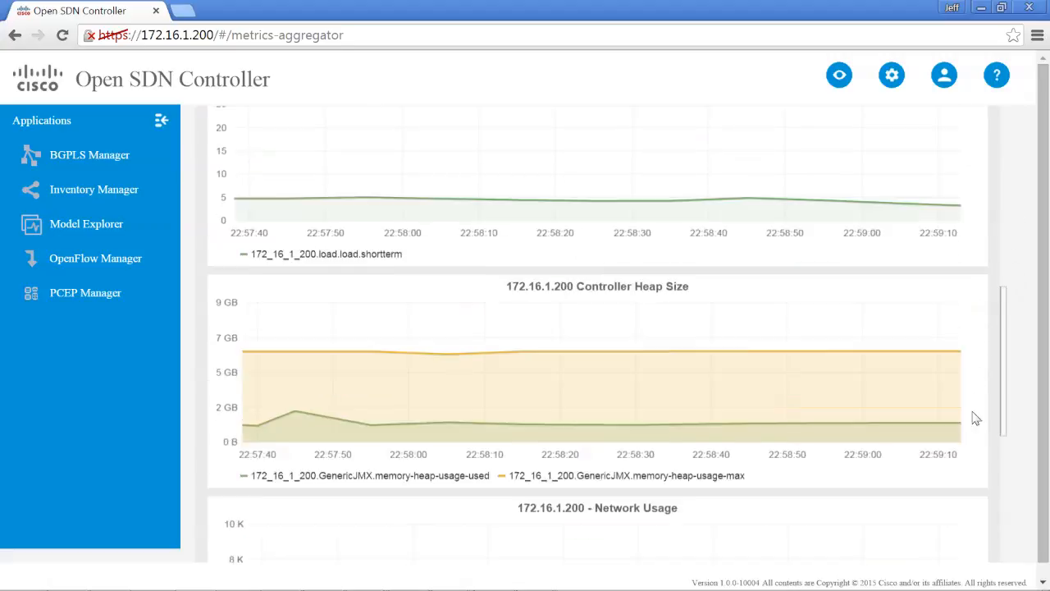
pyautogui.scroll(3)
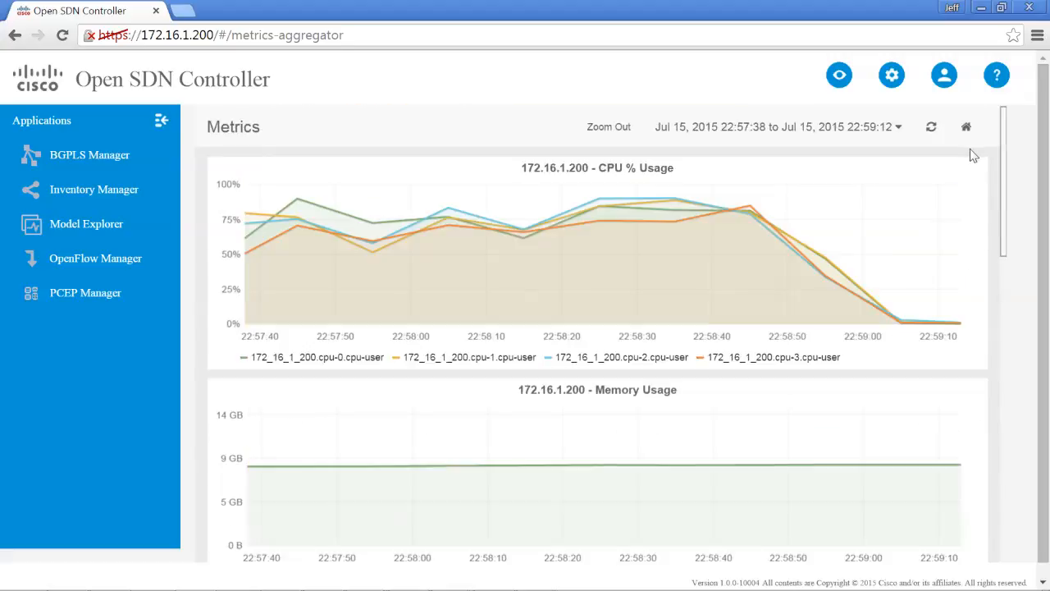
pyautogui.moveTo(726, 362)
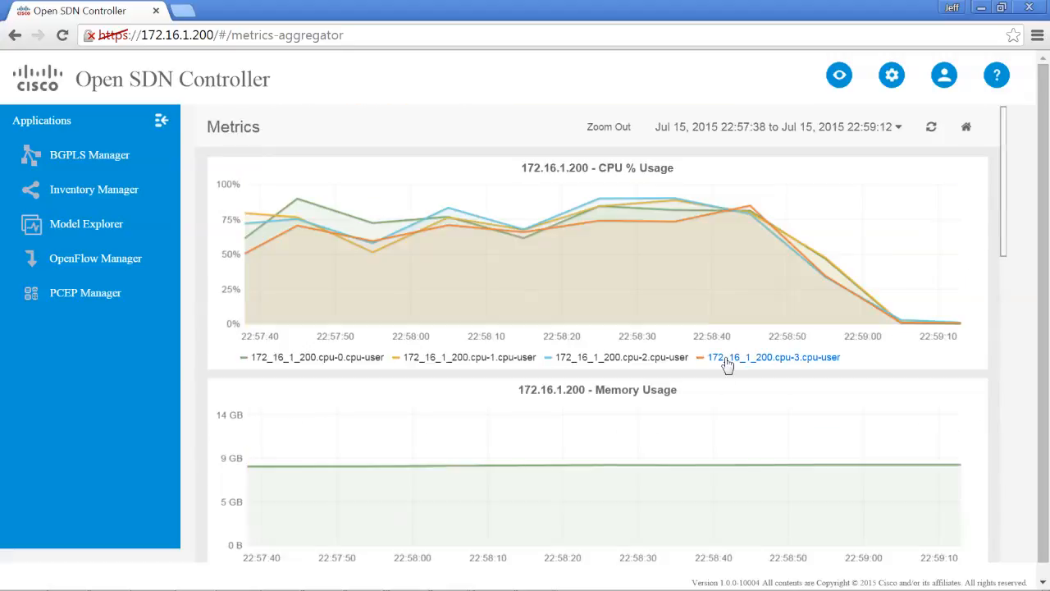
pyautogui.moveTo(1005, 208)
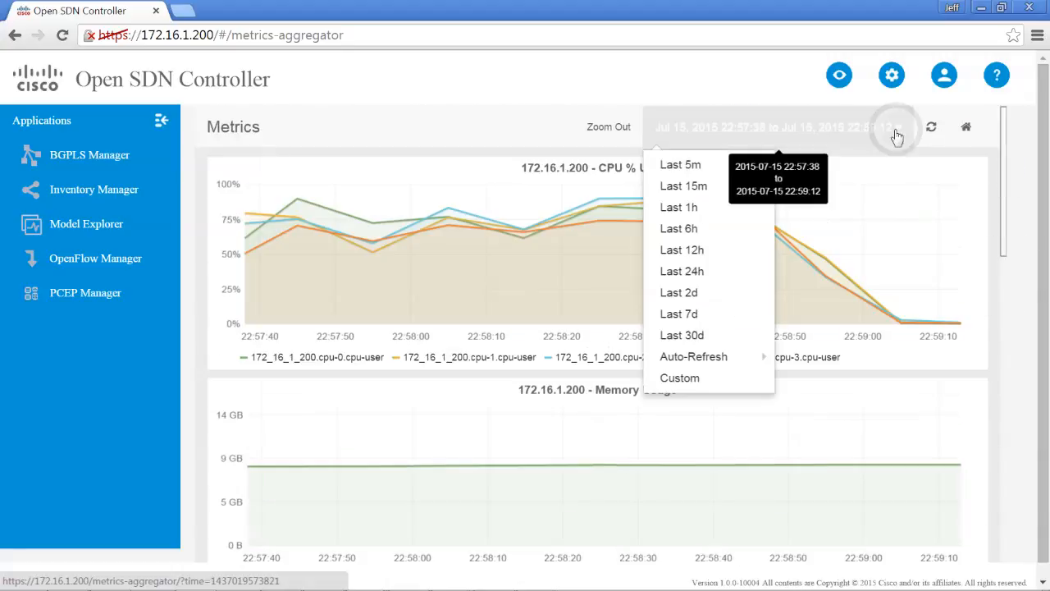
# Pick Last 1h and scroll down to the Network Usage and Free Disk Space charts
pyautogui.click(678, 207)
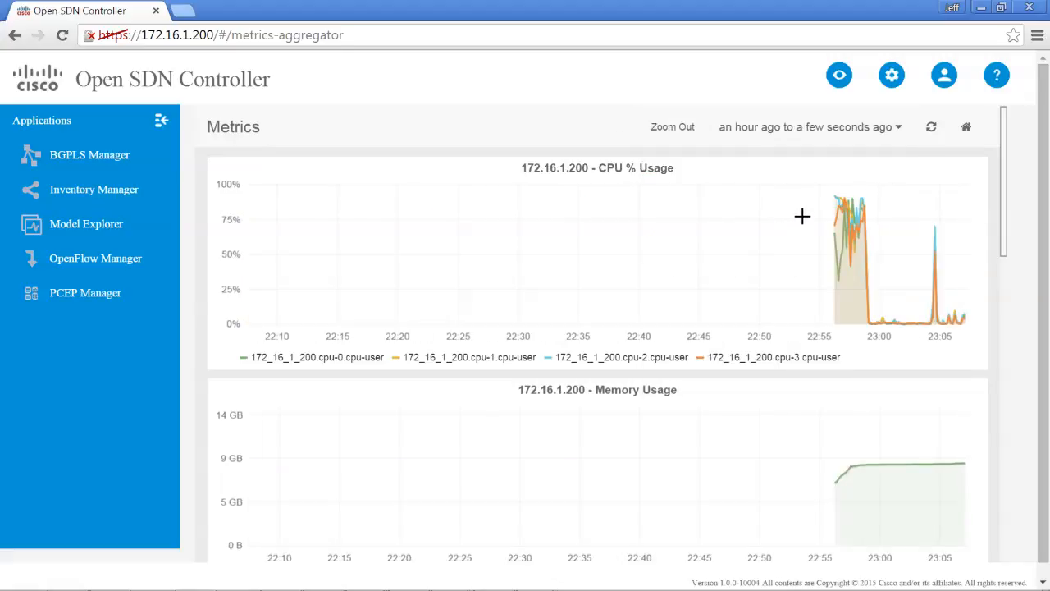
pyautogui.moveTo(886, 213)
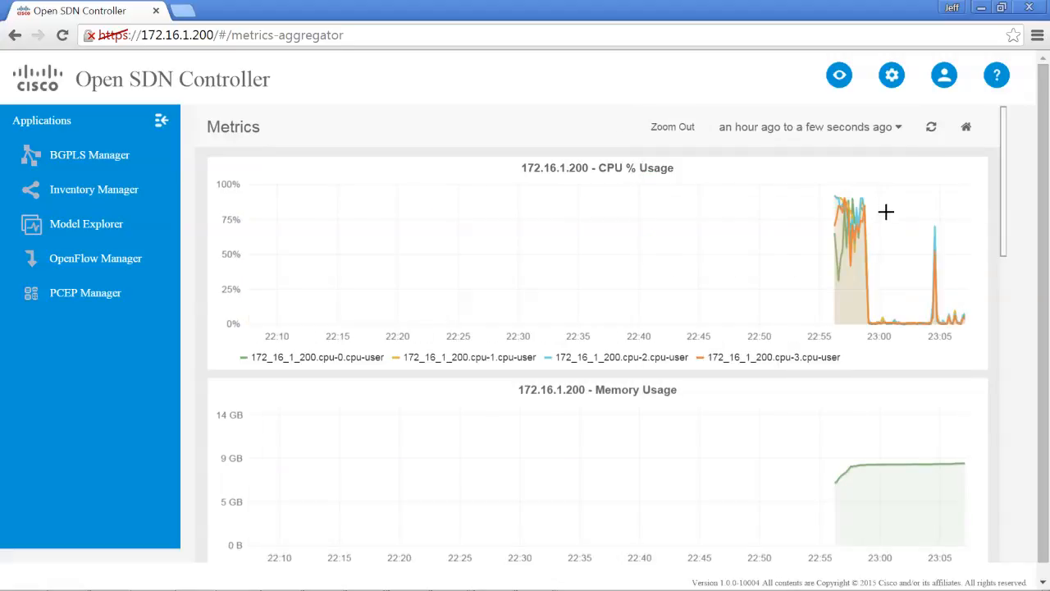
pyautogui.moveTo(898, 313)
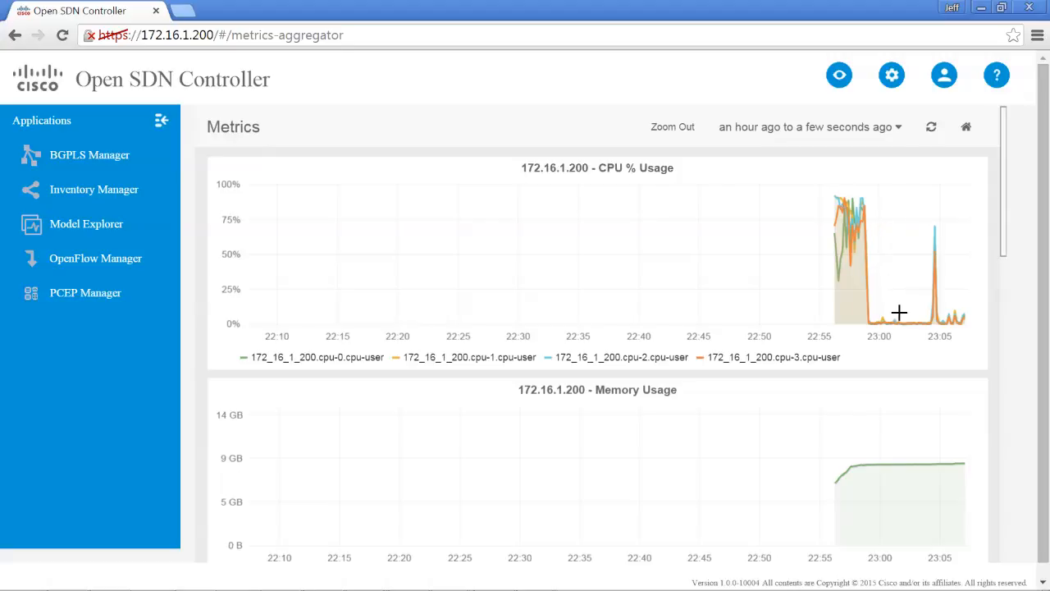
pyautogui.moveTo(968, 316)
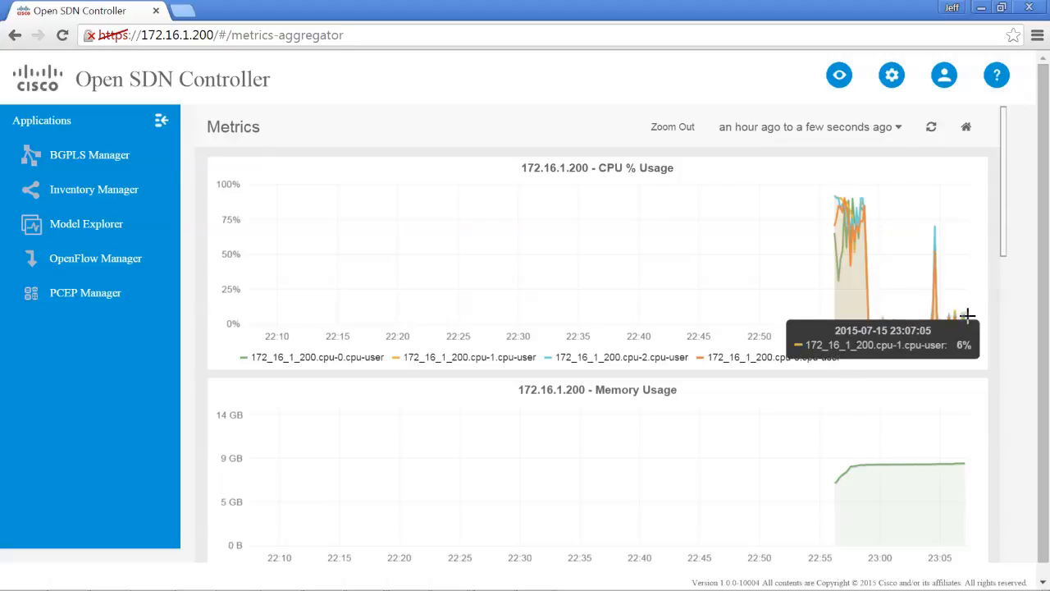
pyautogui.scroll(-3)
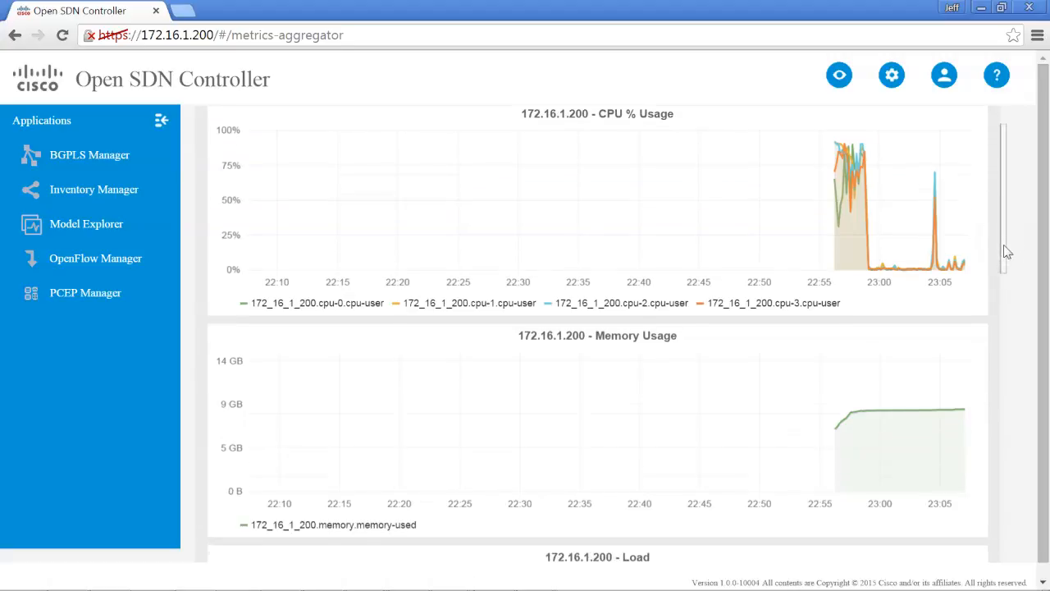
pyautogui.scroll(-3)
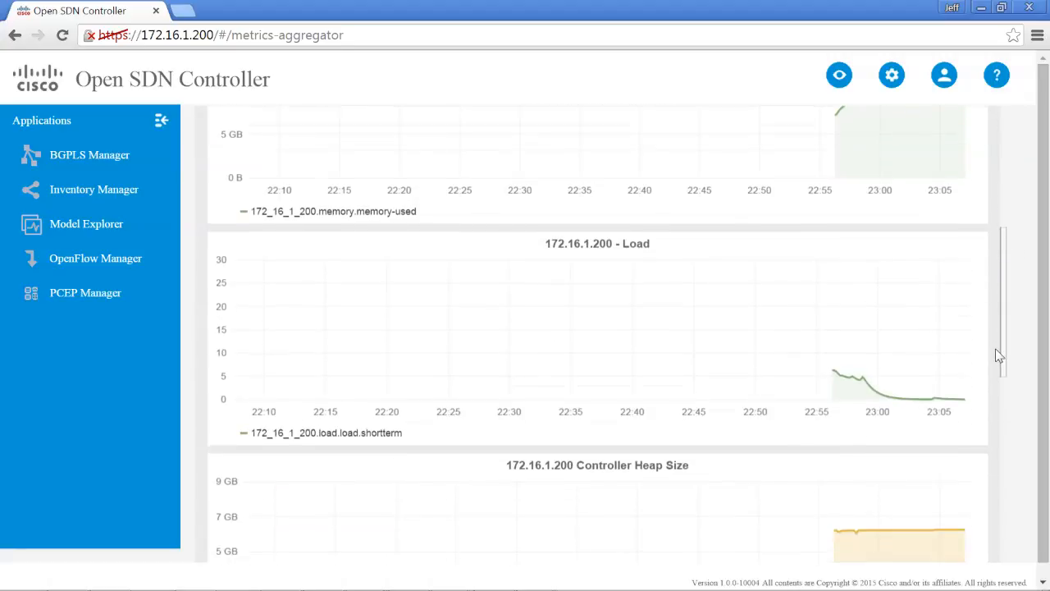
pyautogui.scroll(-3)
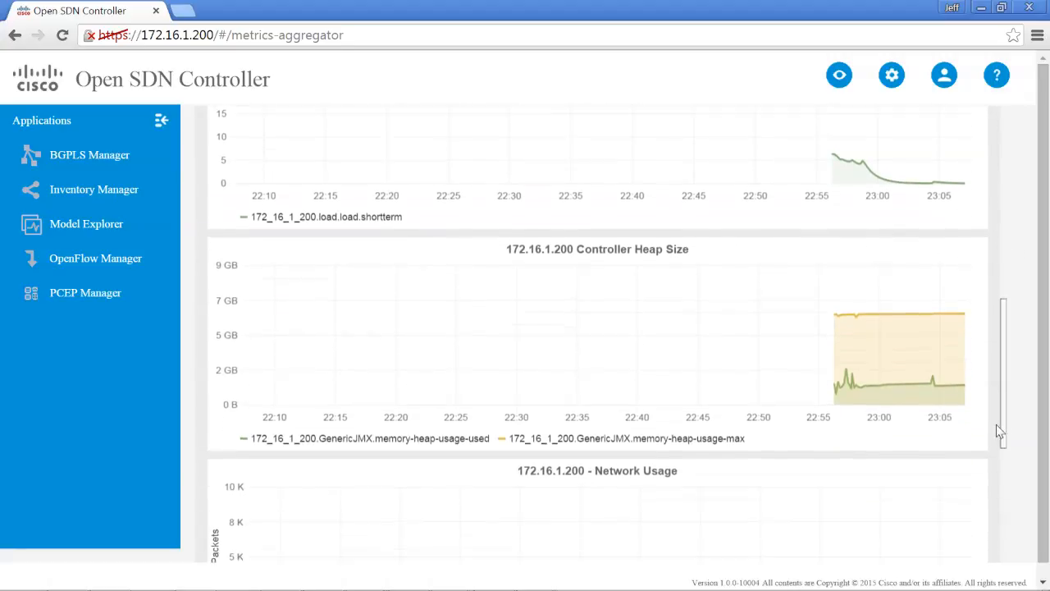
pyautogui.scroll(-3)
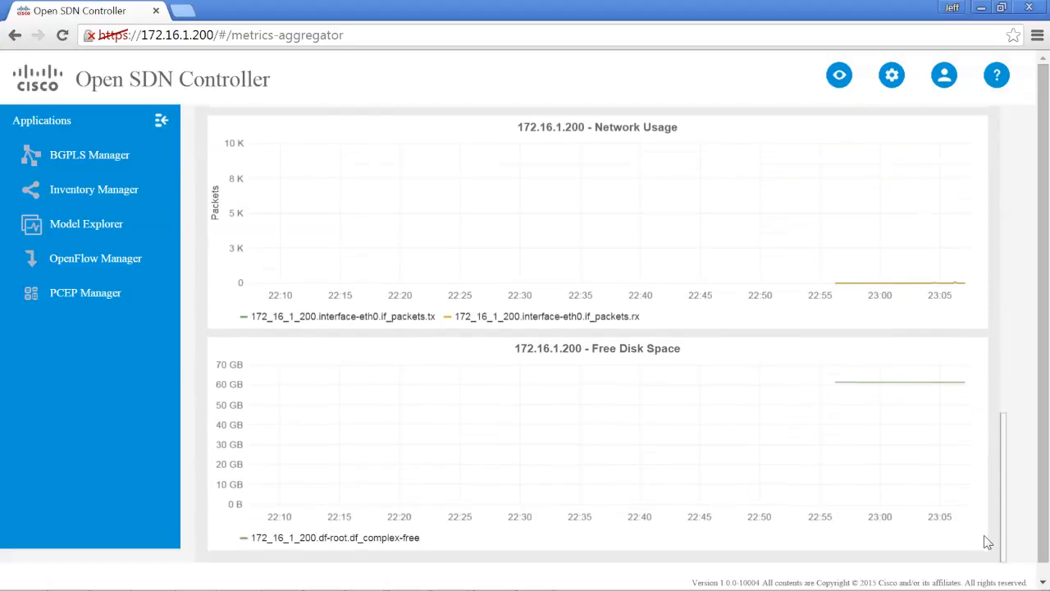
pyautogui.moveTo(900, 260)
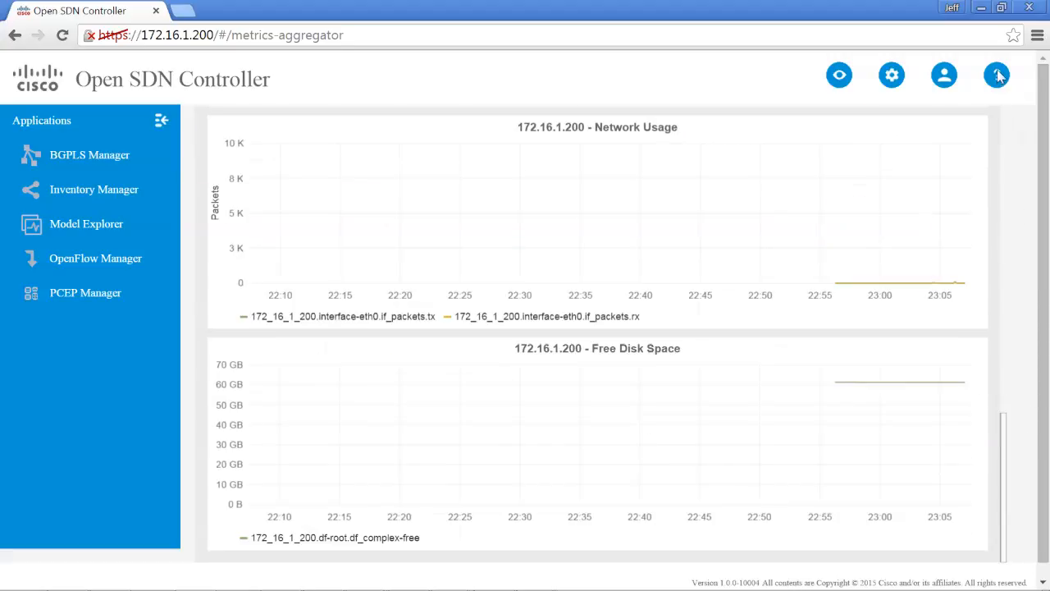
# Open the Logs view and scroll to the log summary, component summary and activity charts
pyautogui.click(838, 74)
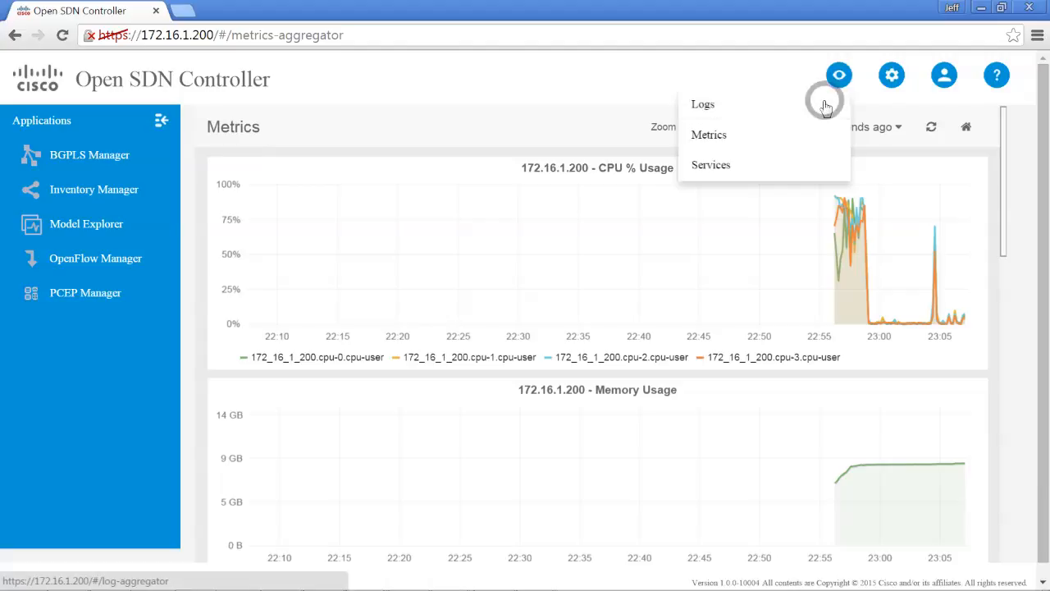
pyautogui.click(703, 105)
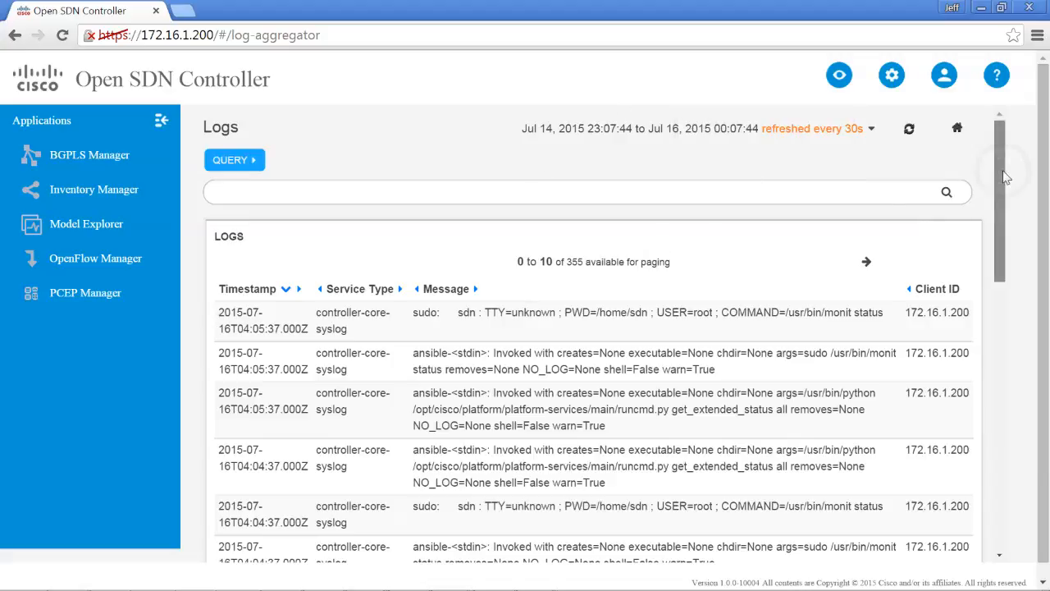
pyautogui.scroll(-3)
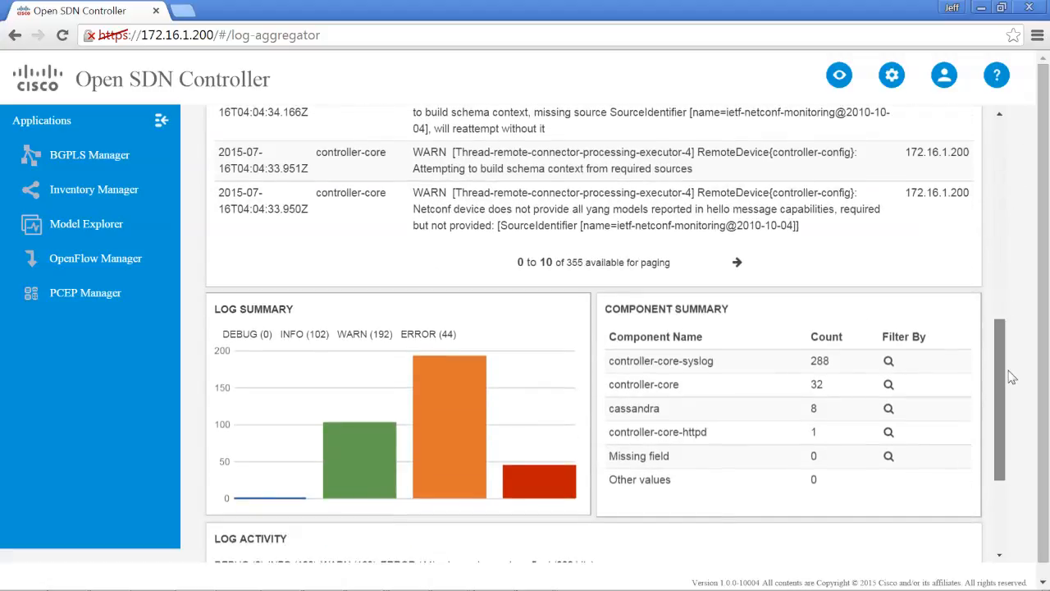
pyautogui.scroll(-3)
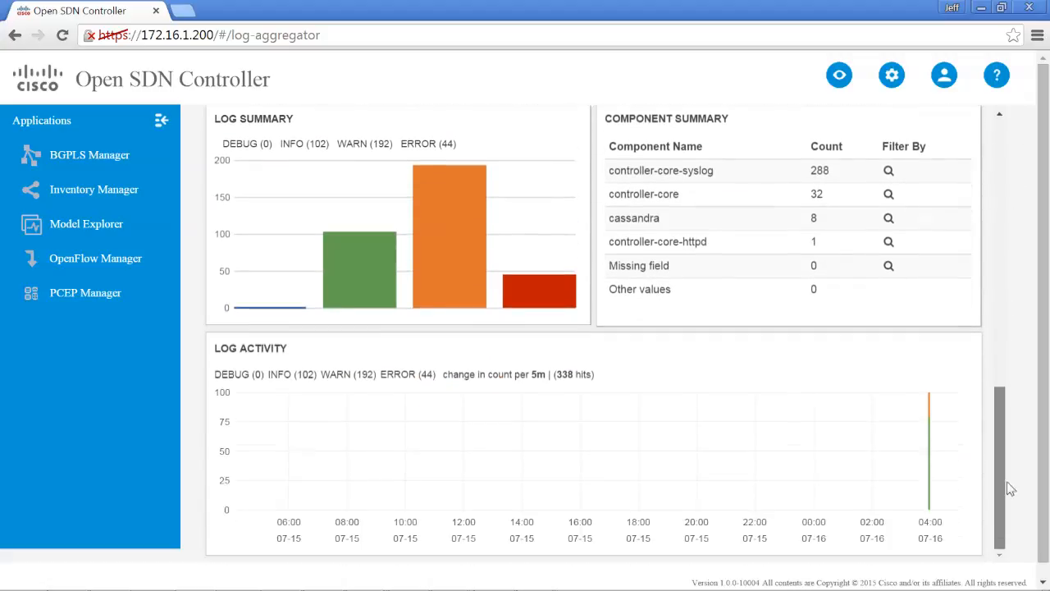
pyautogui.moveTo(865, 431)
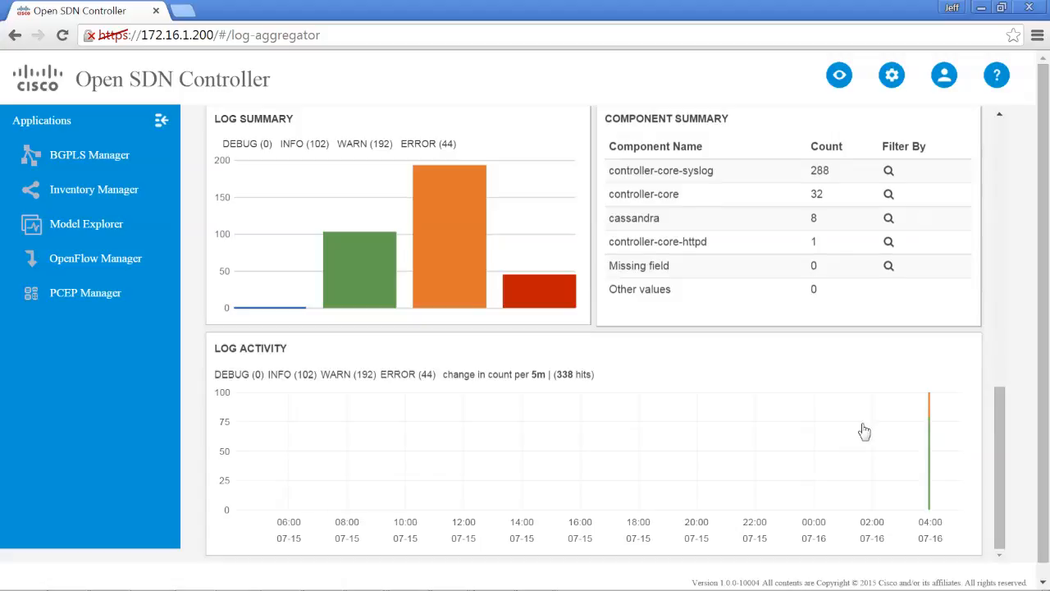
pyautogui.moveTo(882, 430)
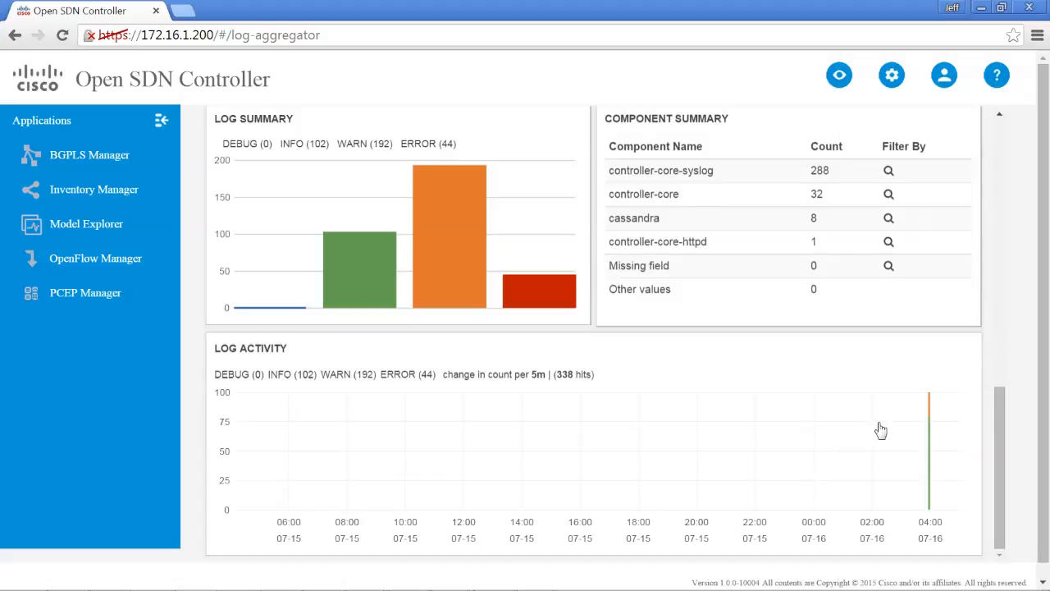
pyautogui.moveTo(910, 460)
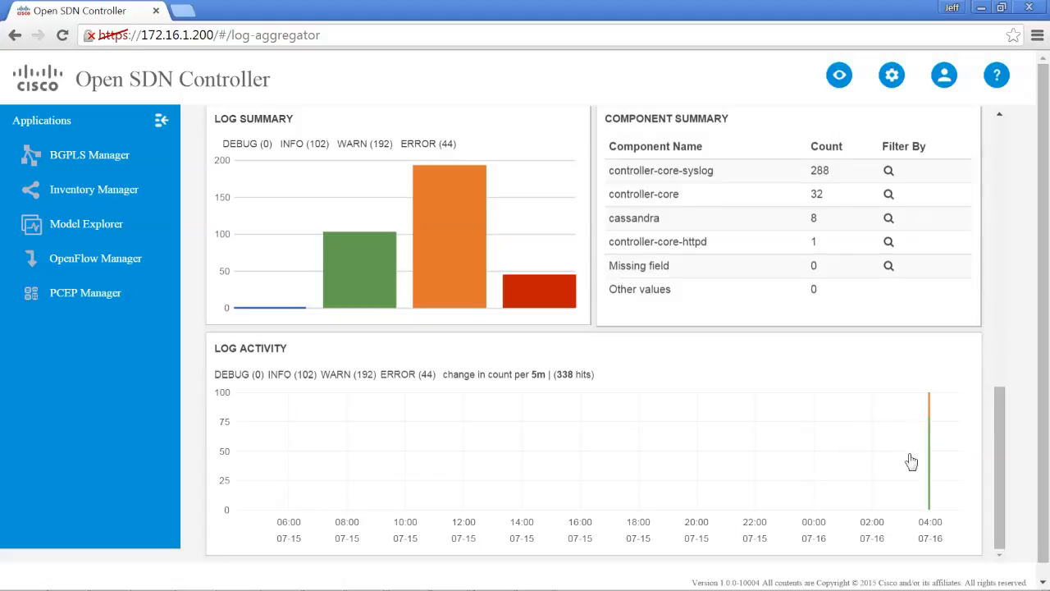
pyautogui.moveTo(919, 458)
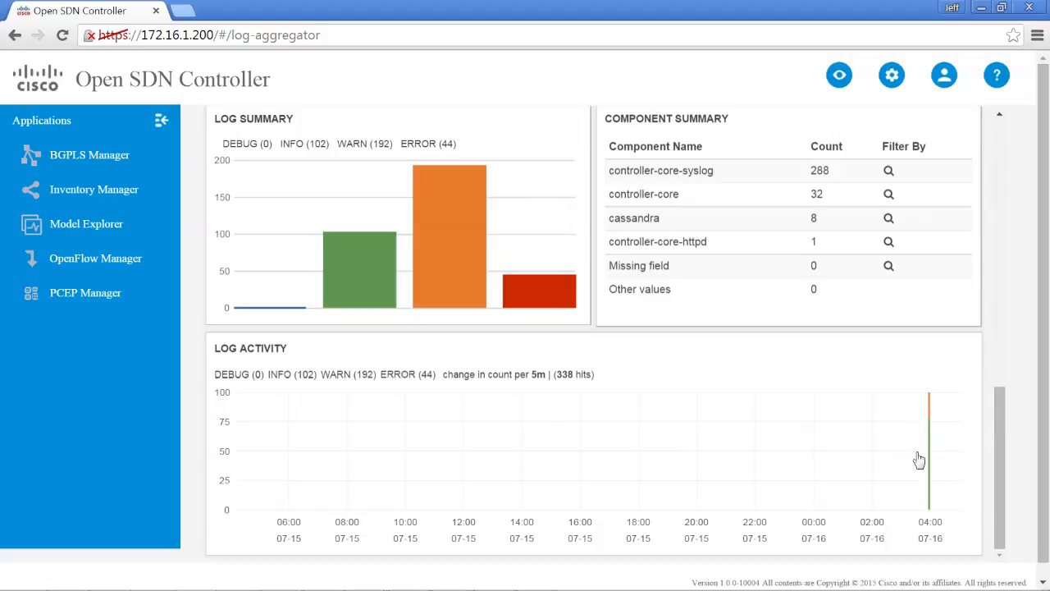
pyautogui.moveTo(928, 451)
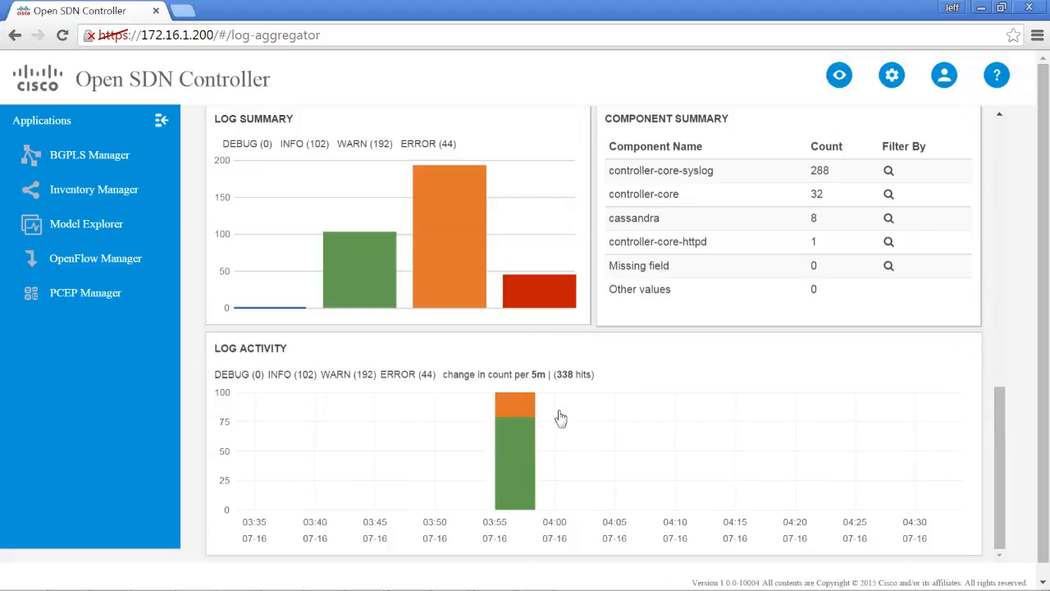
pyautogui.moveTo(943, 473)
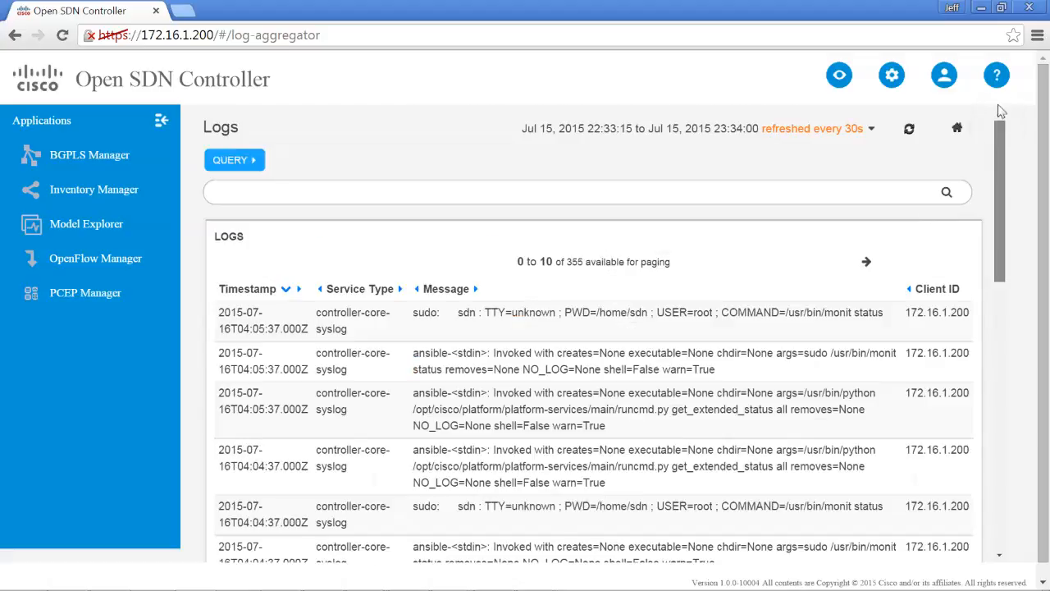
pyautogui.moveTo(957, 129)
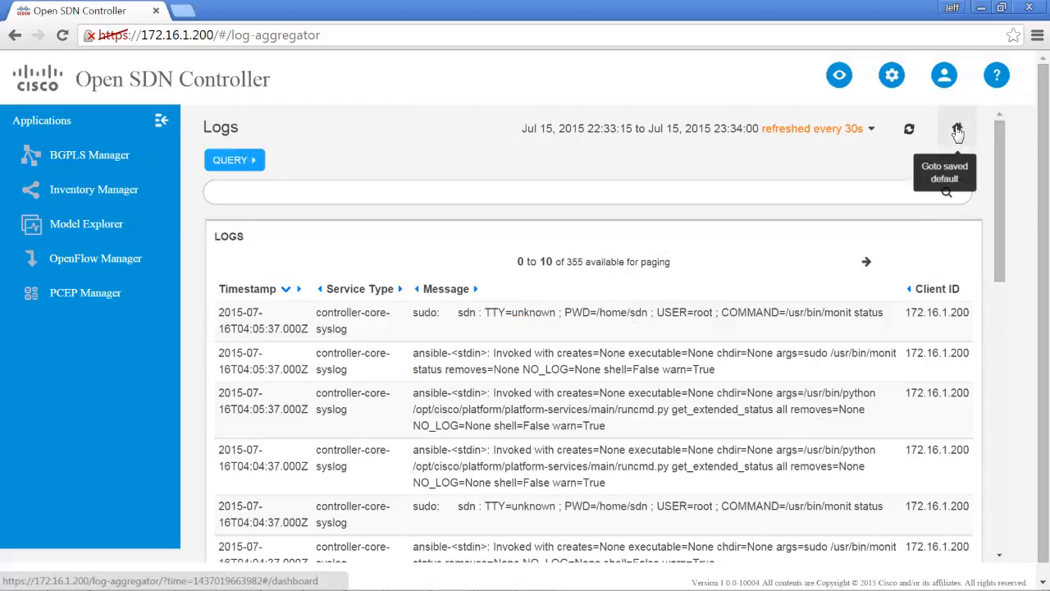
# Restore the saved default log time range, Jul 14 23:08:22 to Jul 16 00:08:22
pyautogui.click(957, 129)
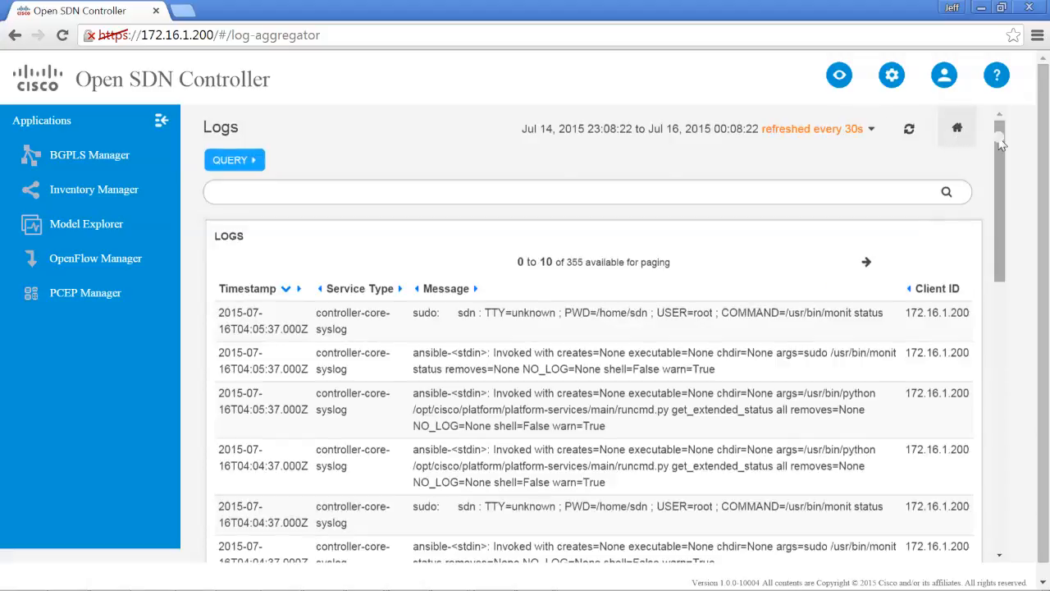
pyautogui.scroll(-3)
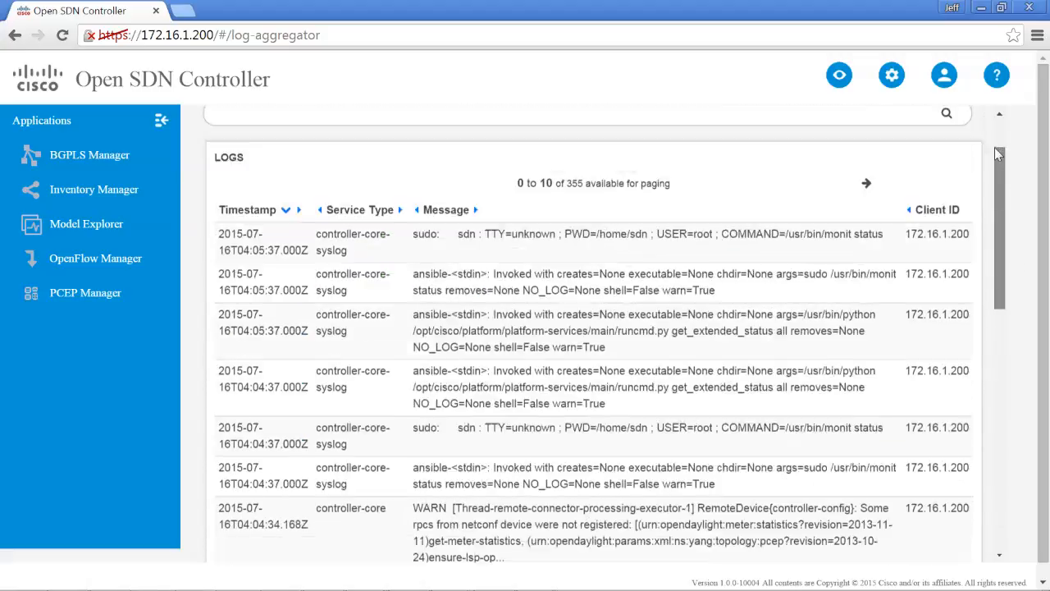
pyautogui.scroll(3)
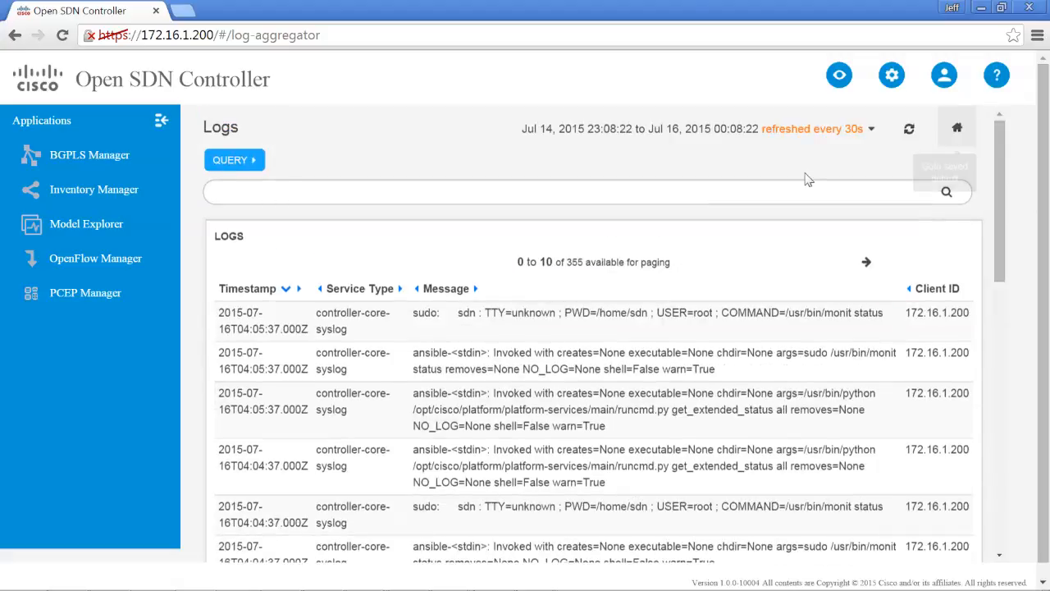
pyautogui.click(575, 192)
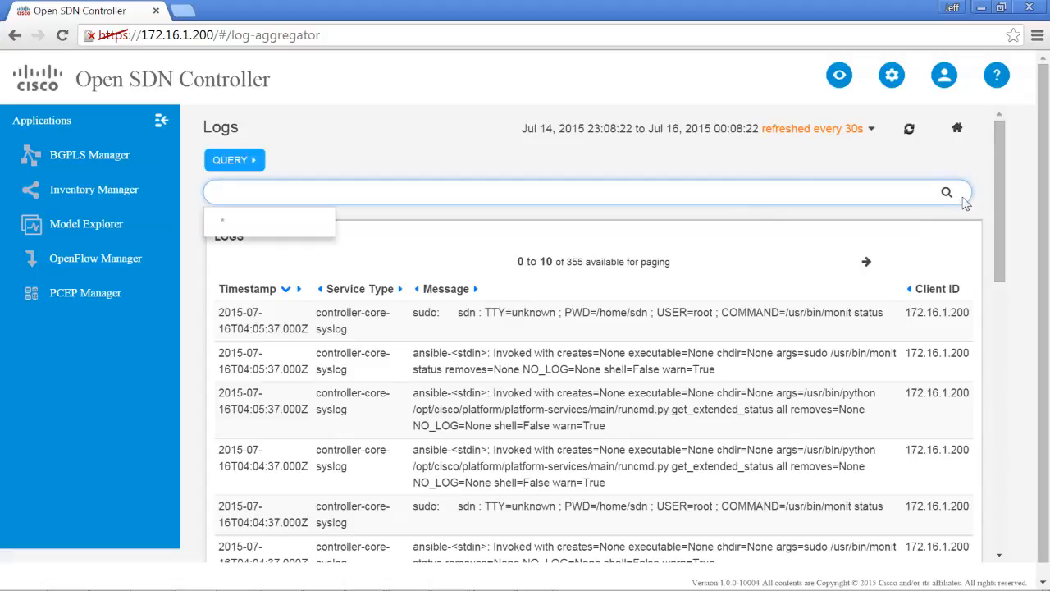
pyautogui.scroll(-3)
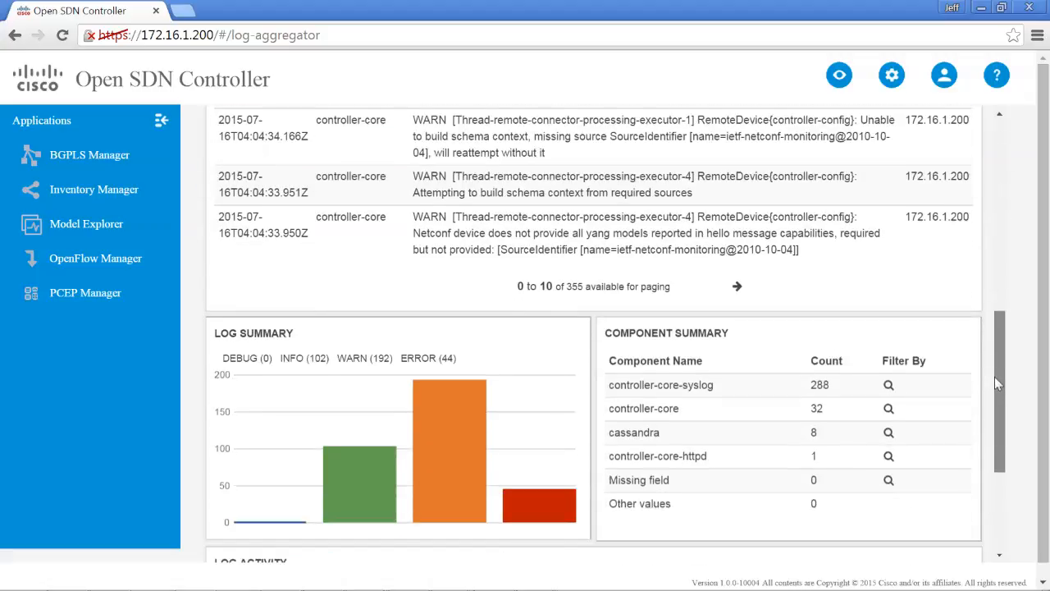
pyautogui.scroll(-3)
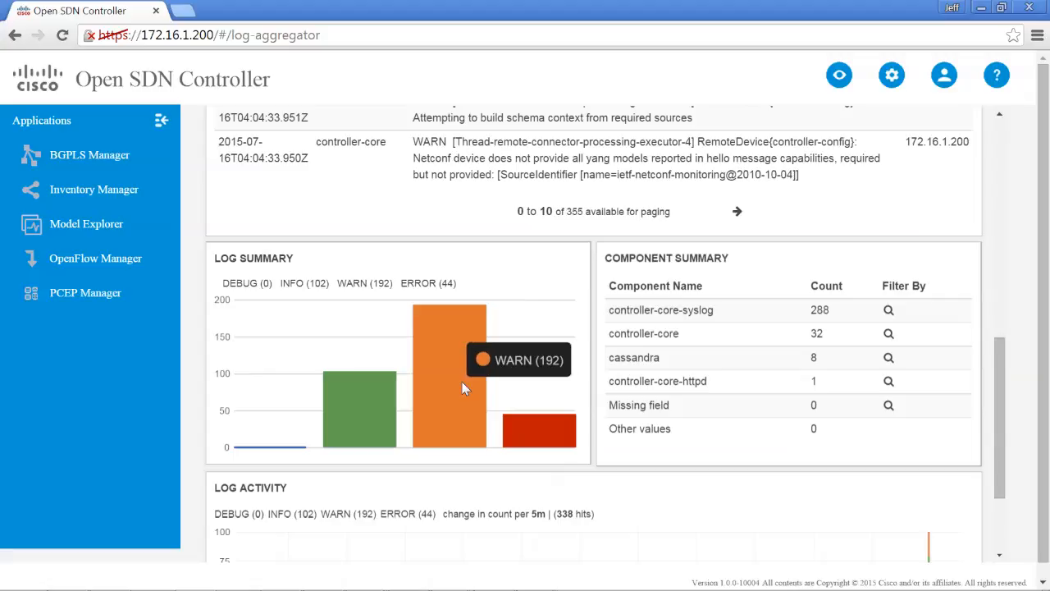
pyautogui.moveTo(342, 391)
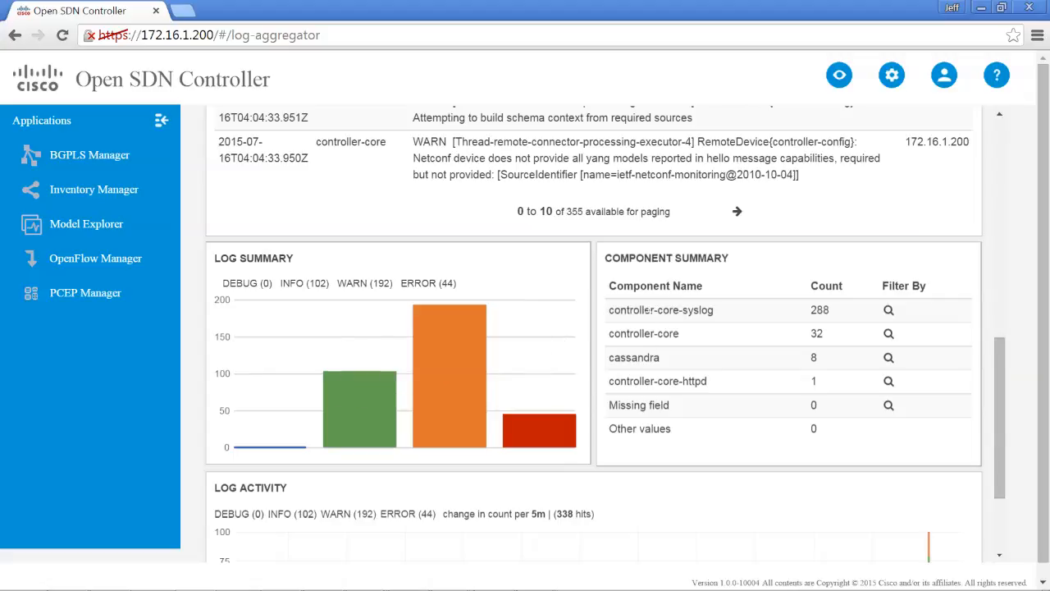
pyautogui.moveTo(652, 254)
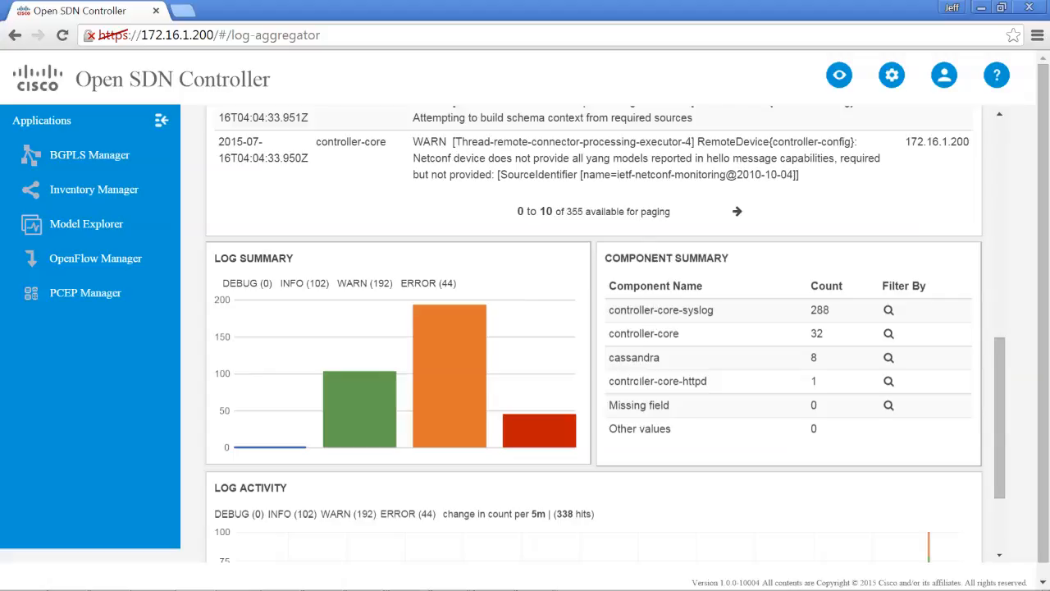
pyautogui.moveTo(856, 329)
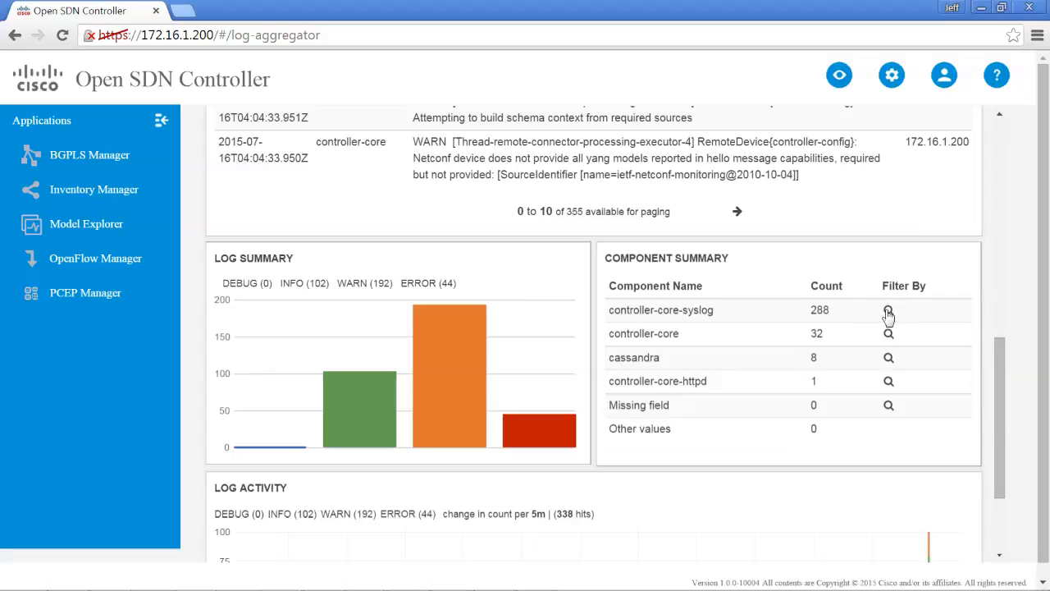
# Filter the logs to the controller-core-syslog component and browse its 288 entries
pyautogui.click(889, 310)
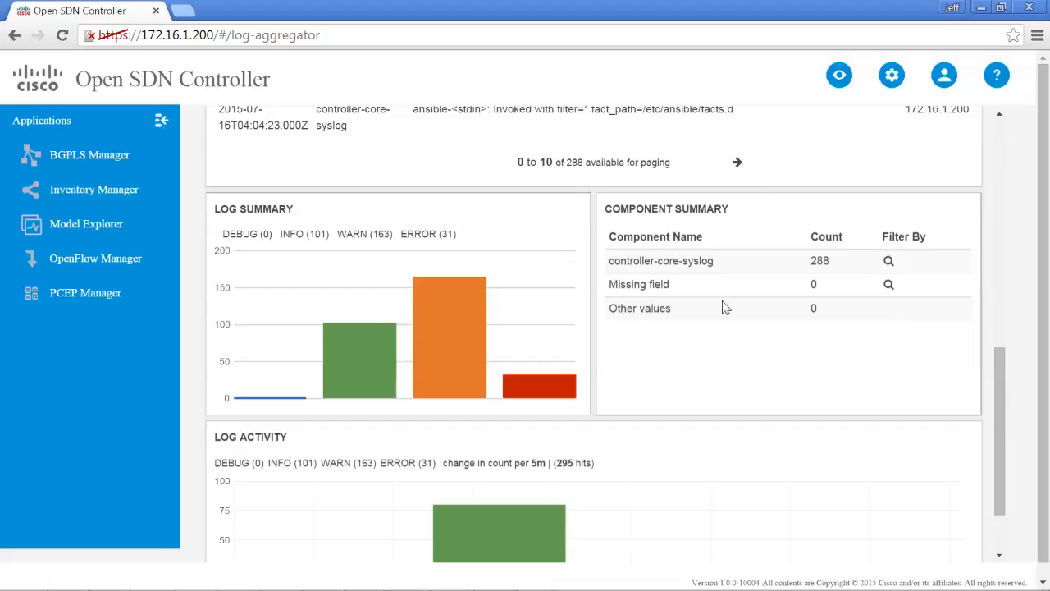
pyautogui.moveTo(729, 329)
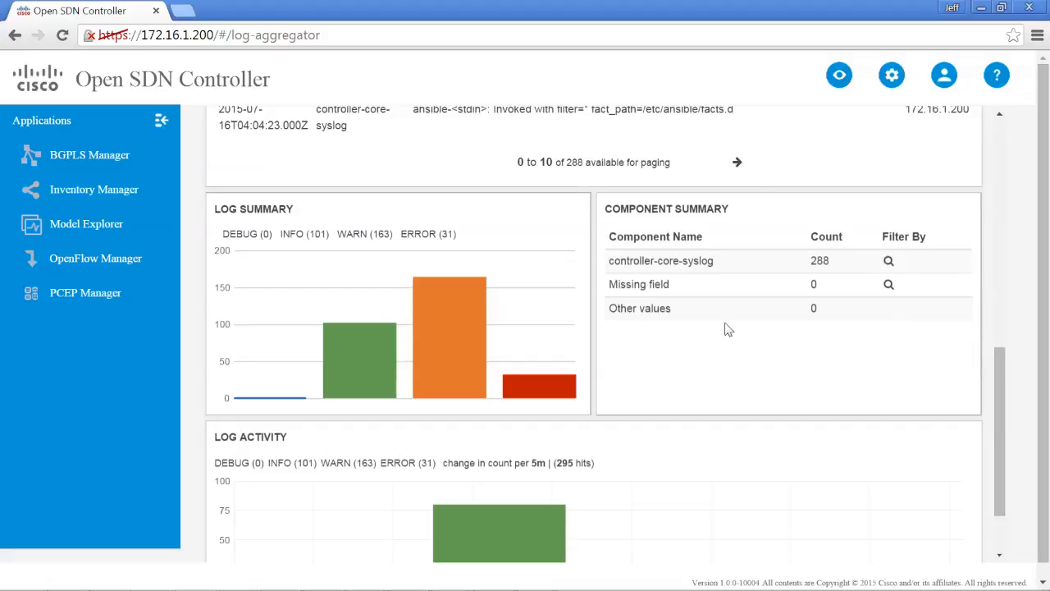
pyautogui.moveTo(630, 431)
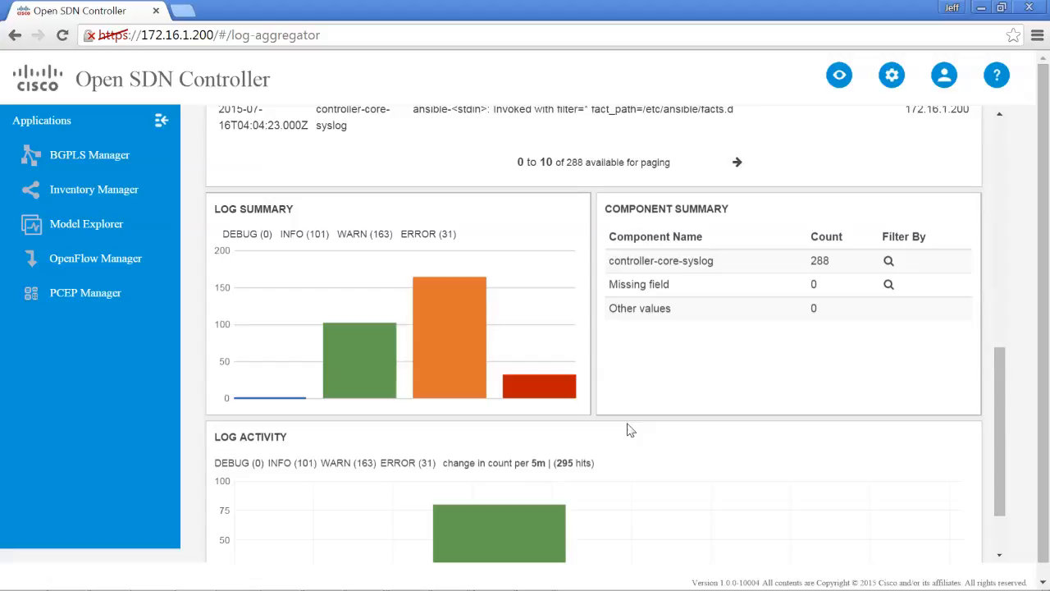
pyautogui.moveTo(726, 275)
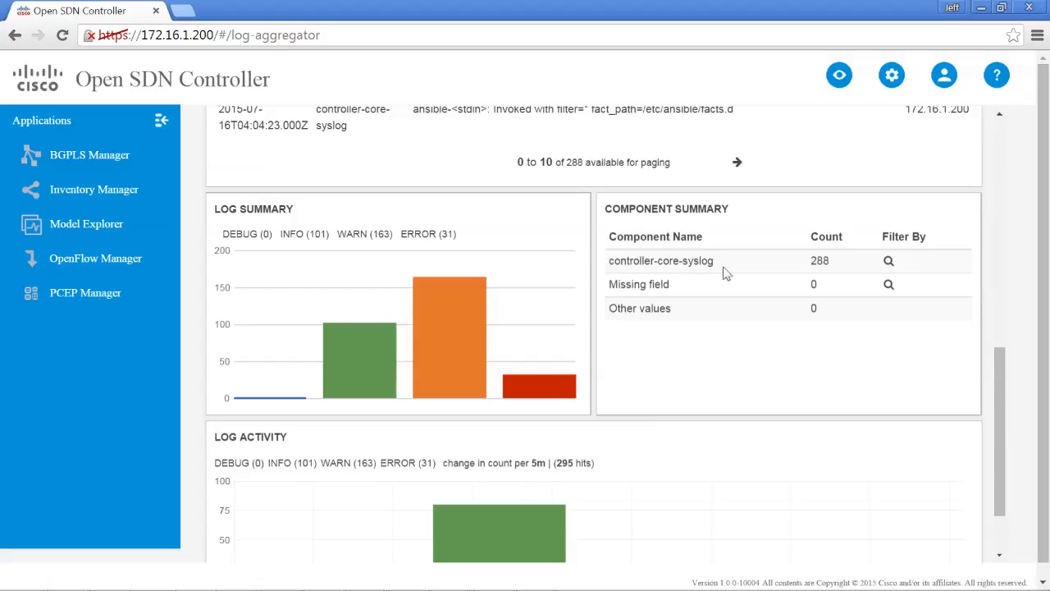
pyautogui.moveTo(725, 273)
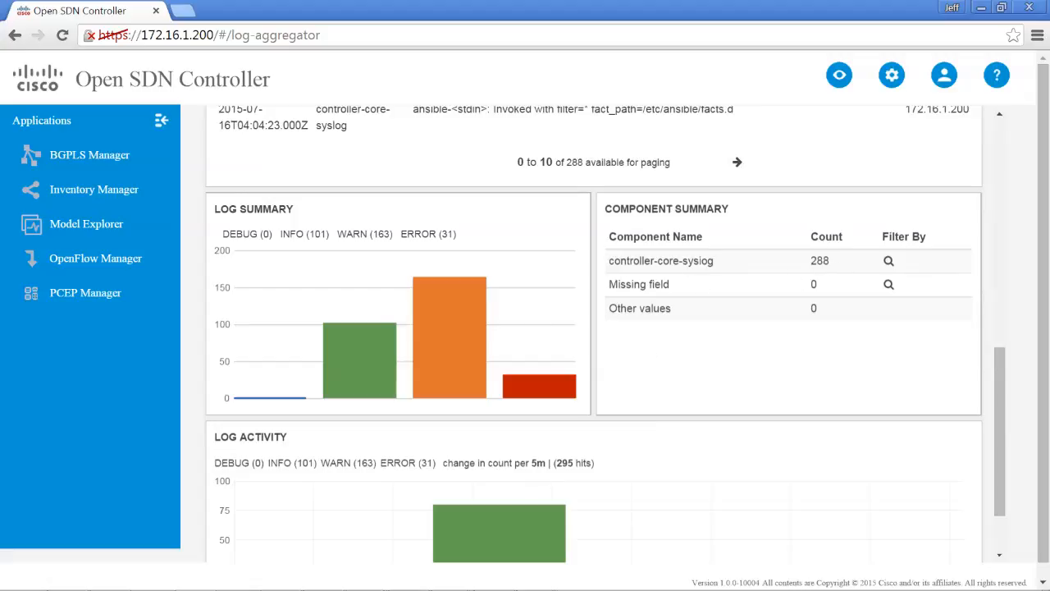
pyautogui.scroll(-3)
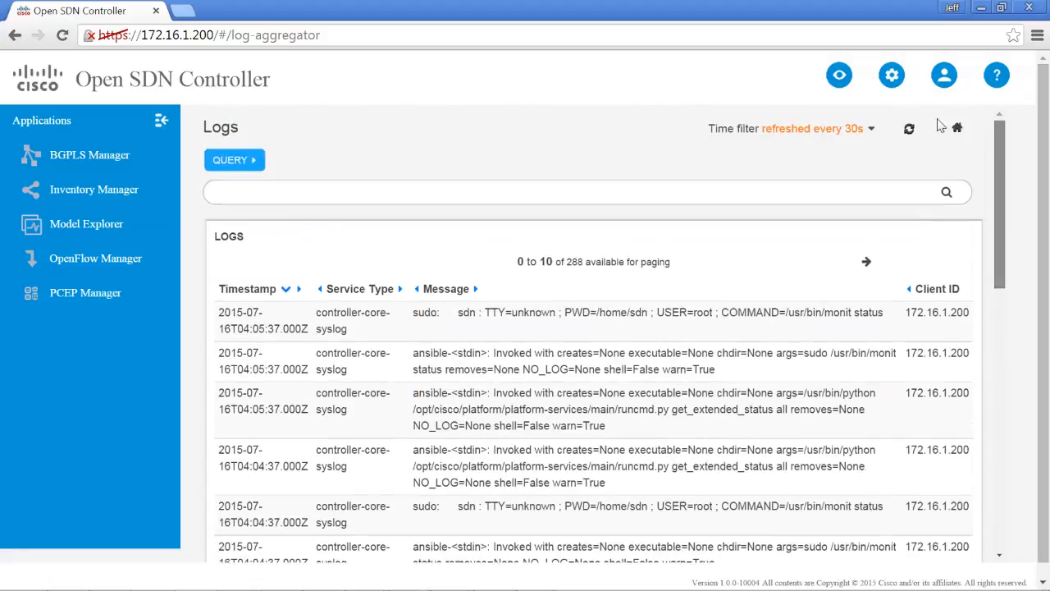
pyautogui.scroll(-3)
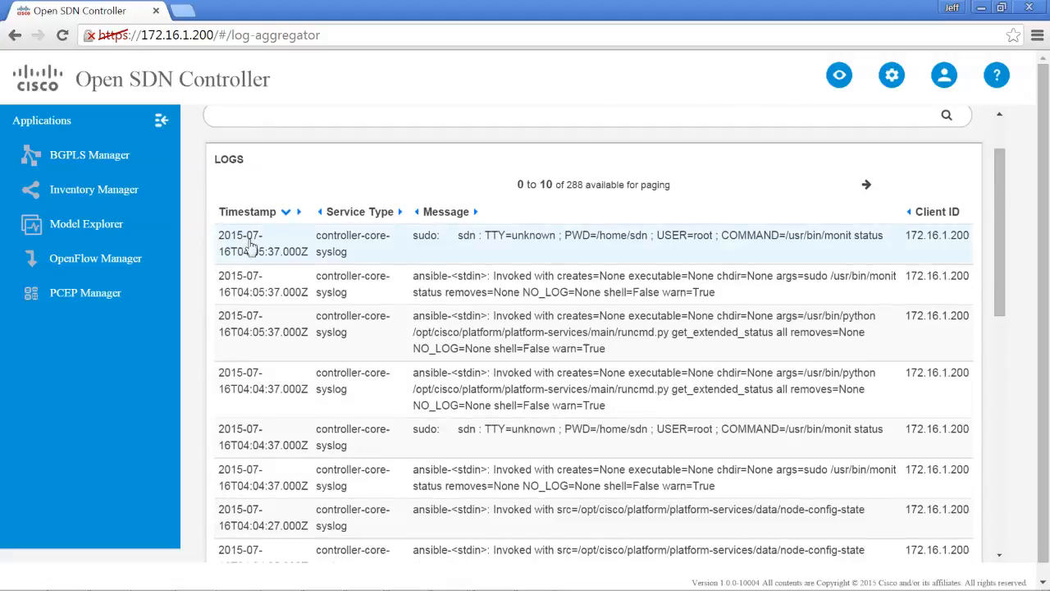
pyautogui.moveTo(287, 265)
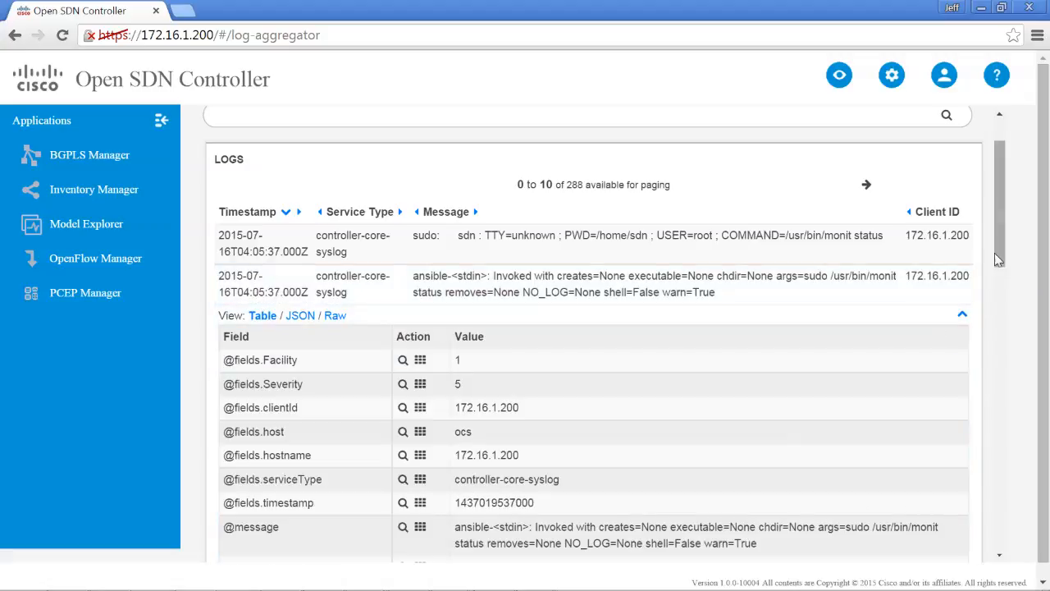
pyautogui.scroll(-3)
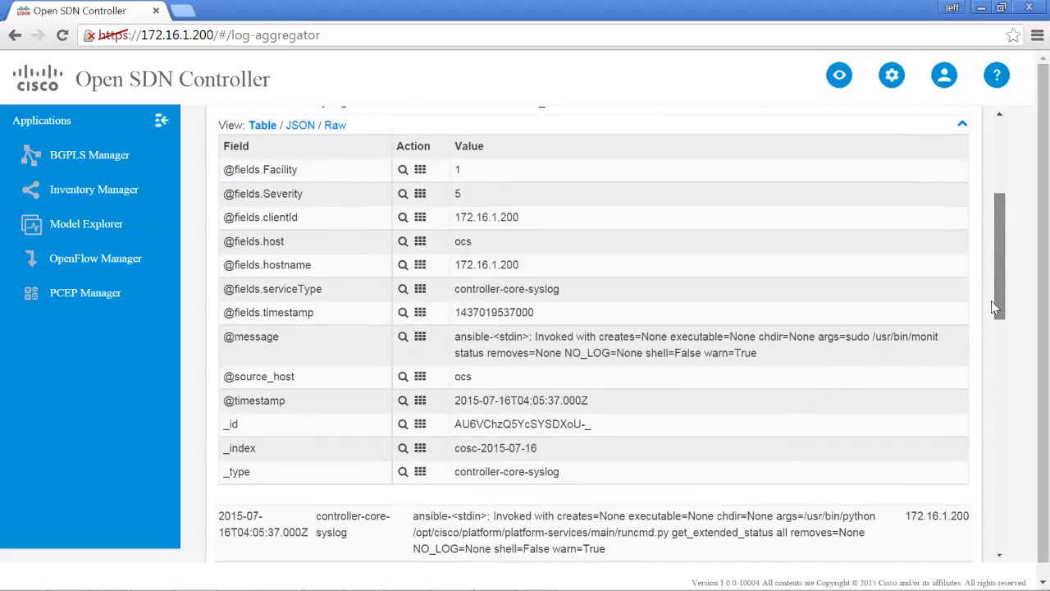
pyautogui.scroll(-3)
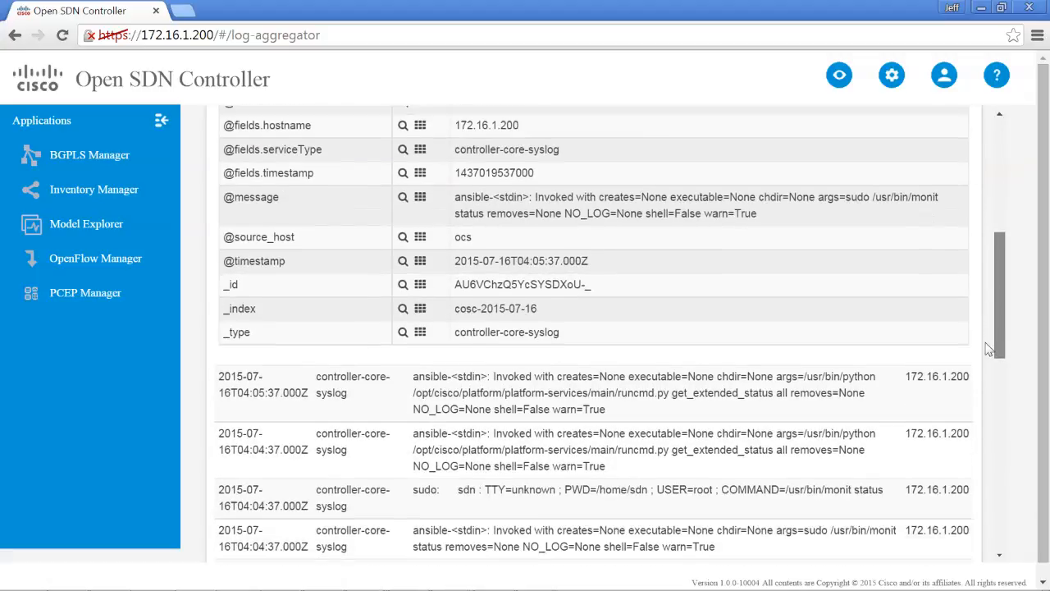
pyautogui.scroll(3)
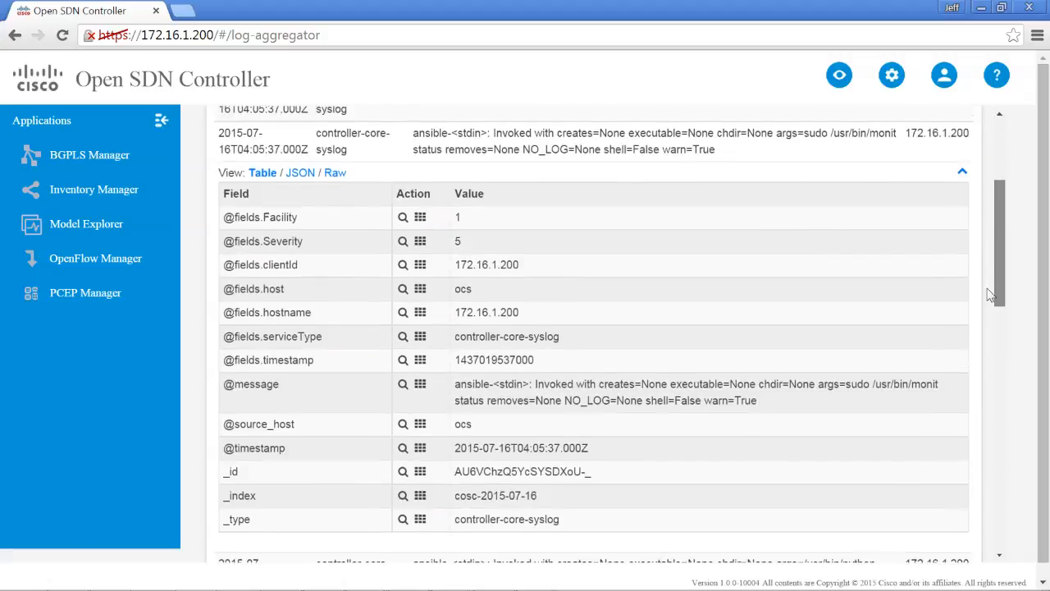
pyautogui.click(962, 171)
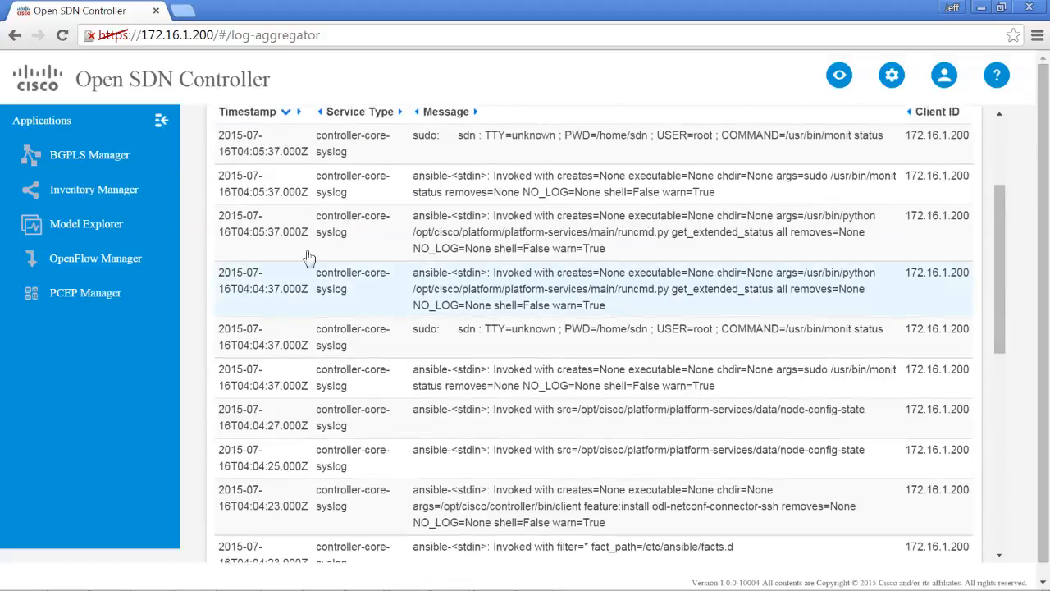
pyautogui.click(640, 232)
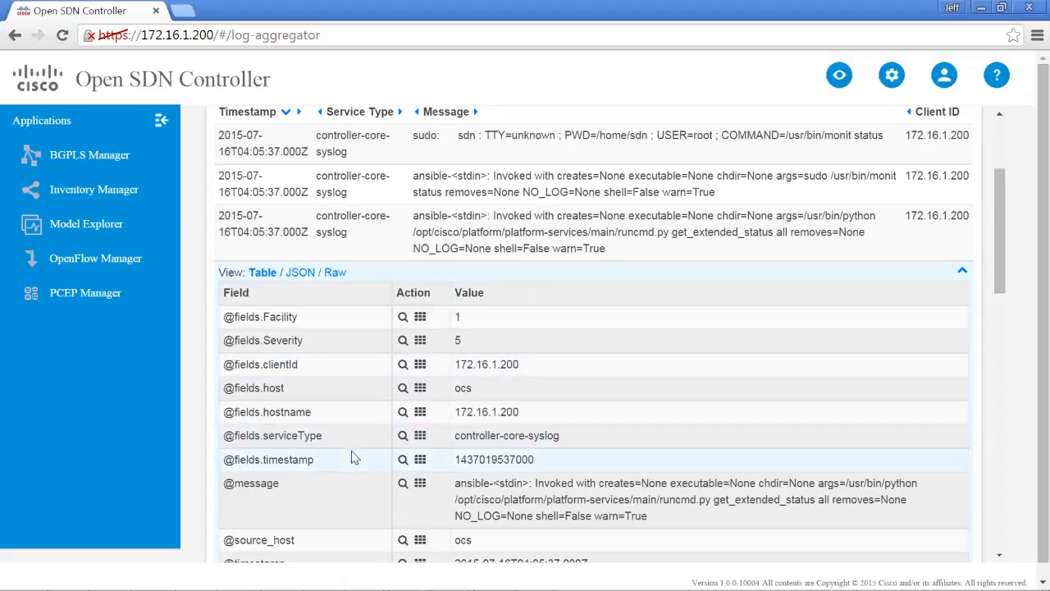
pyautogui.moveTo(403, 364)
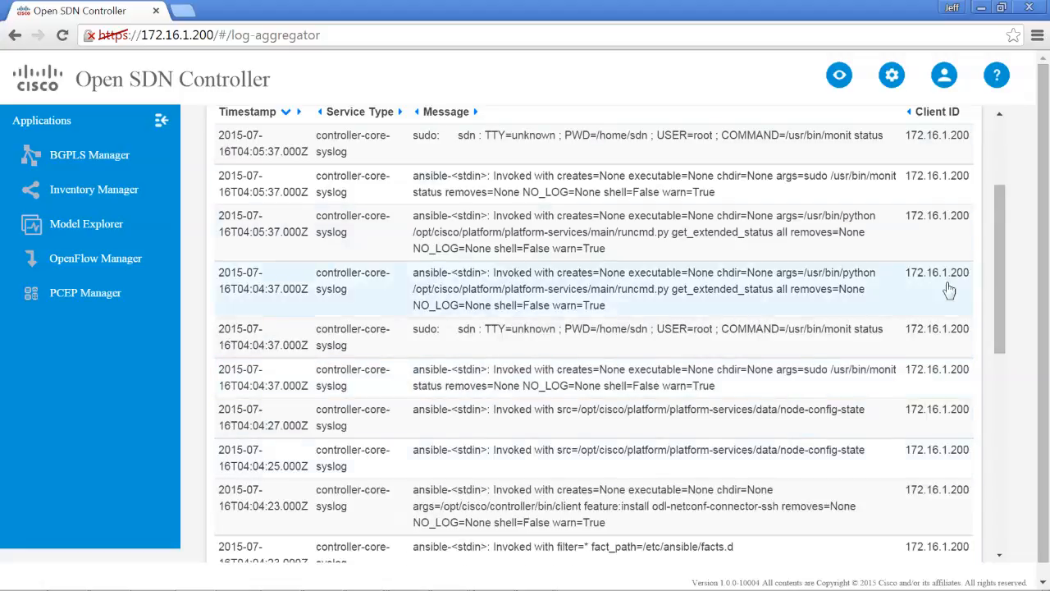
pyautogui.moveTo(1011, 339)
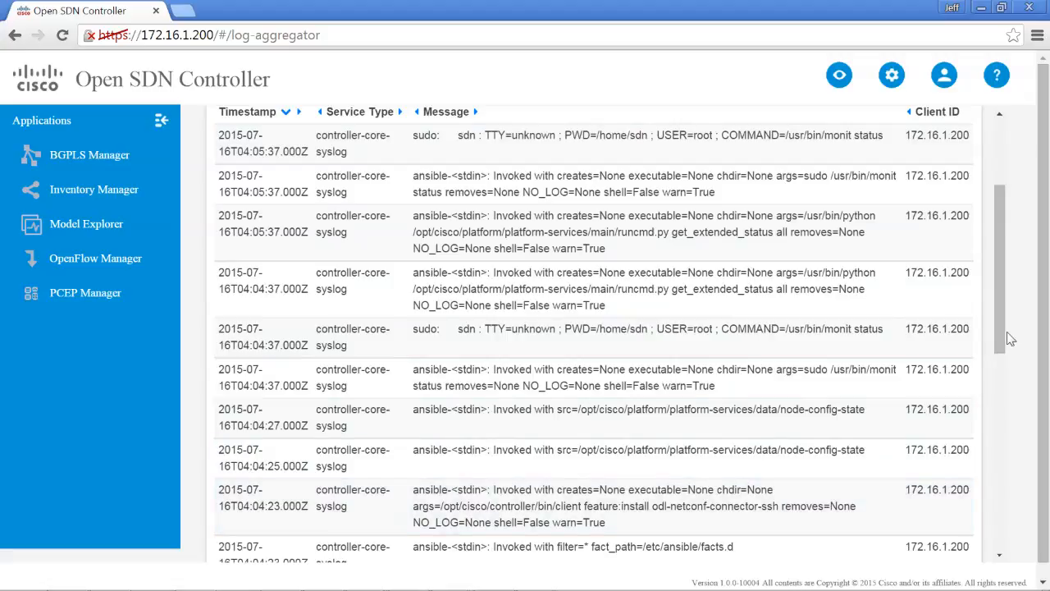
pyautogui.scroll(3)
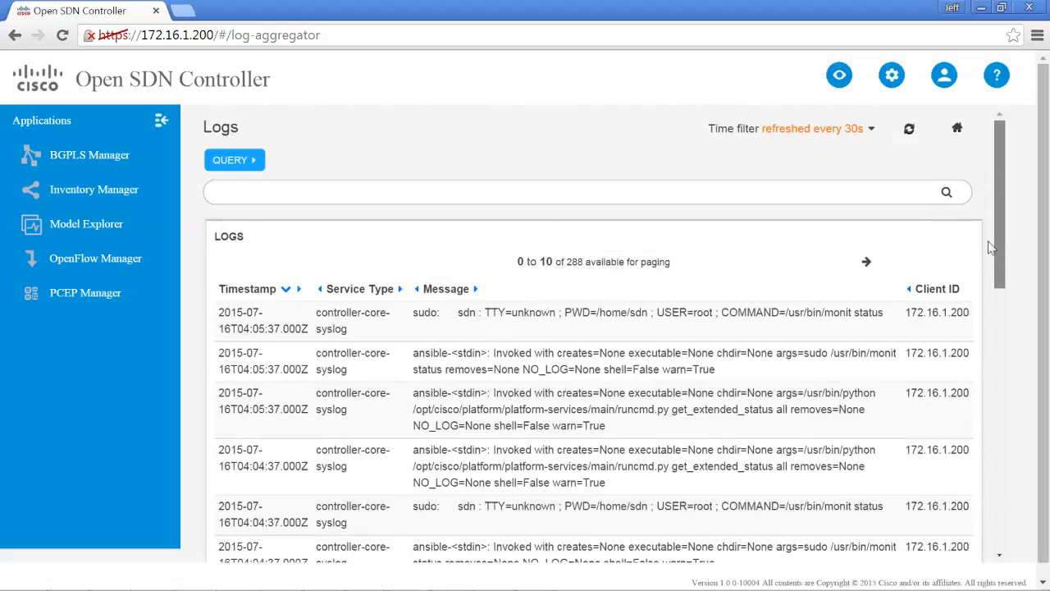
pyautogui.scroll(-3)
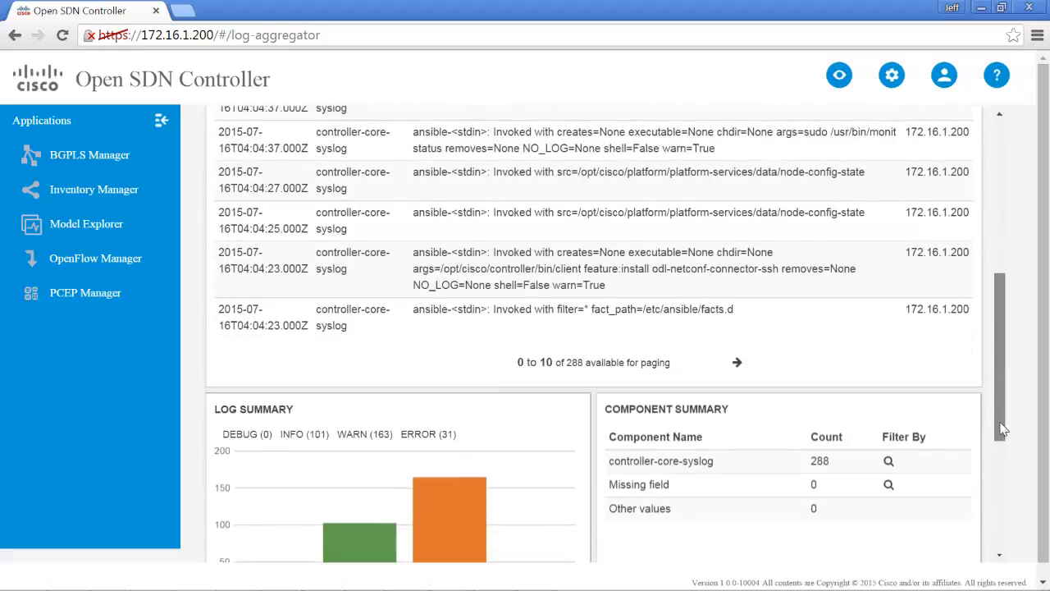
pyautogui.scroll(3)
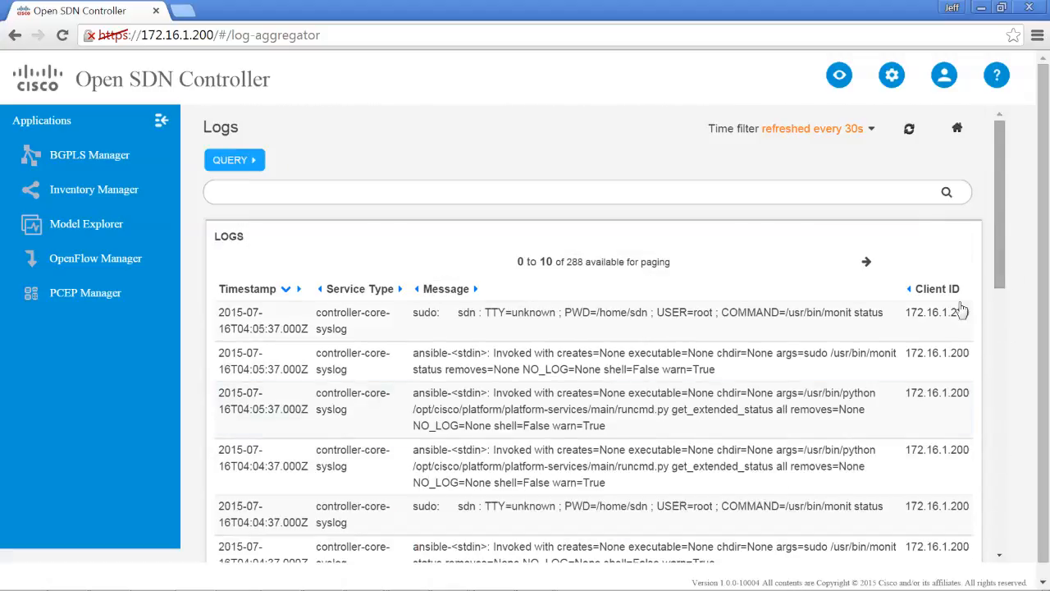
pyautogui.scroll(-3)
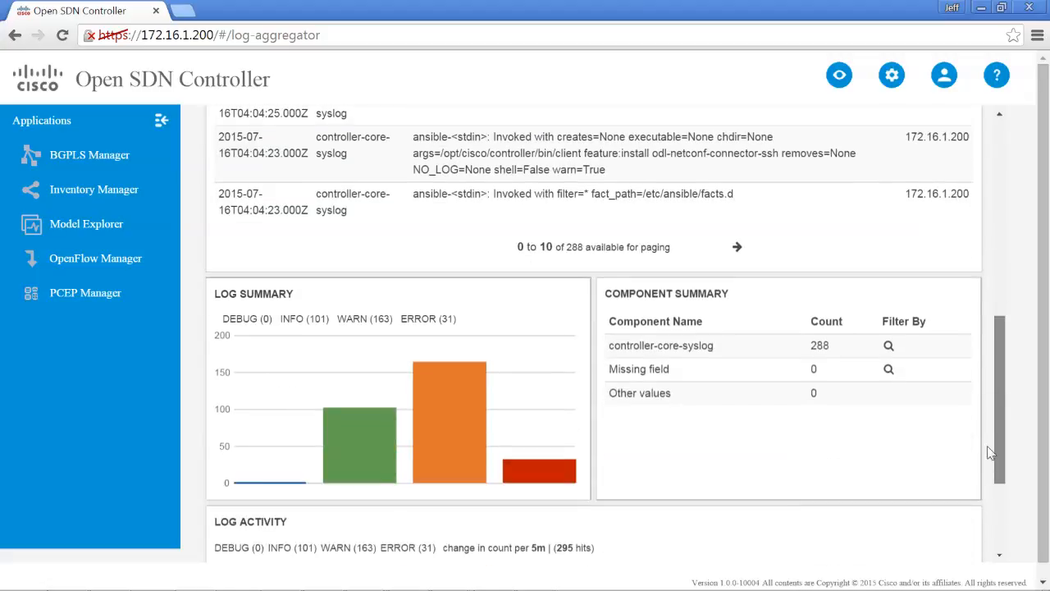
pyautogui.moveTo(710, 367)
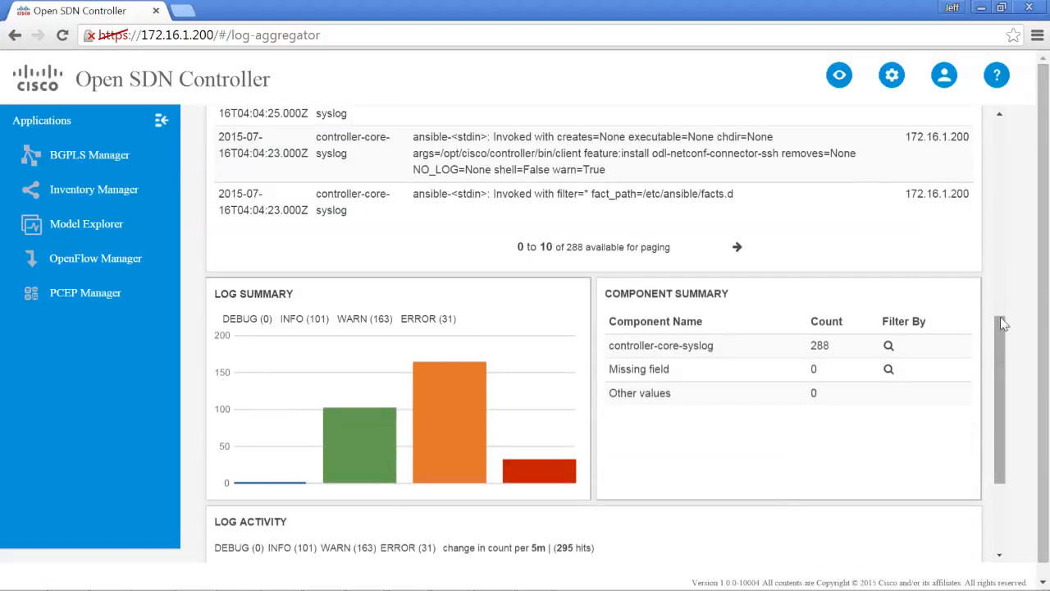
pyautogui.scroll(-3)
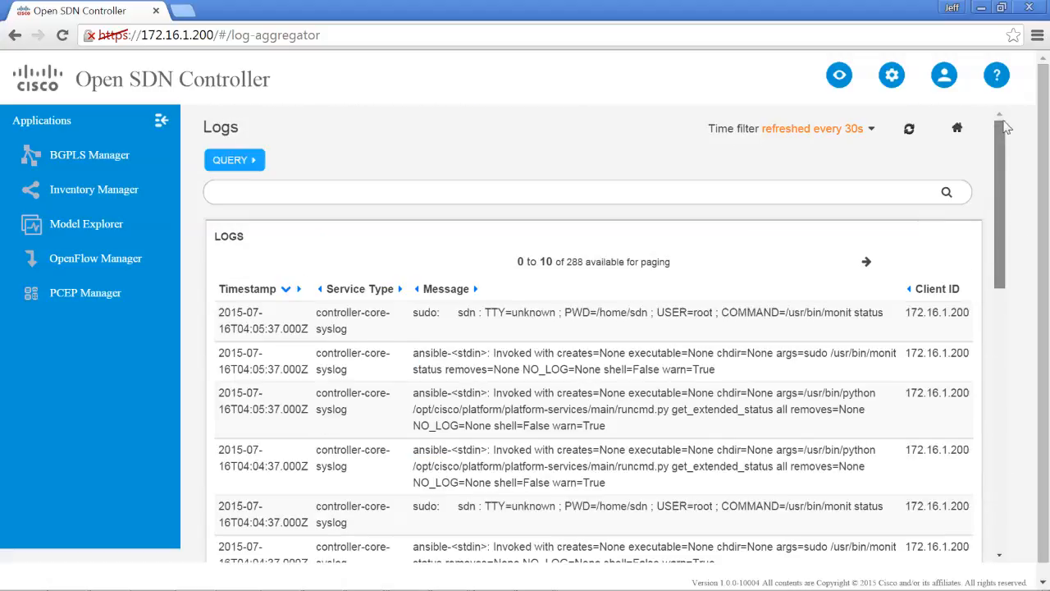
pyautogui.moveTo(874, 138)
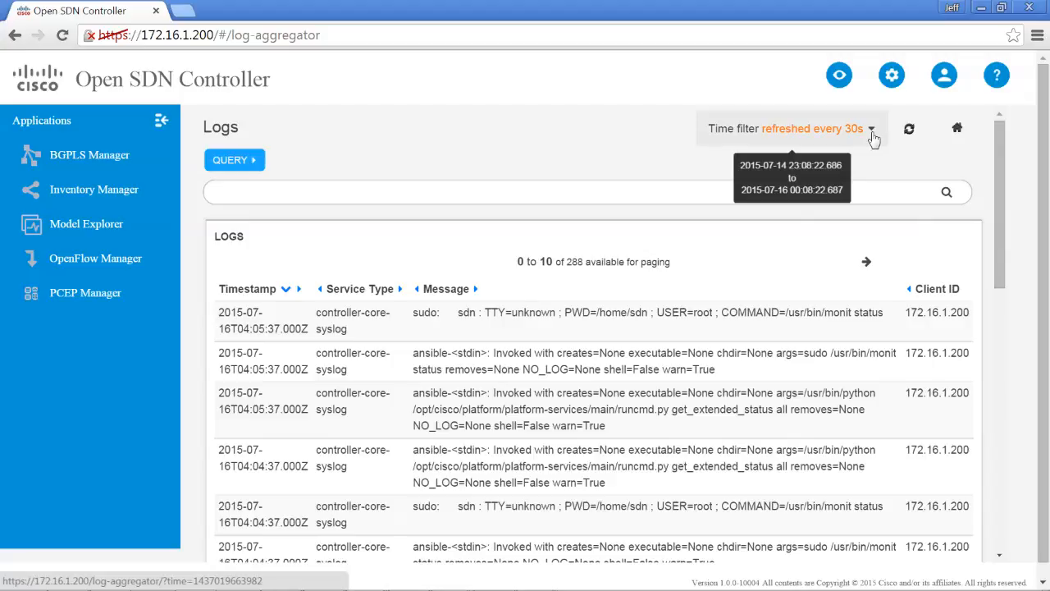
# Open the log time-range dropdown showing Last 5m through Custom
pyautogui.click(871, 129)
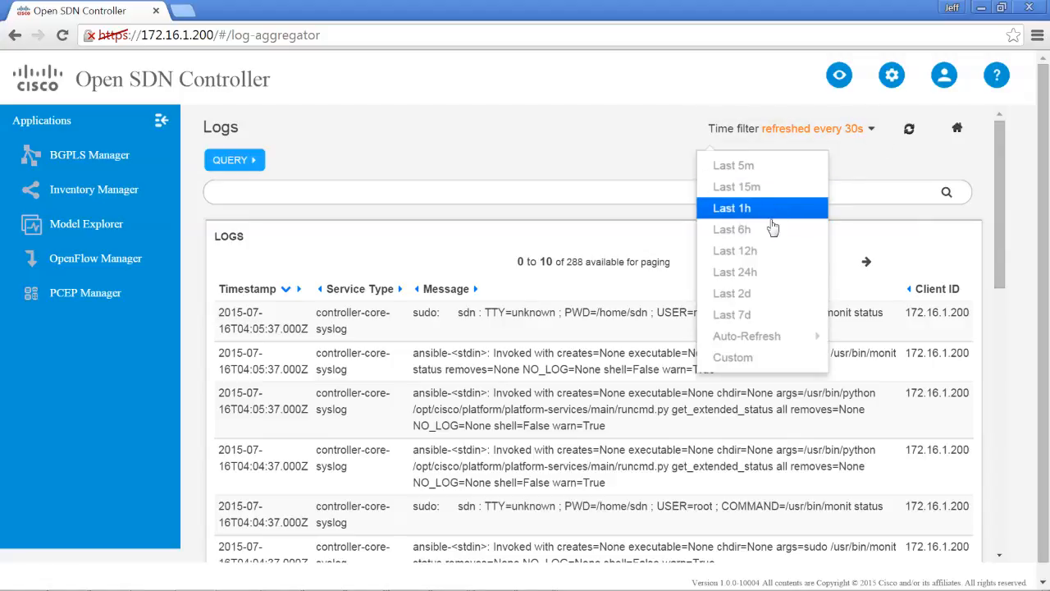
pyautogui.moveTo(736, 186)
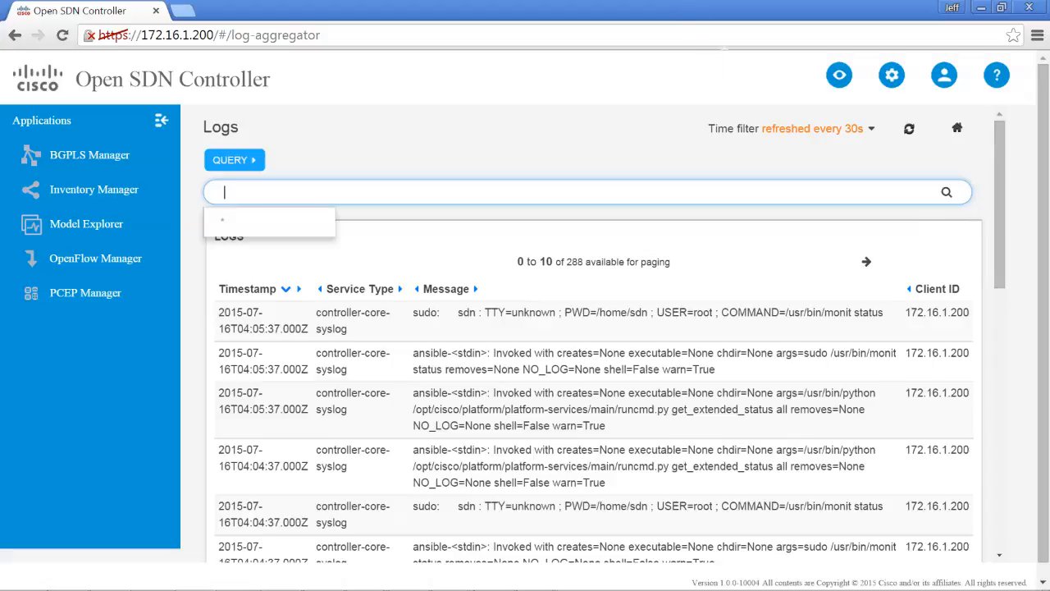
# Switch from the log viewer to the Users page via the gear settings menu
pyautogui.click(838, 75)
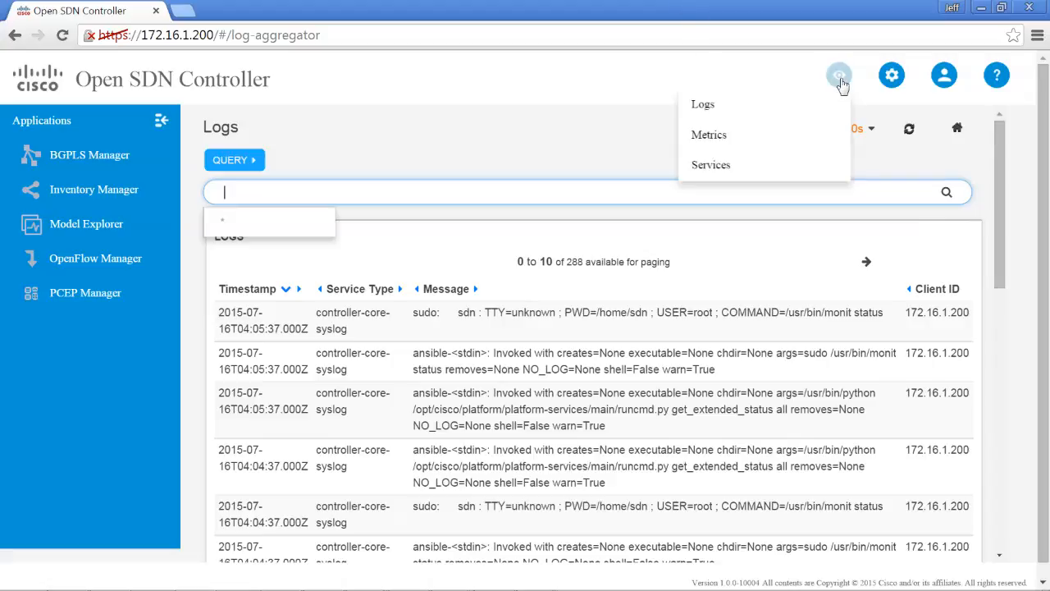
pyautogui.click(892, 75)
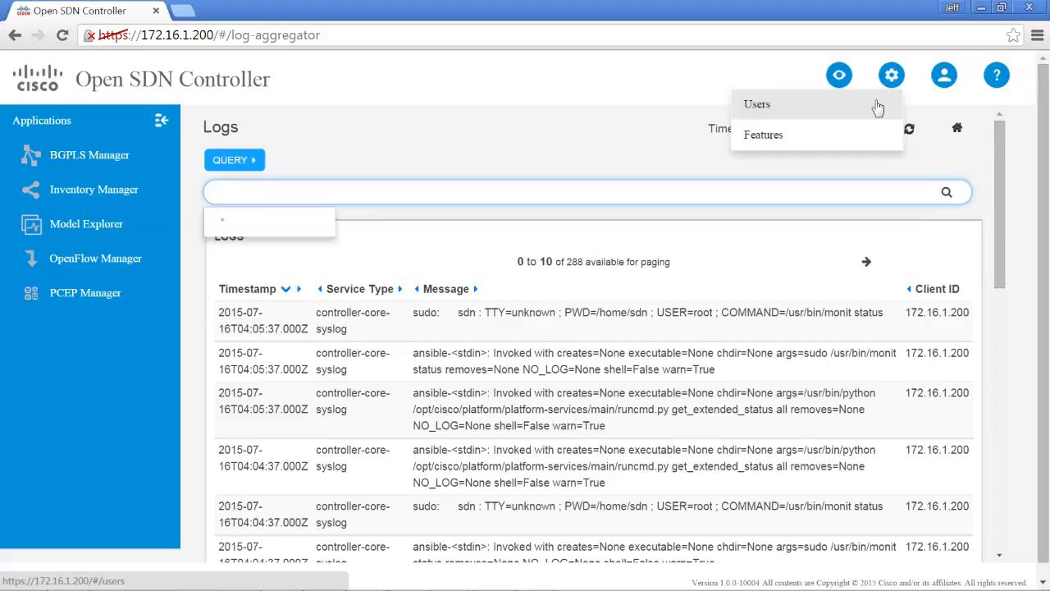
pyautogui.moveTo(862, 111)
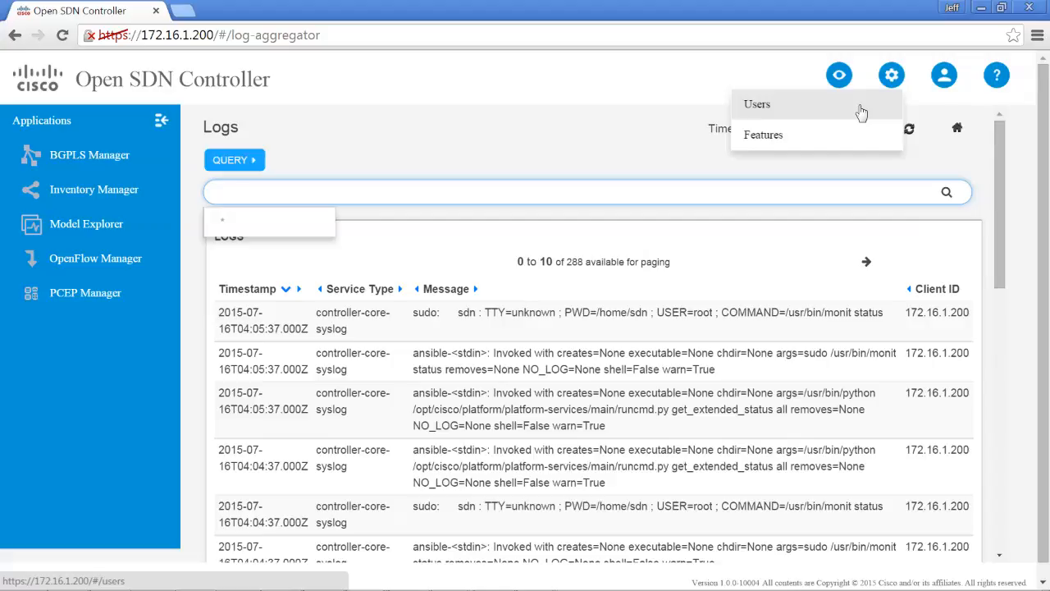
pyautogui.click(756, 104)
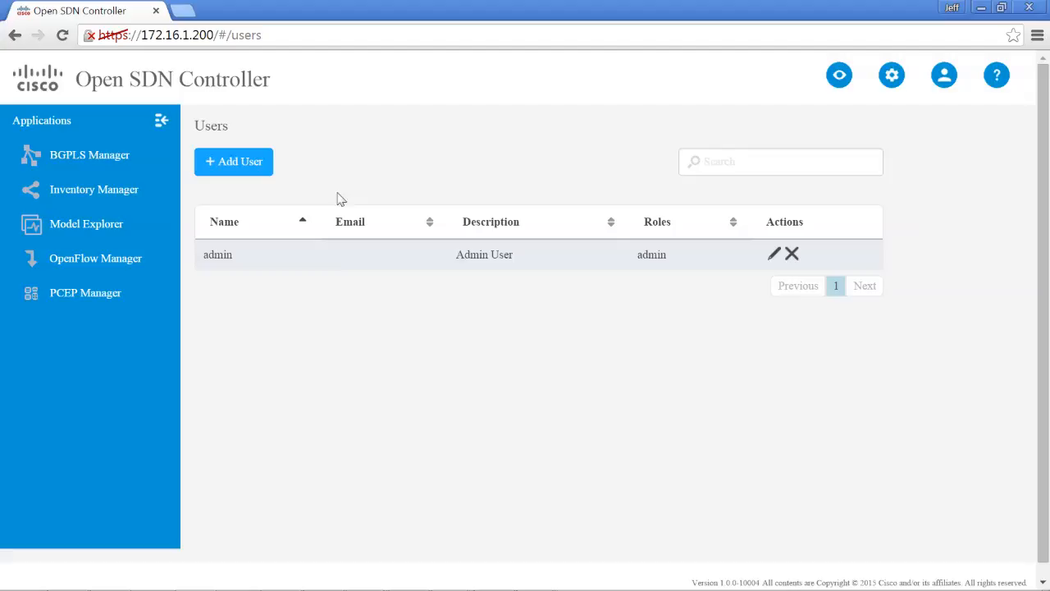
pyautogui.moveTo(513, 273)
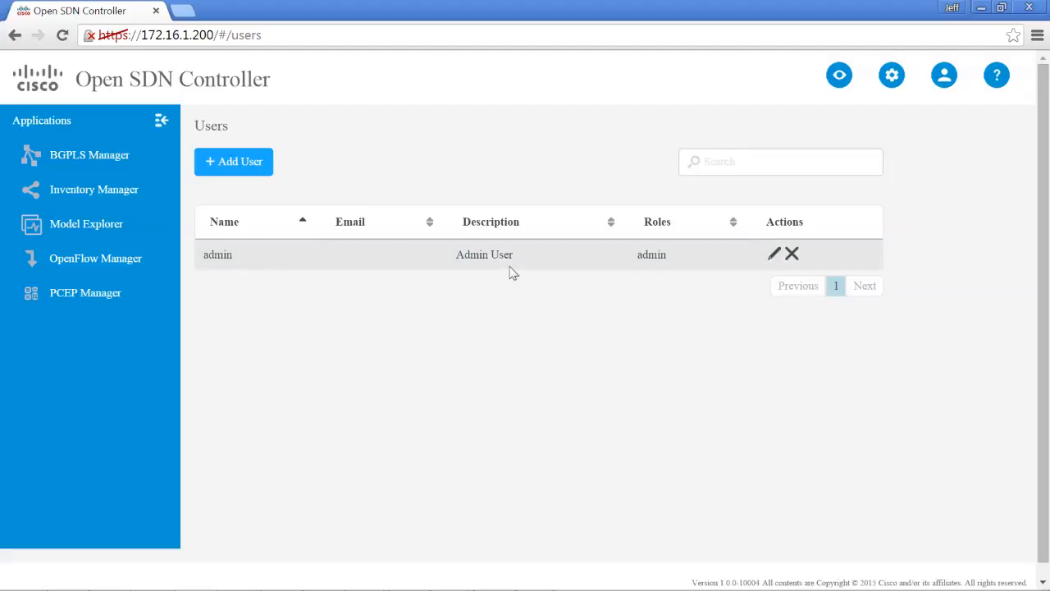
pyautogui.moveTo(267, 189)
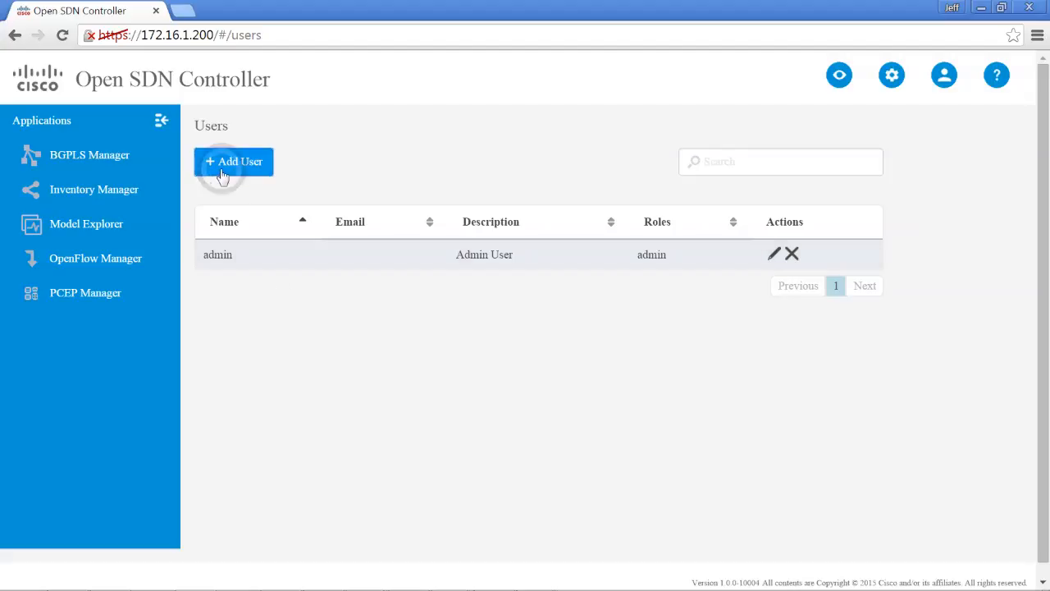
# Open the Add User form from the Users page
pyautogui.click(234, 161)
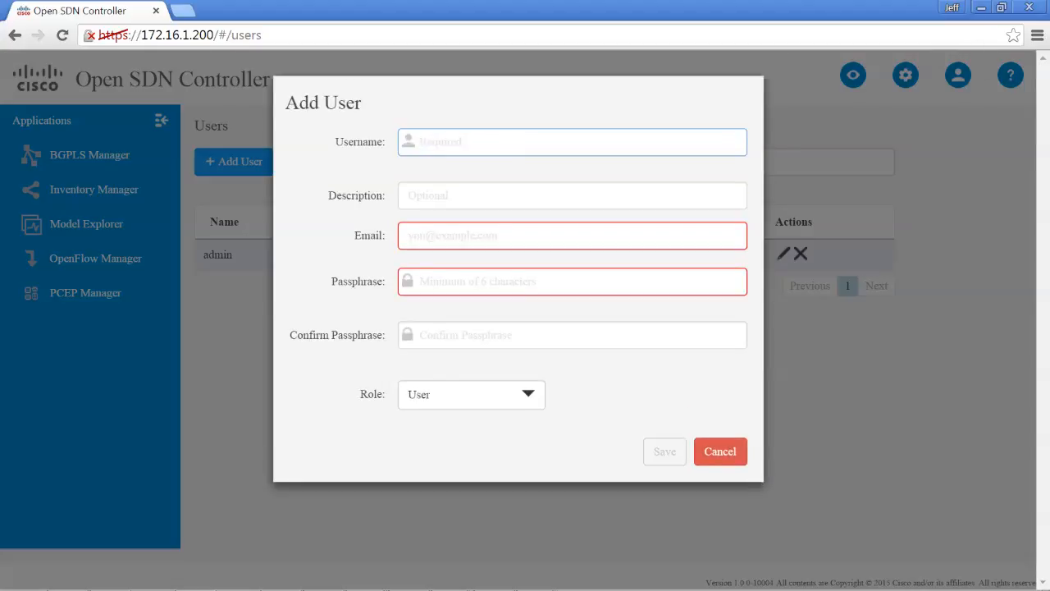
pyautogui.write('testuser')
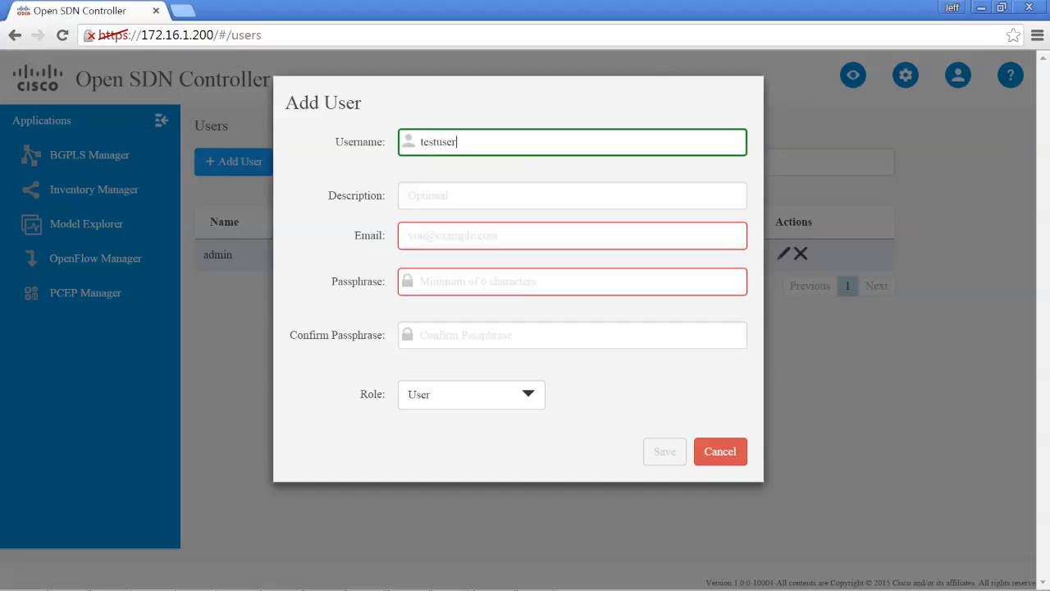
pyautogui.write('1')
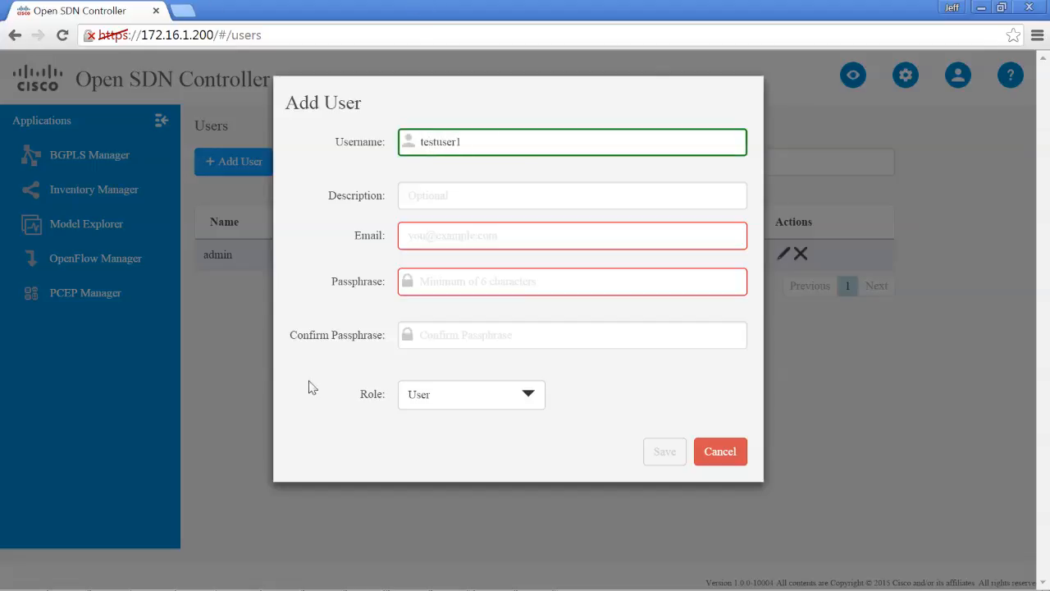
pyautogui.write('te')
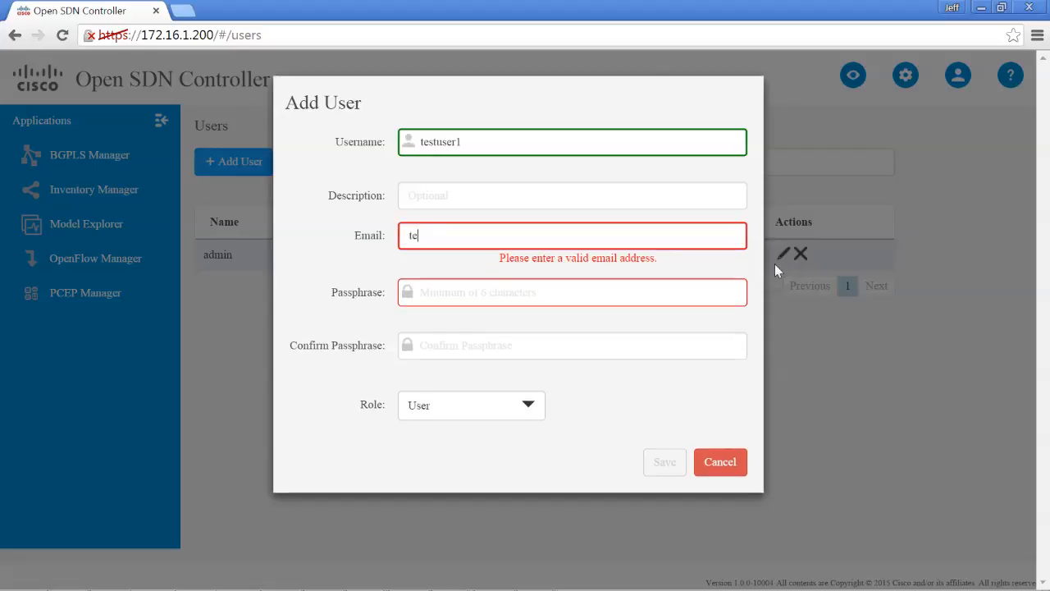
pyautogui.write('stuser')
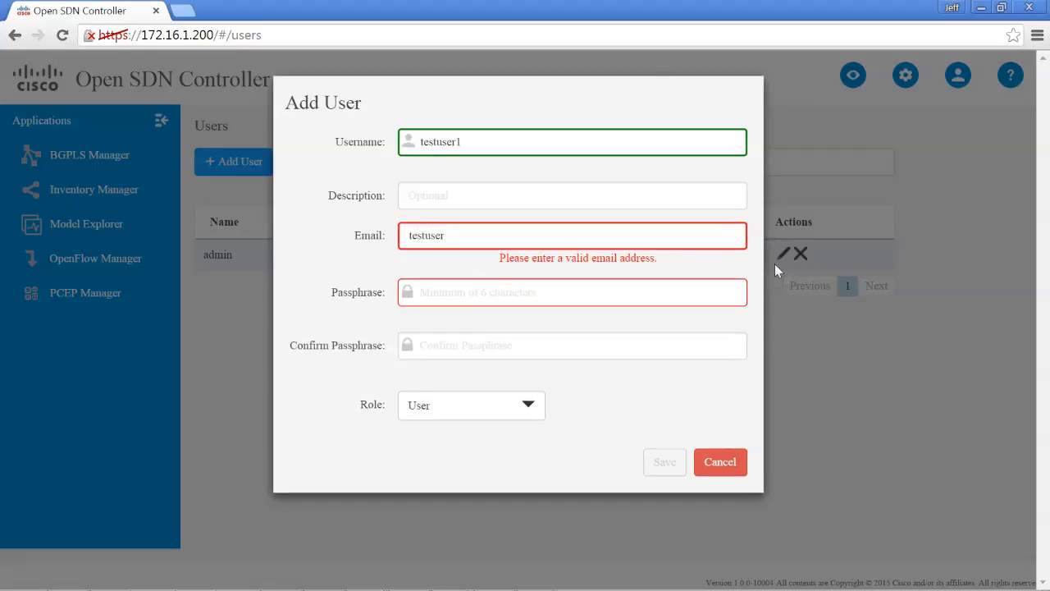
pyautogui.write('@gm')
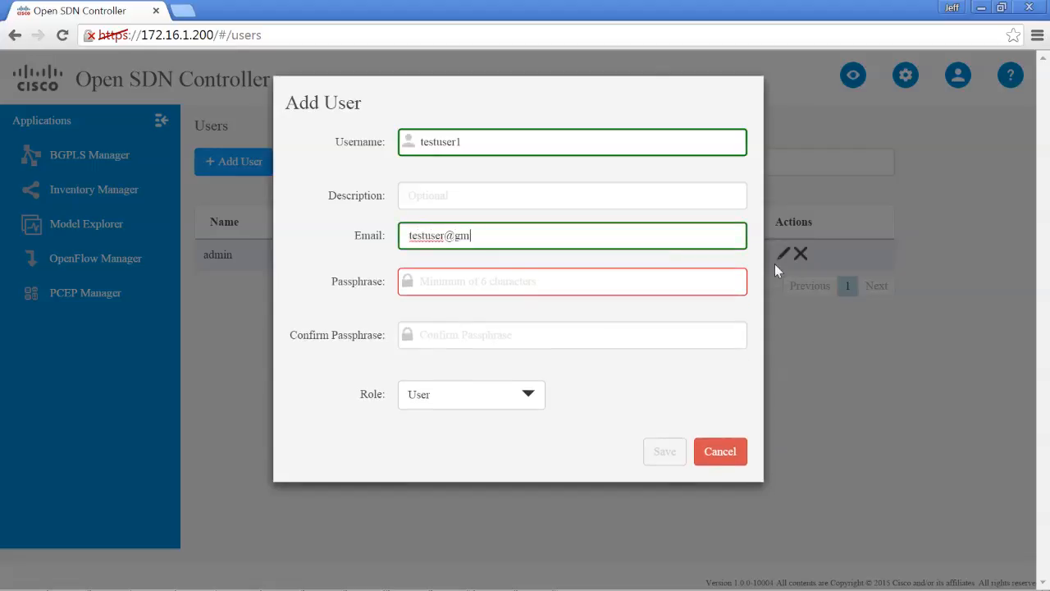
pyautogui.write('ail.com')
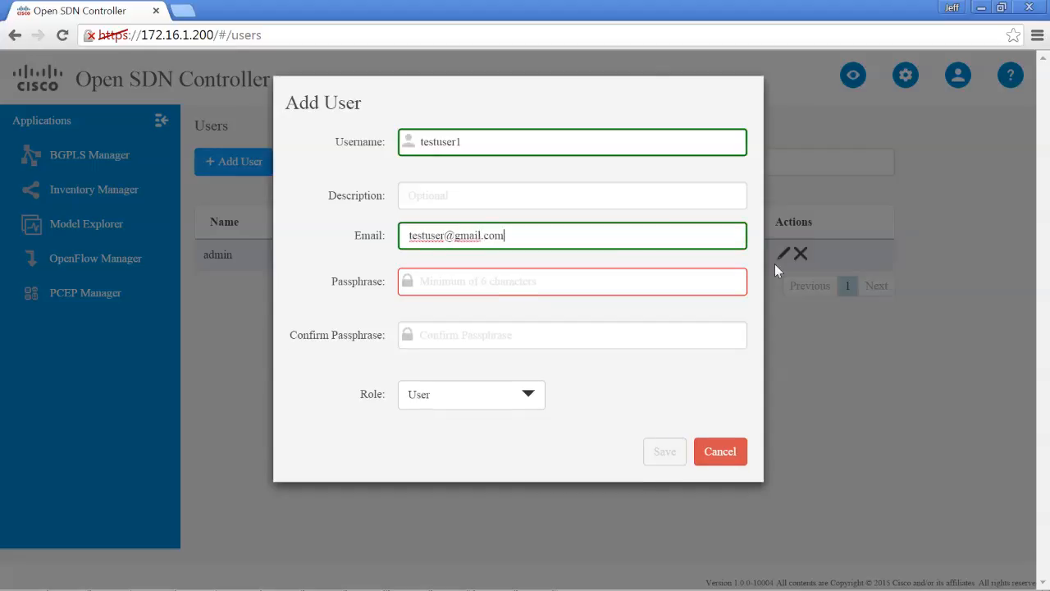
pyautogui.click(571, 281)
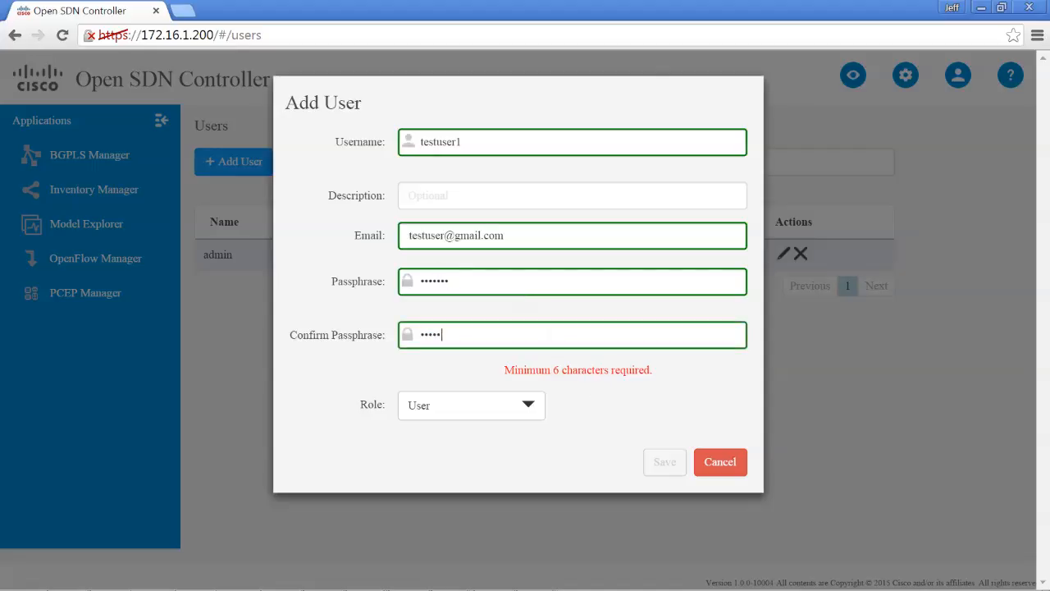
pyautogui.click(529, 405)
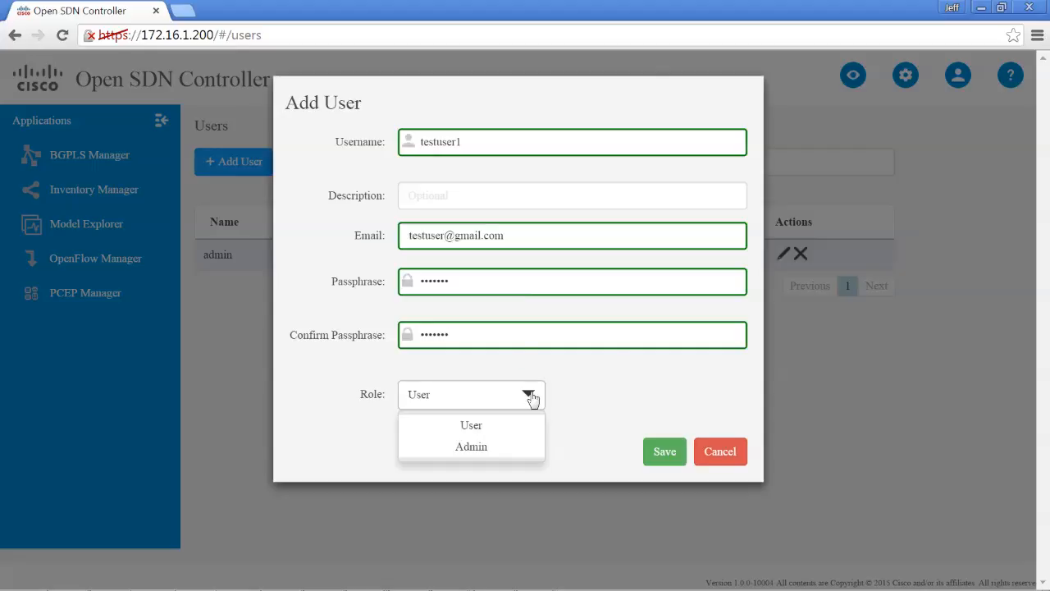
pyautogui.moveTo(517, 425)
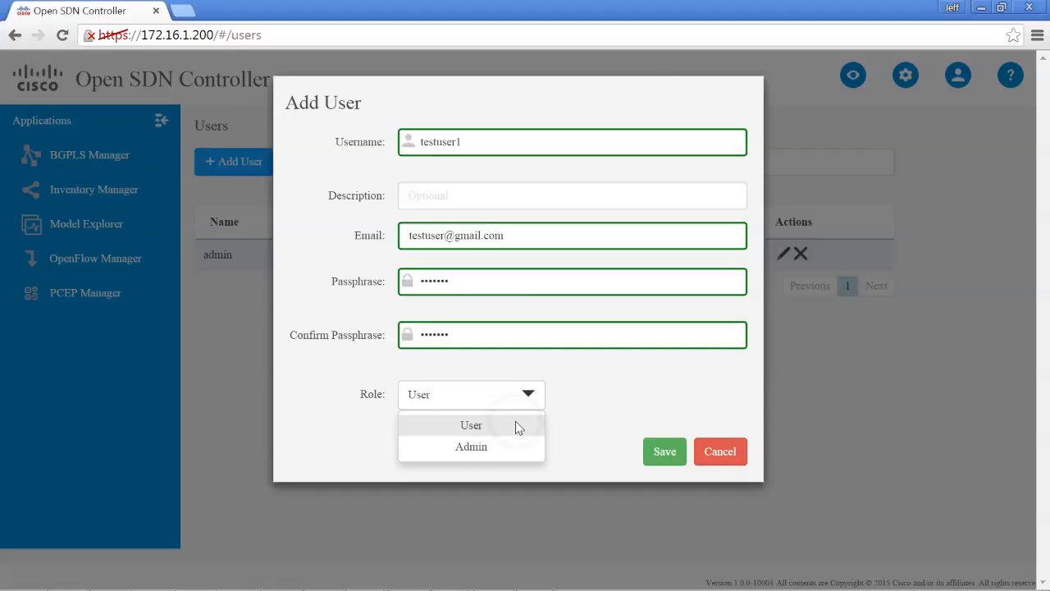
pyautogui.click(471, 425)
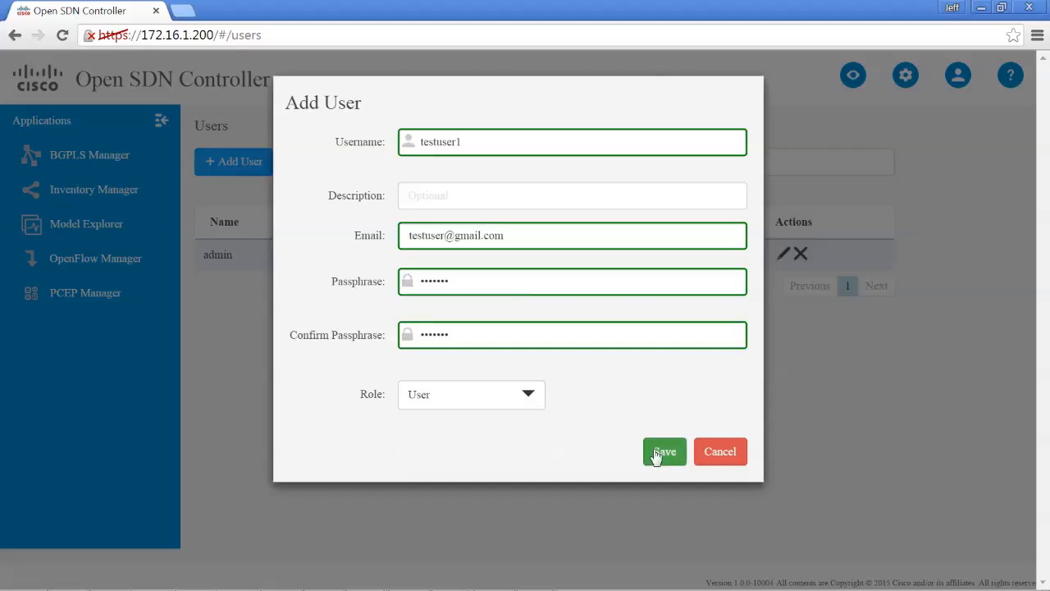
pyautogui.click(664, 451)
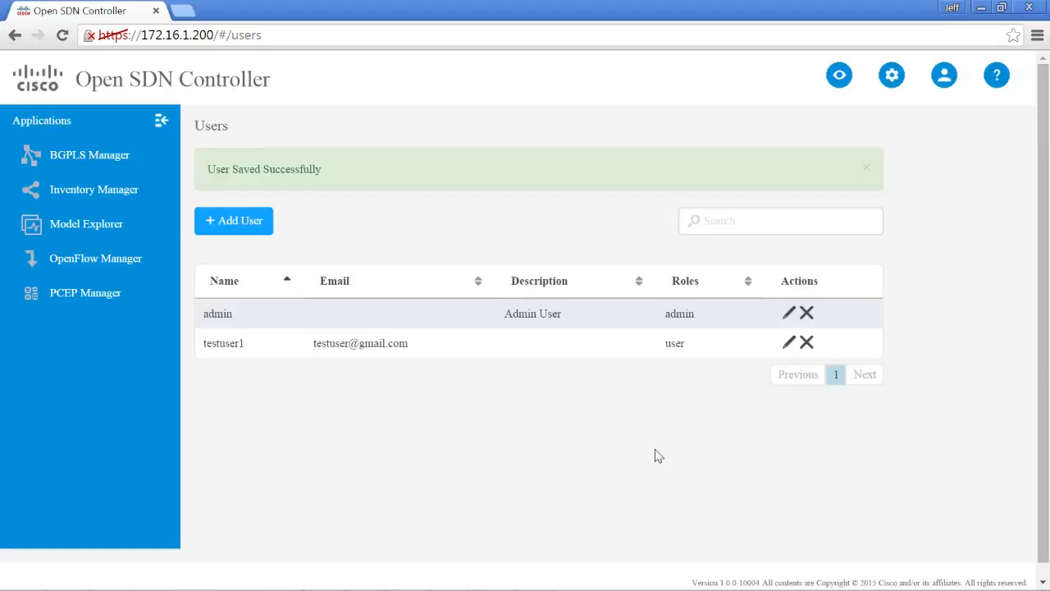
pyautogui.moveTo(495, 194)
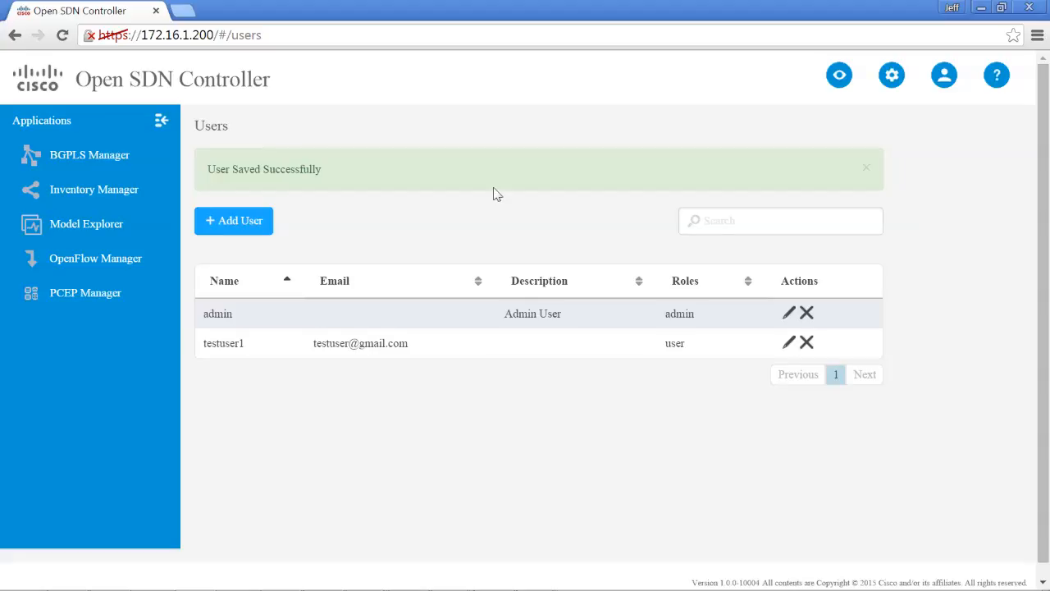
pyautogui.moveTo(589, 237)
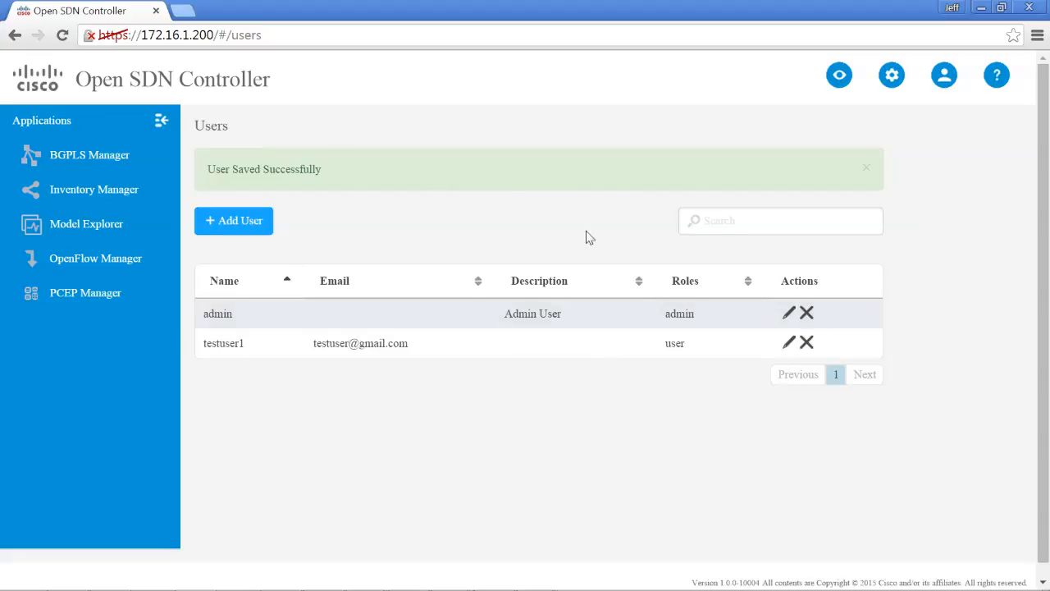
pyautogui.moveTo(676, 339)
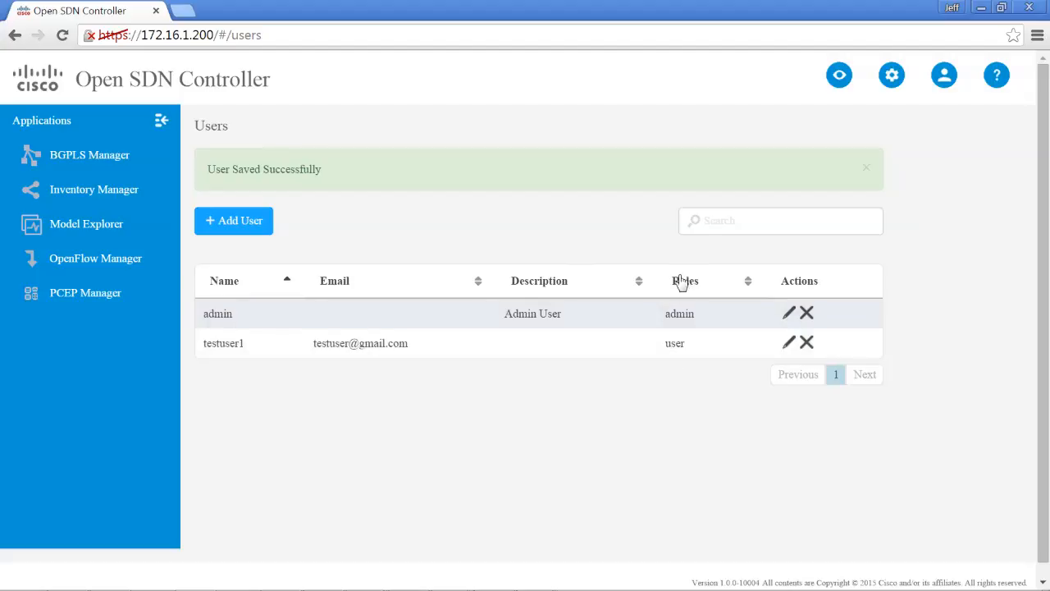
pyautogui.moveTo(621, 178)
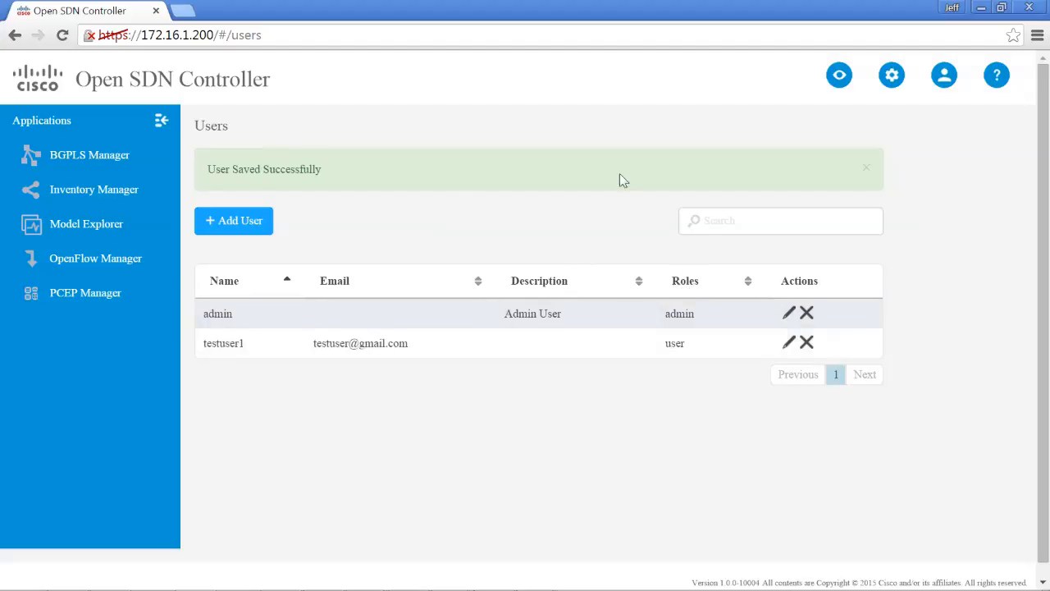
# Open the Features page from the gear settings menu
pyautogui.click(891, 74)
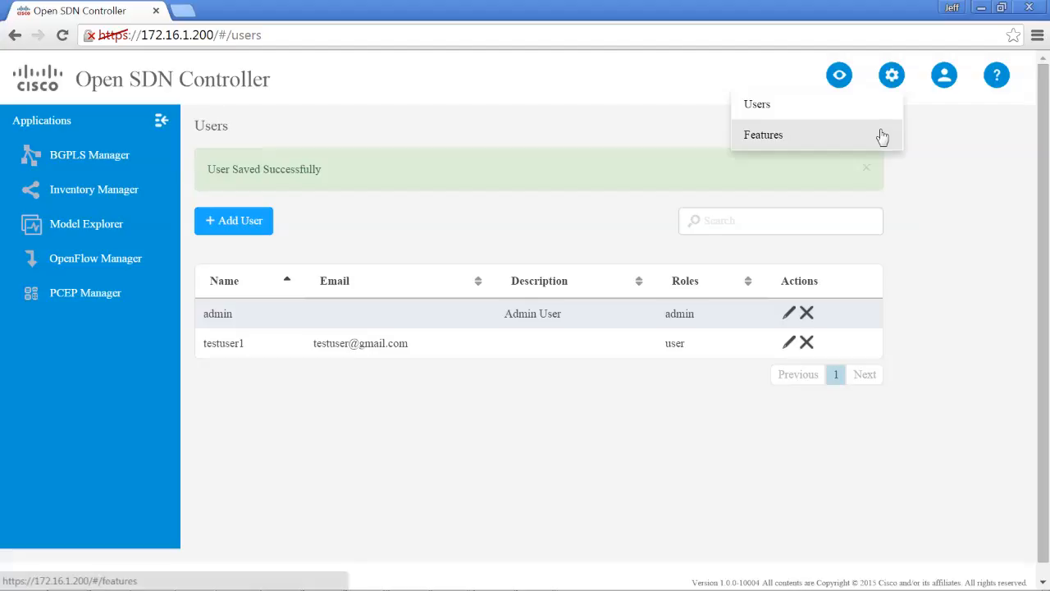
pyautogui.click(763, 135)
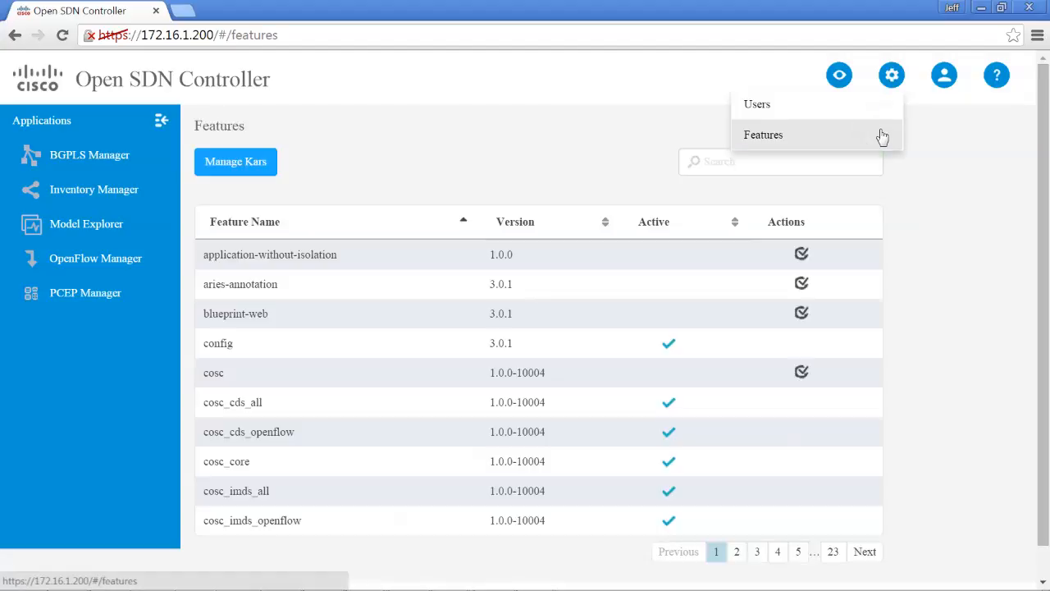
pyautogui.moveTo(878, 140)
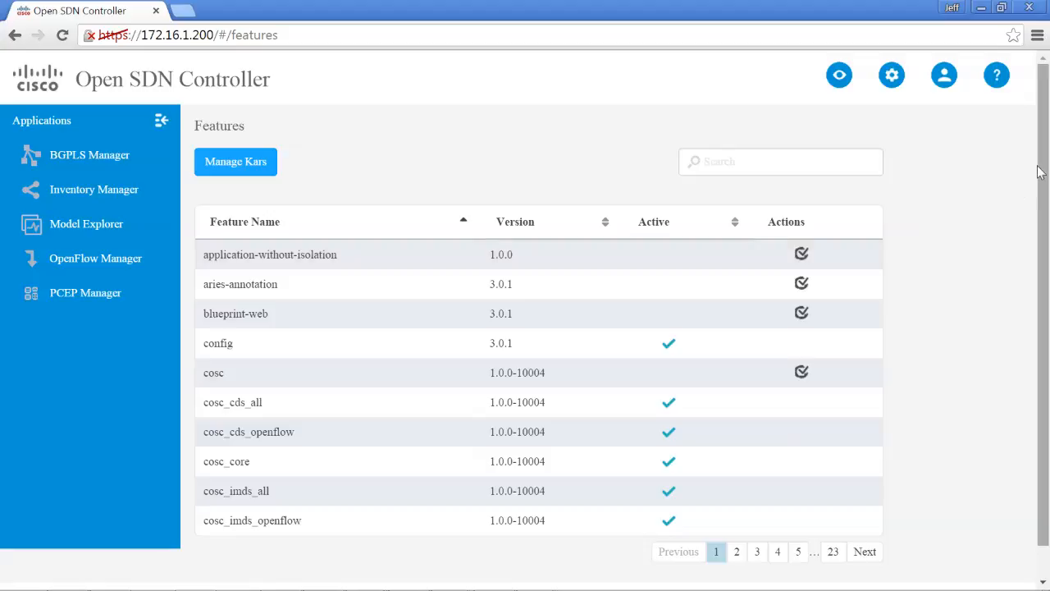
# Search the features for 'openflowpl' to list only odl-openflowplugin features
pyautogui.click(779, 162)
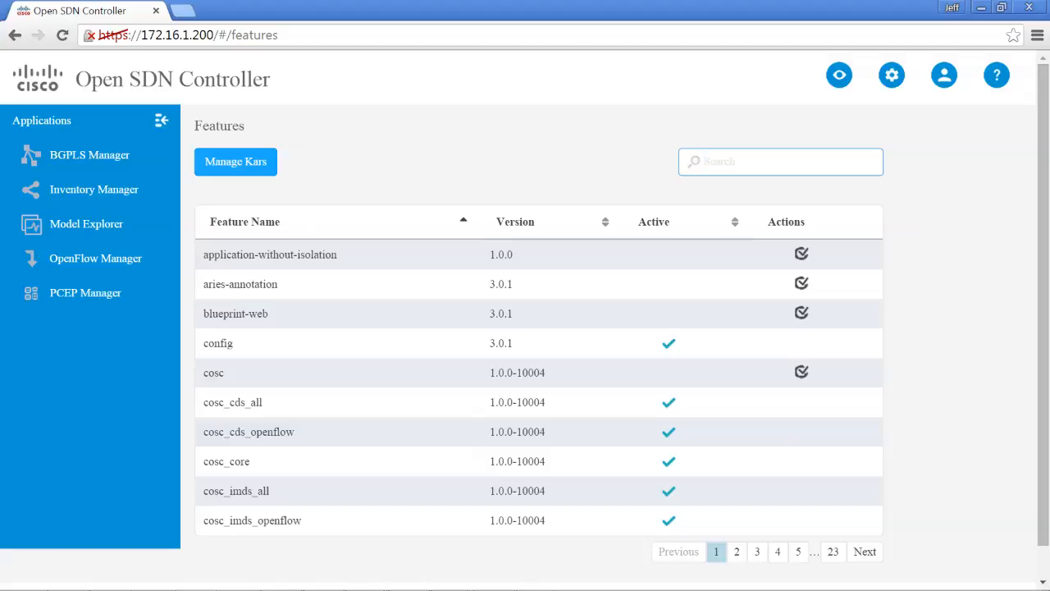
pyautogui.write('openflow')
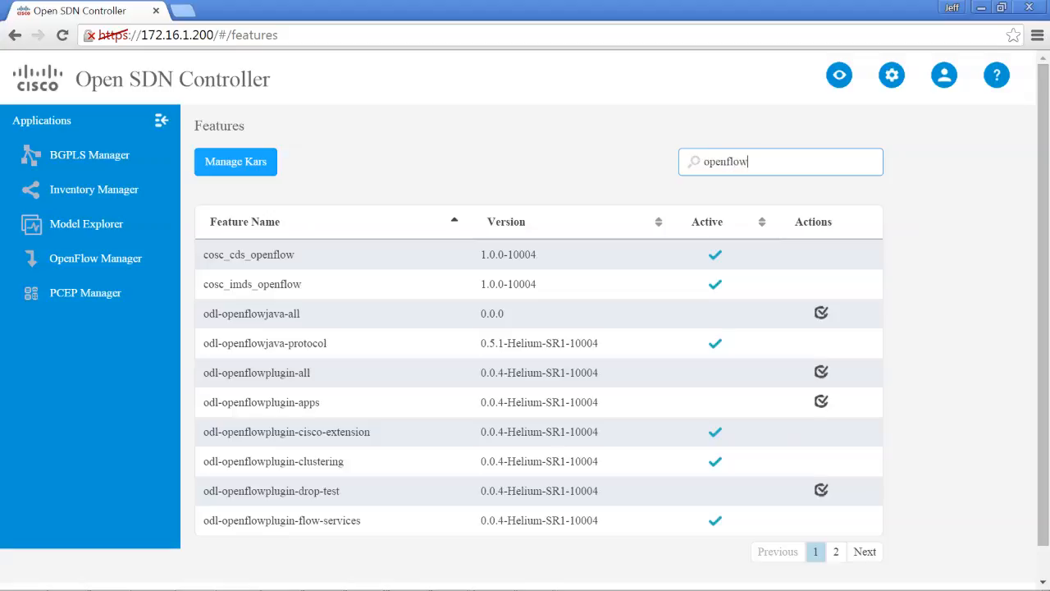
pyautogui.write('pl')
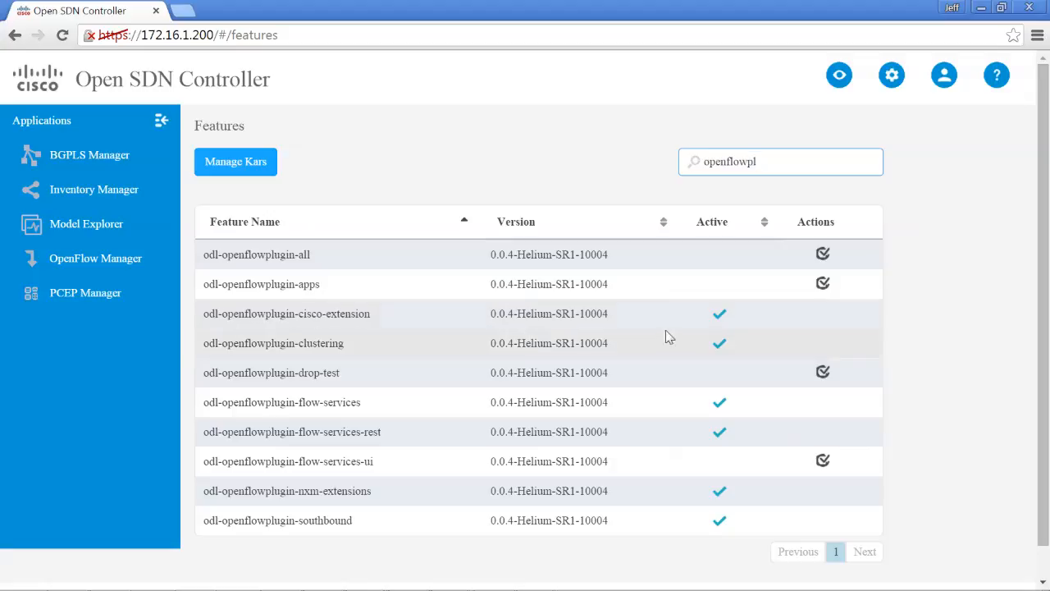
pyautogui.moveTo(829, 303)
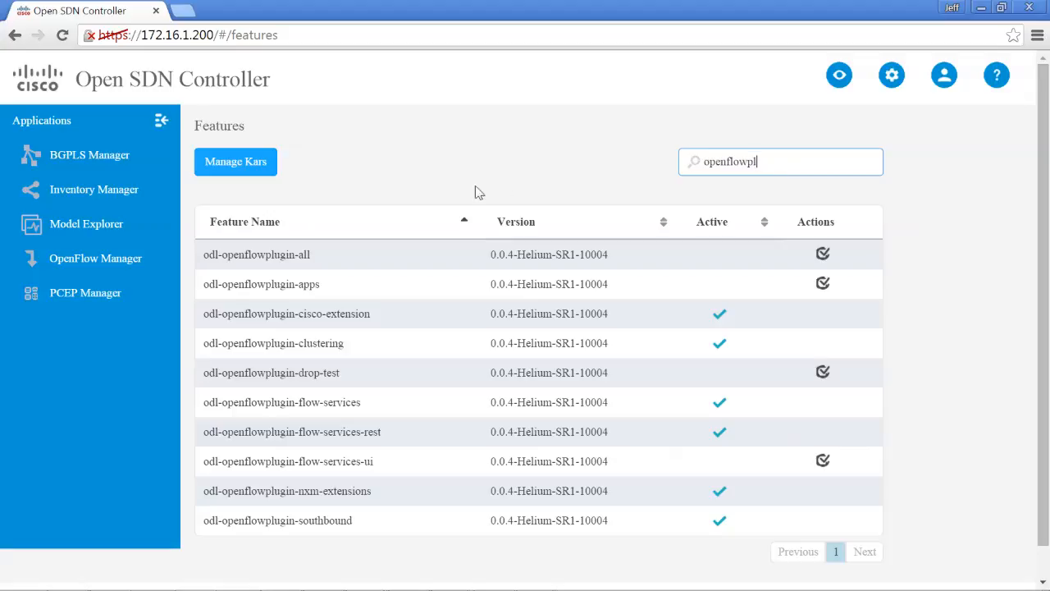
pyautogui.moveTo(332, 254)
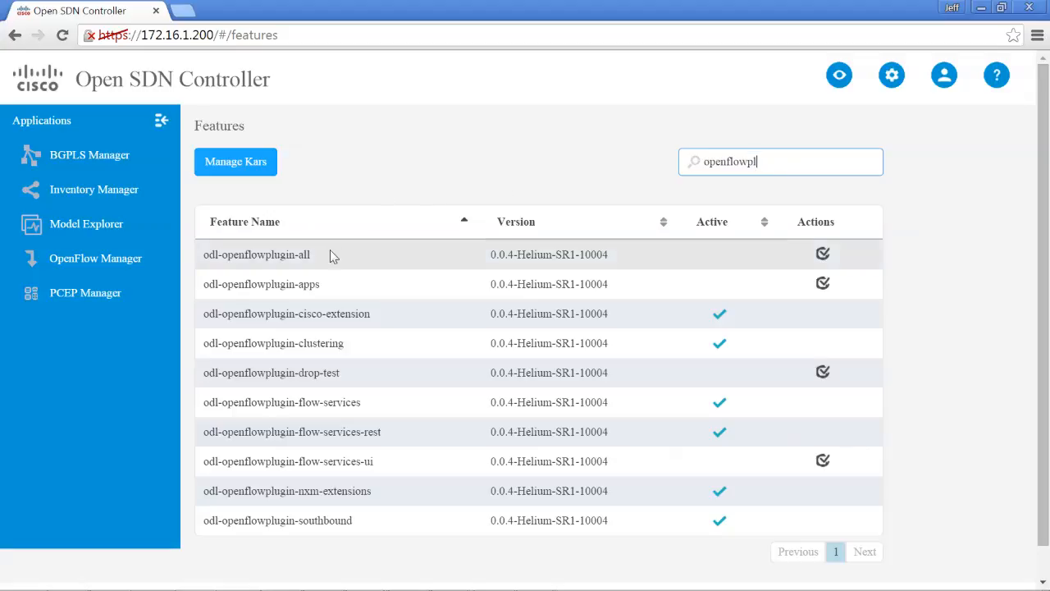
pyautogui.moveTo(670, 265)
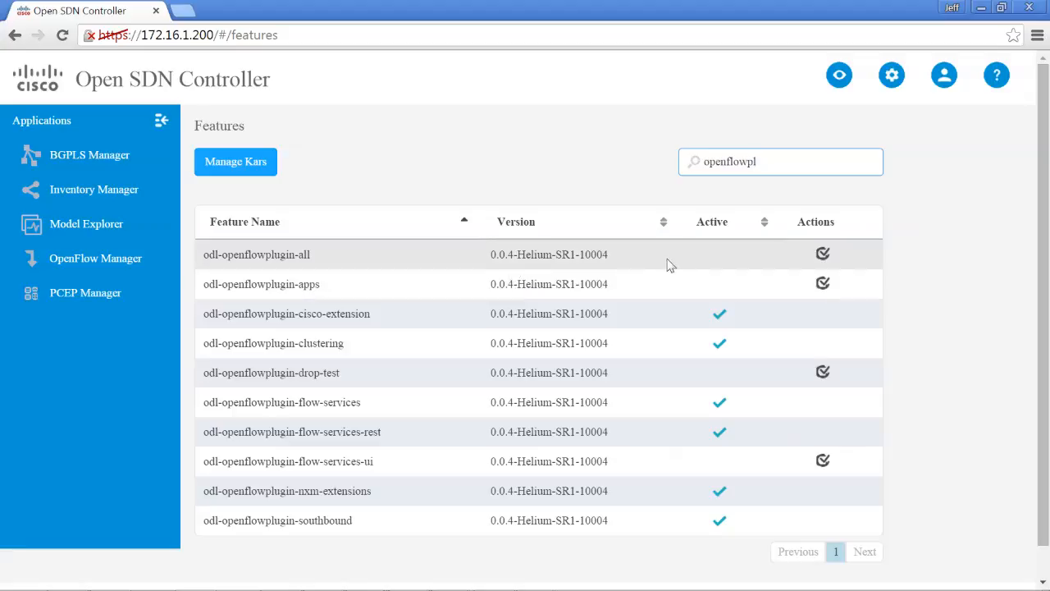
pyautogui.moveTo(822, 254)
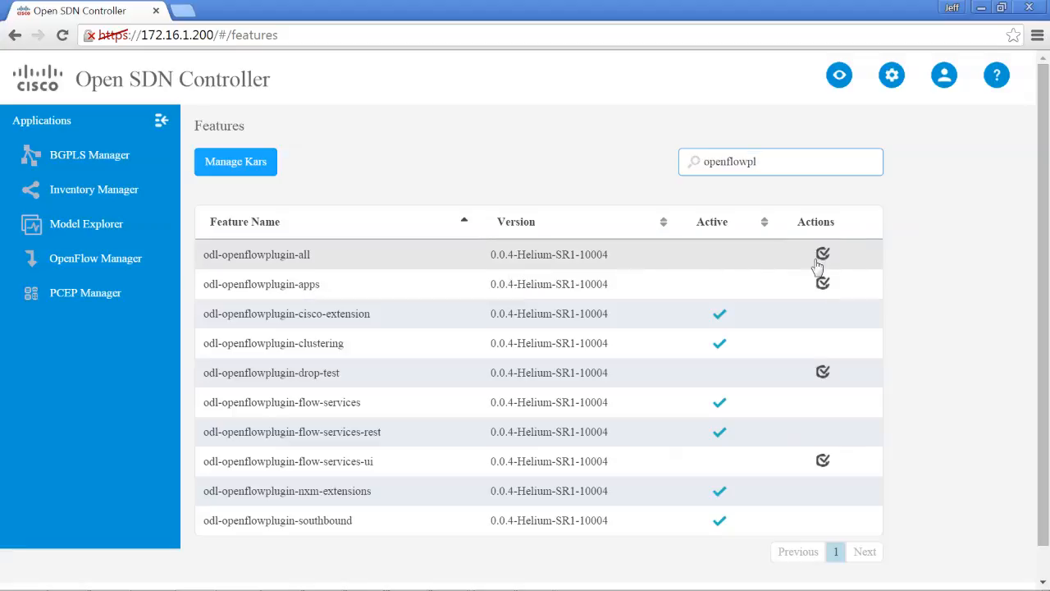
pyautogui.moveTo(822, 255)
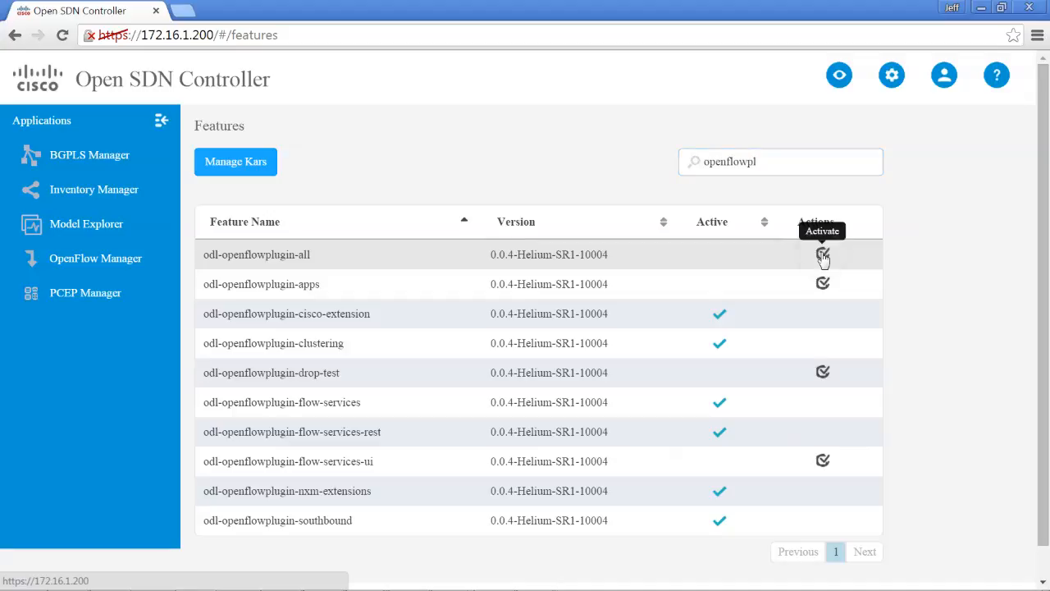
# Activate odl-openflowplugin-all and dismiss the activation notice
pyautogui.click(822, 254)
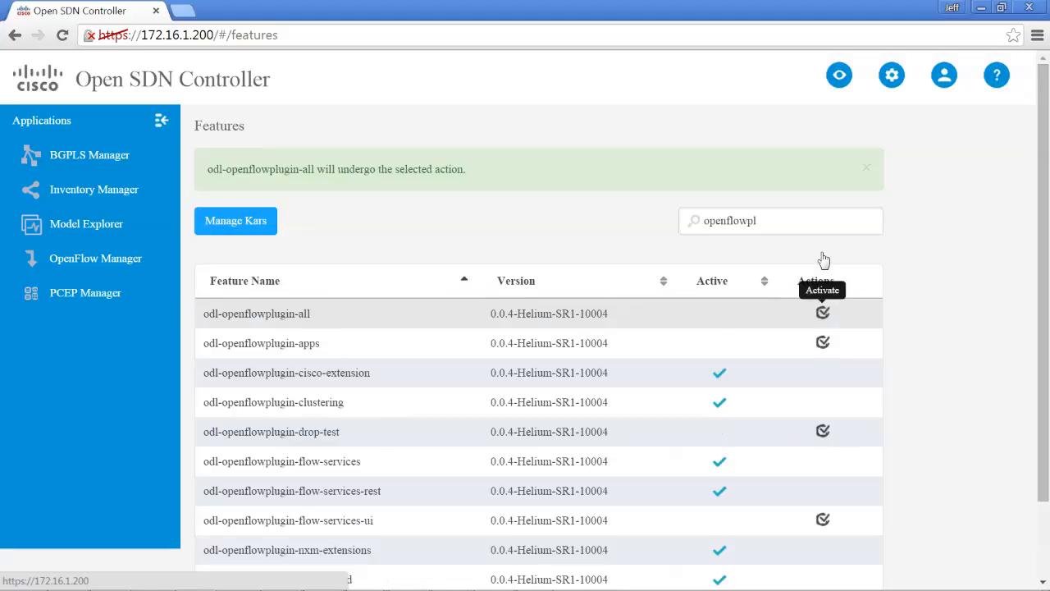
pyautogui.moveTo(826, 259)
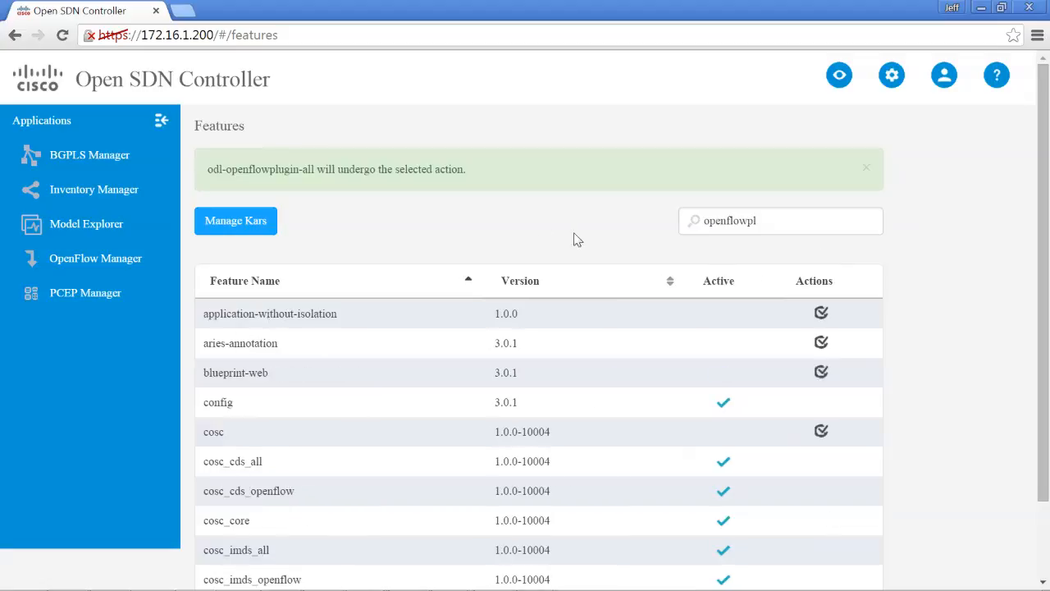
pyautogui.moveTo(327, 196)
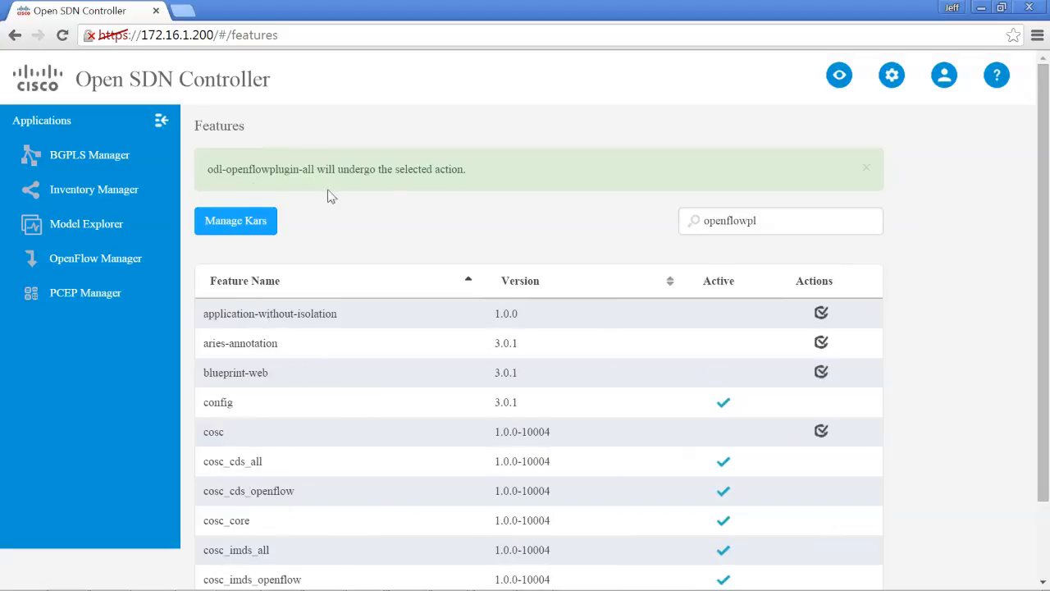
pyautogui.moveTo(265, 189)
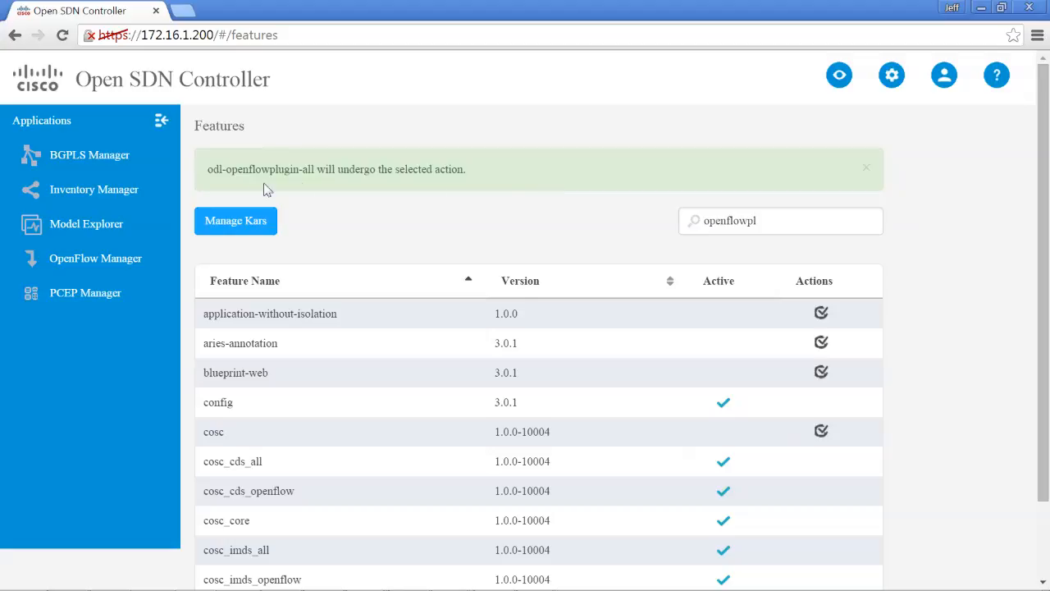
pyautogui.moveTo(322, 184)
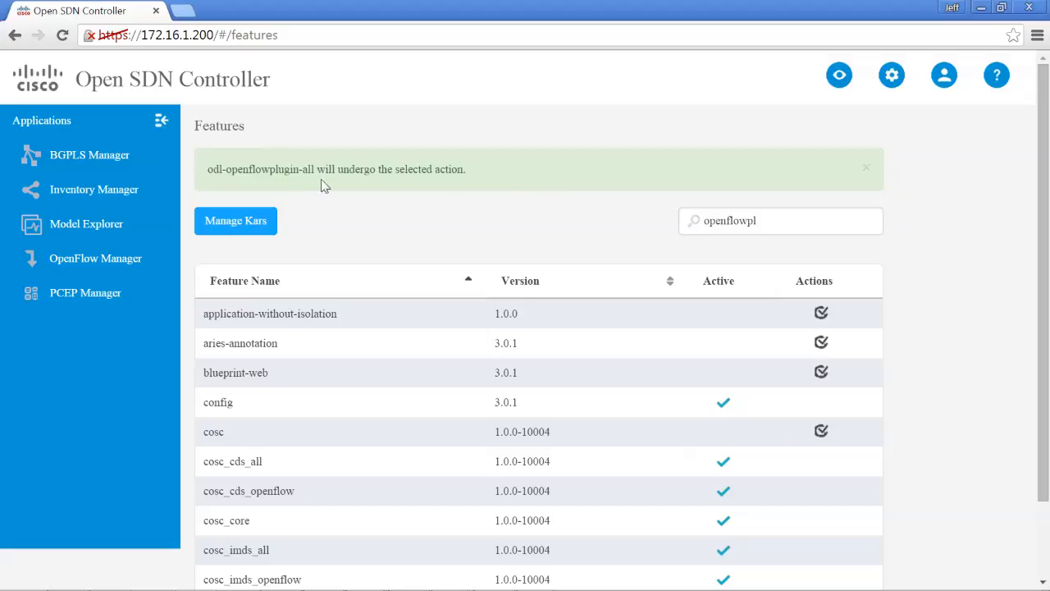
pyautogui.moveTo(380, 182)
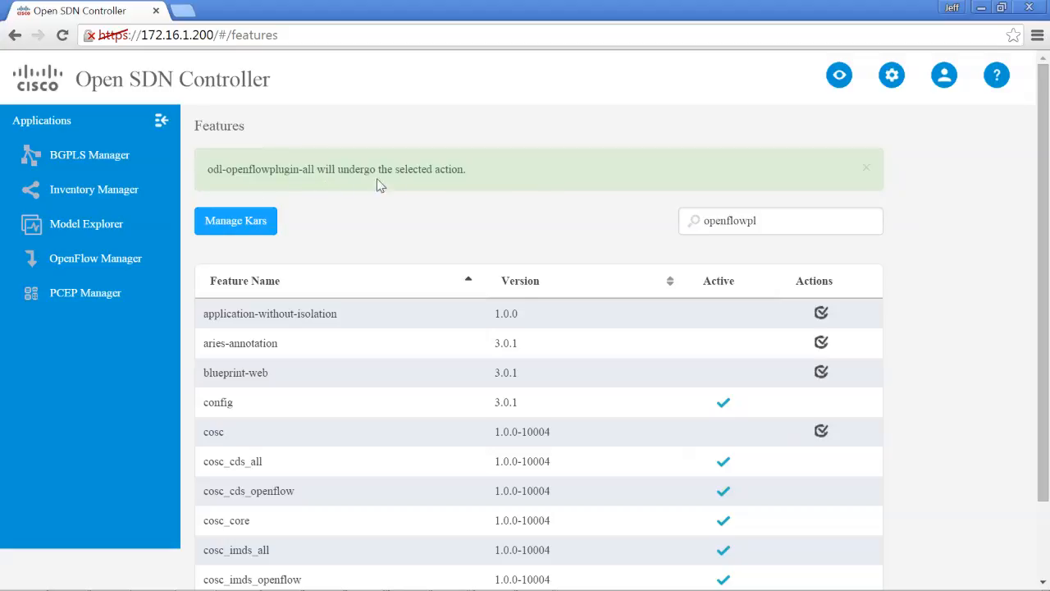
pyautogui.moveTo(486, 189)
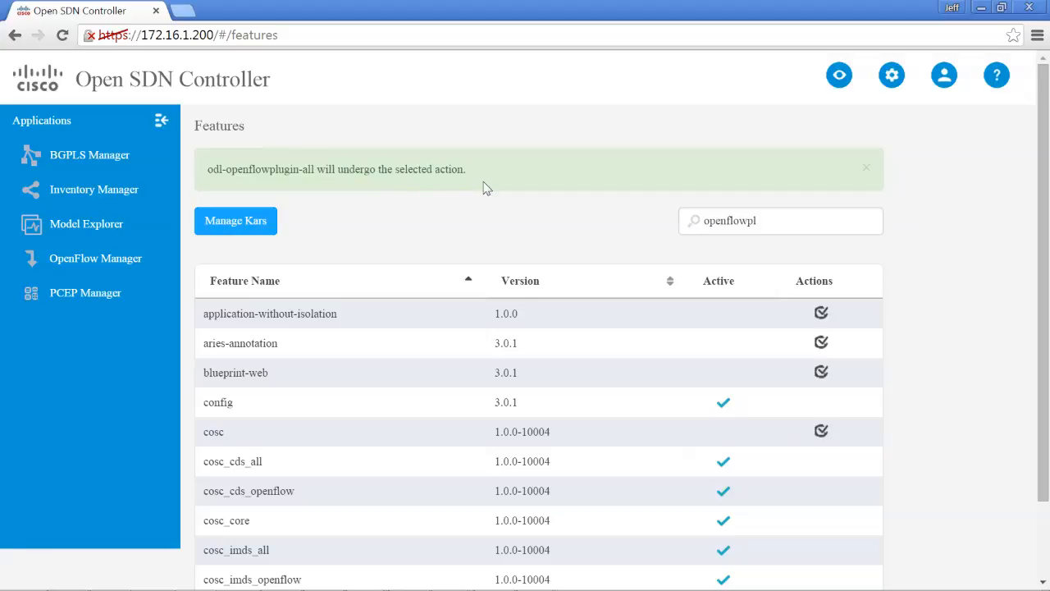
pyautogui.moveTo(870, 172)
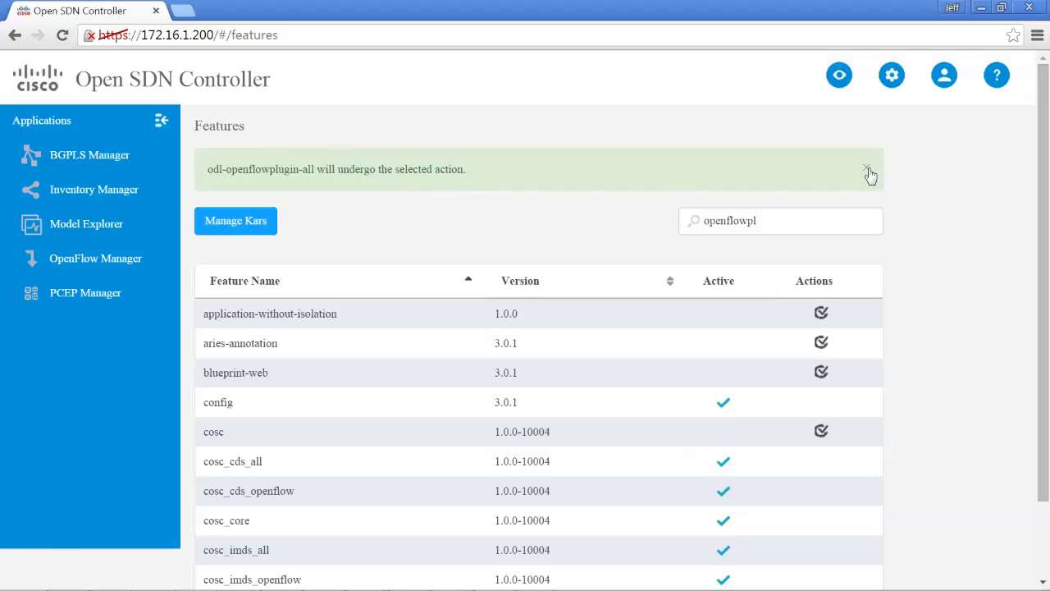
pyautogui.click(869, 170)
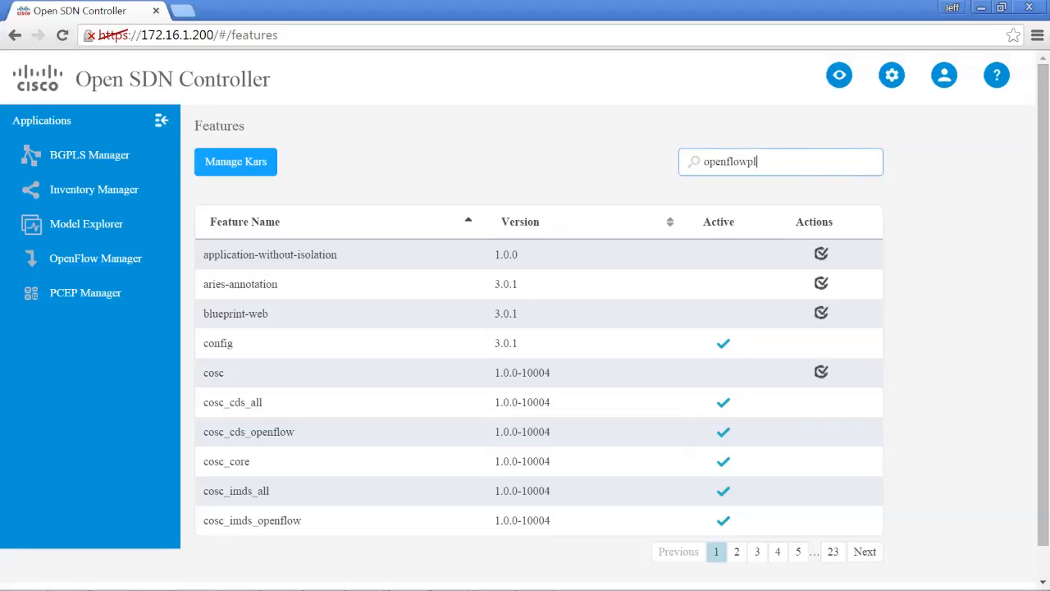
# Search 'openflowplu' to confirm odl-openflowplugin-all is active, then clear the search
pyautogui.write('u')
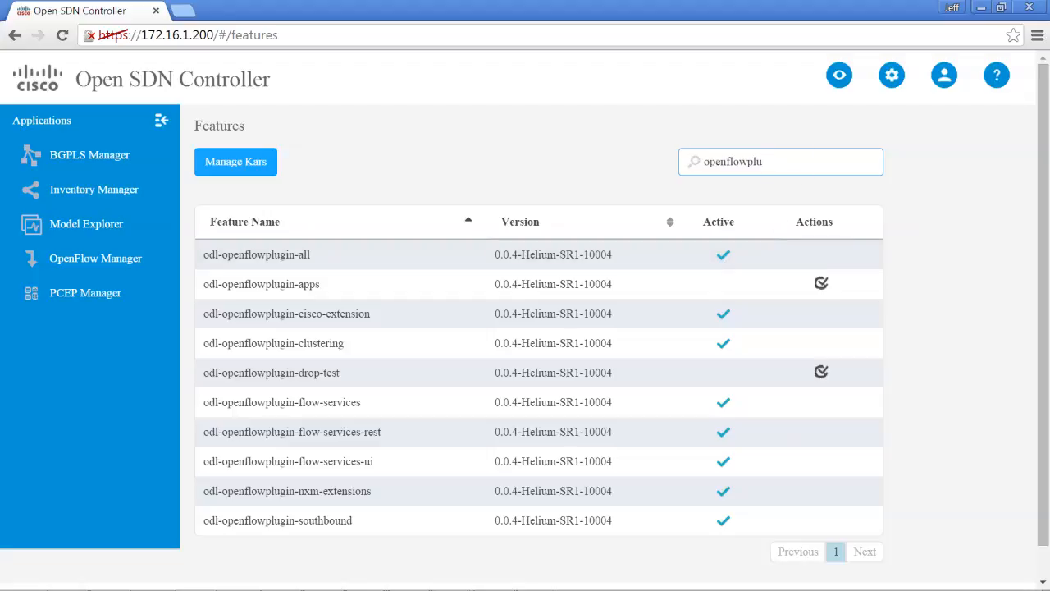
pyautogui.write('openf')
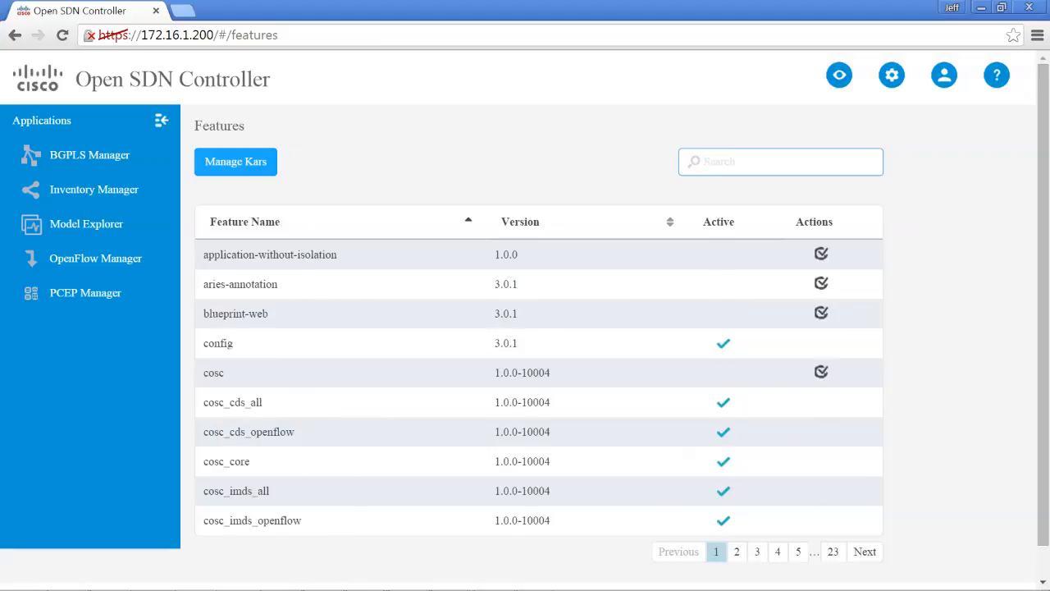
# Search features for 'l2switch', listing nine inactive odl-l2switch features
pyautogui.write('1')
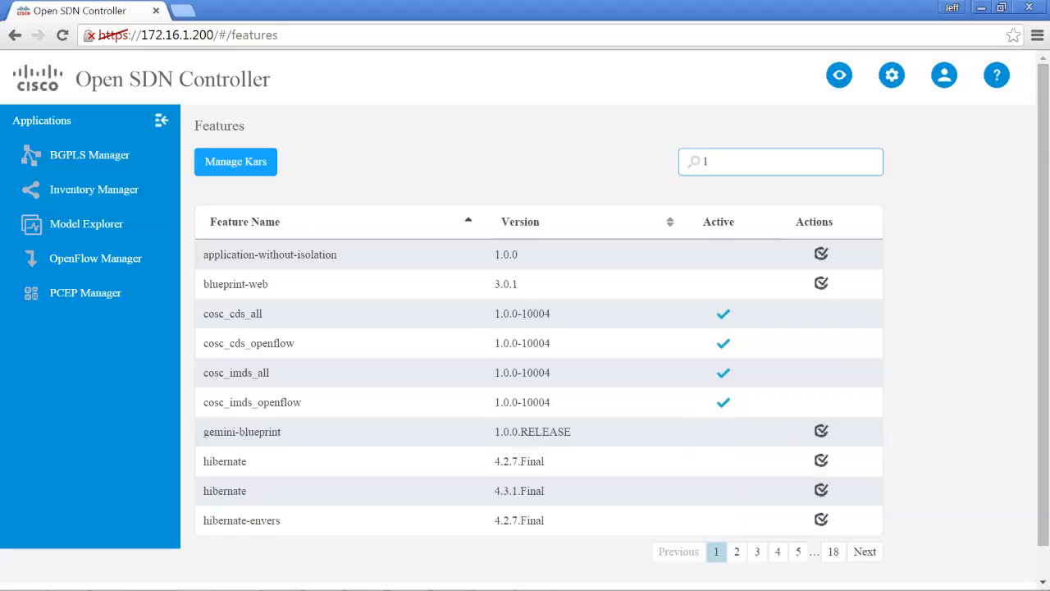
pyautogui.write('l2swict')
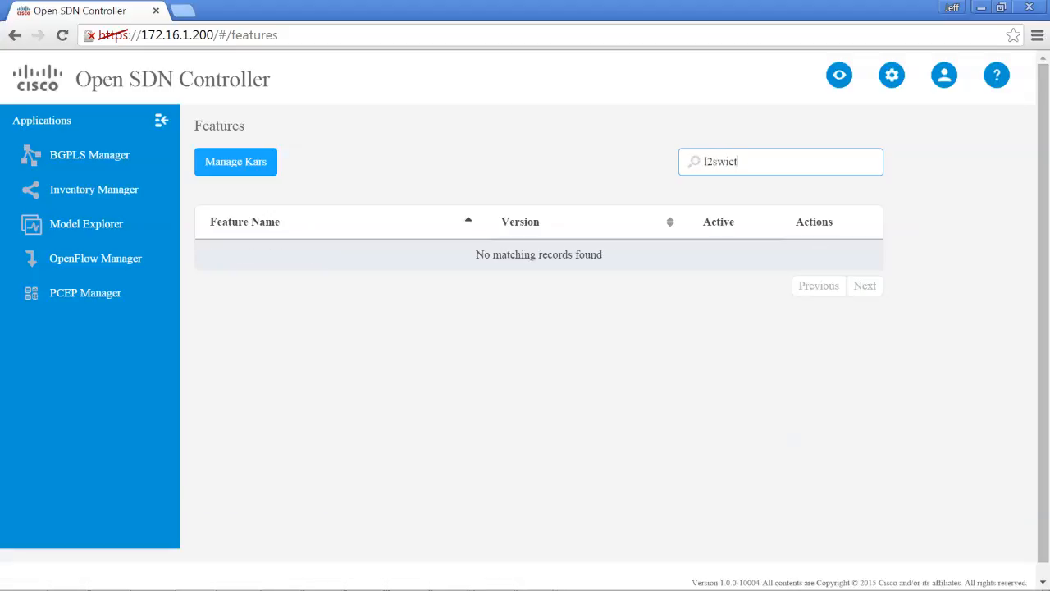
pyautogui.press('BackSpace')
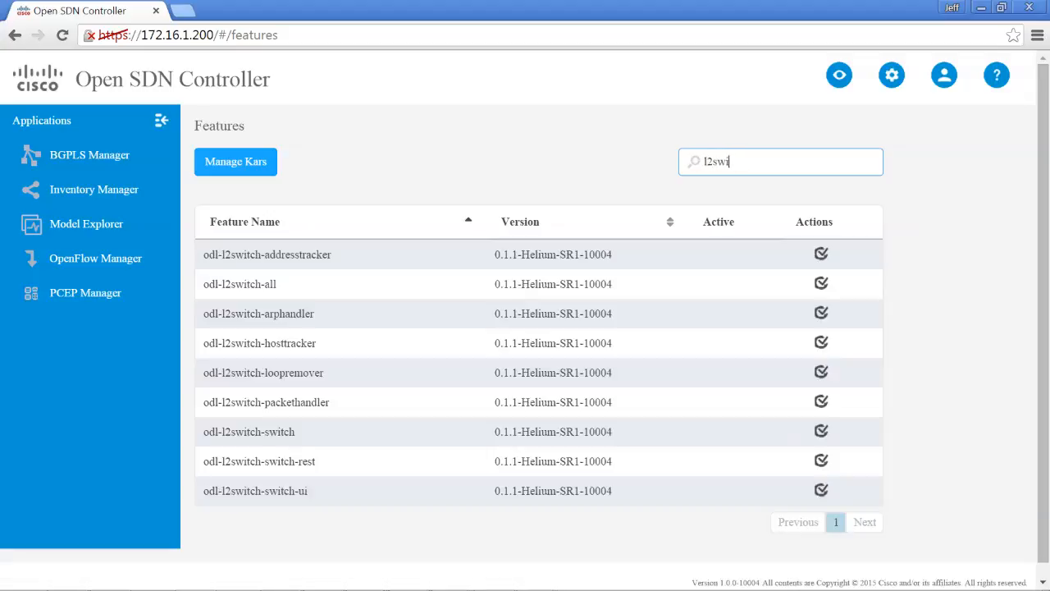
pyautogui.write('tch')
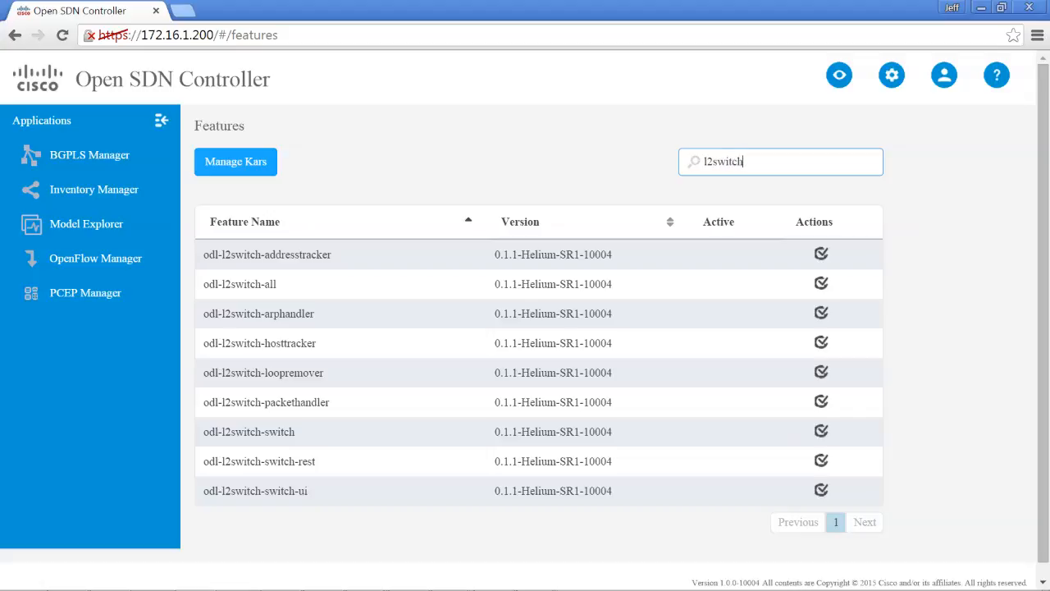
pyautogui.moveTo(529, 417)
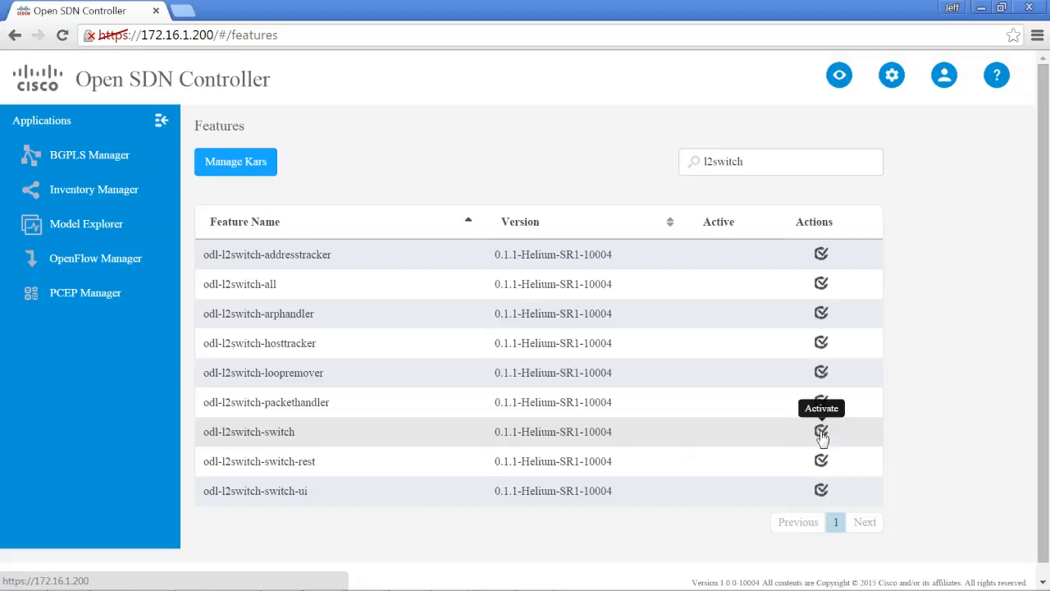
# Activate the odl-l2switch-switch feature and close the green activation notice
pyautogui.click(821, 431)
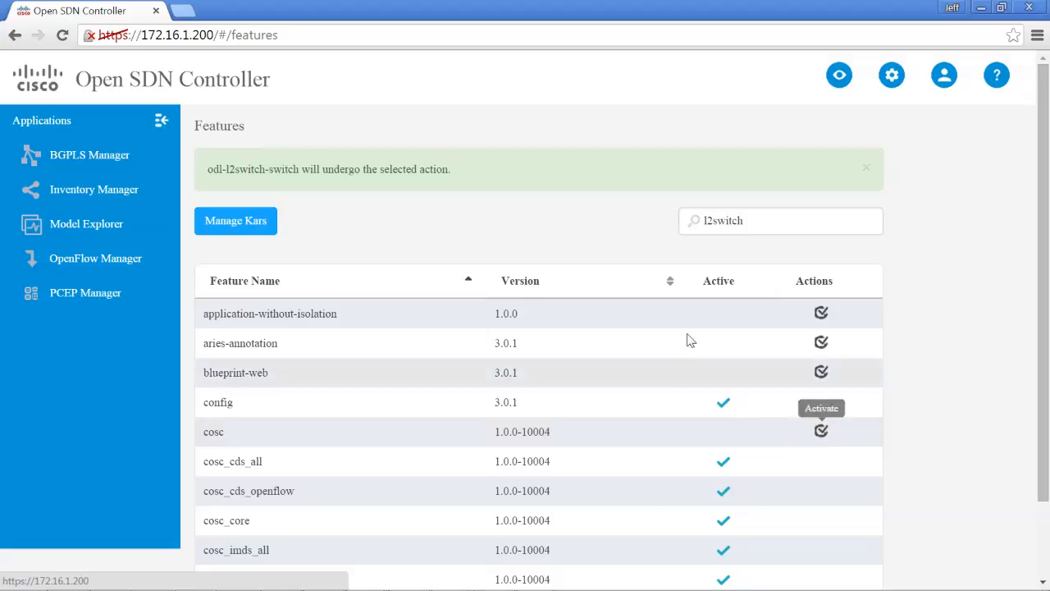
pyautogui.moveTo(374, 183)
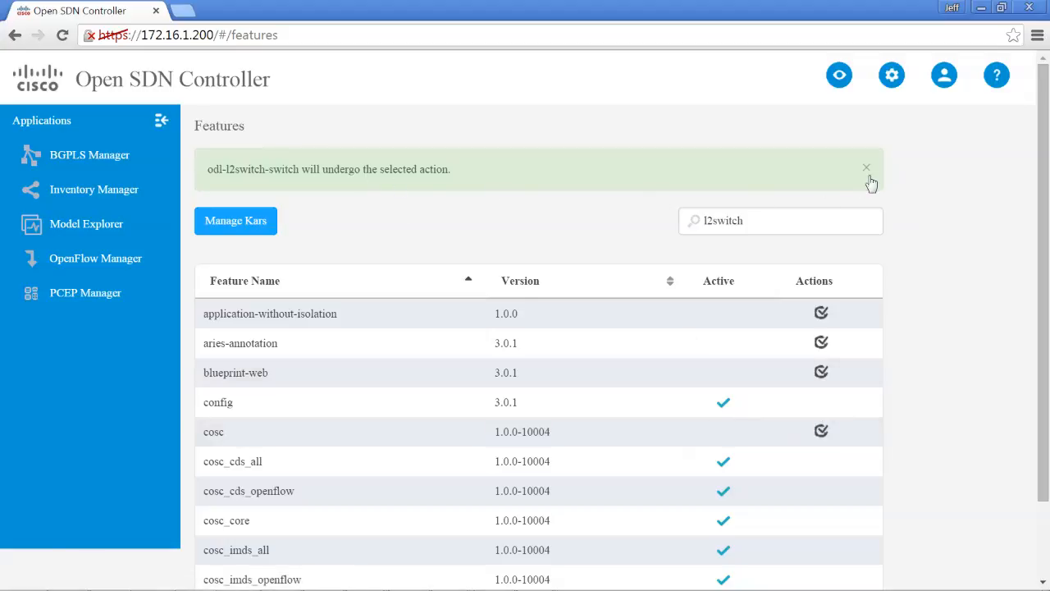
pyautogui.click(866, 167)
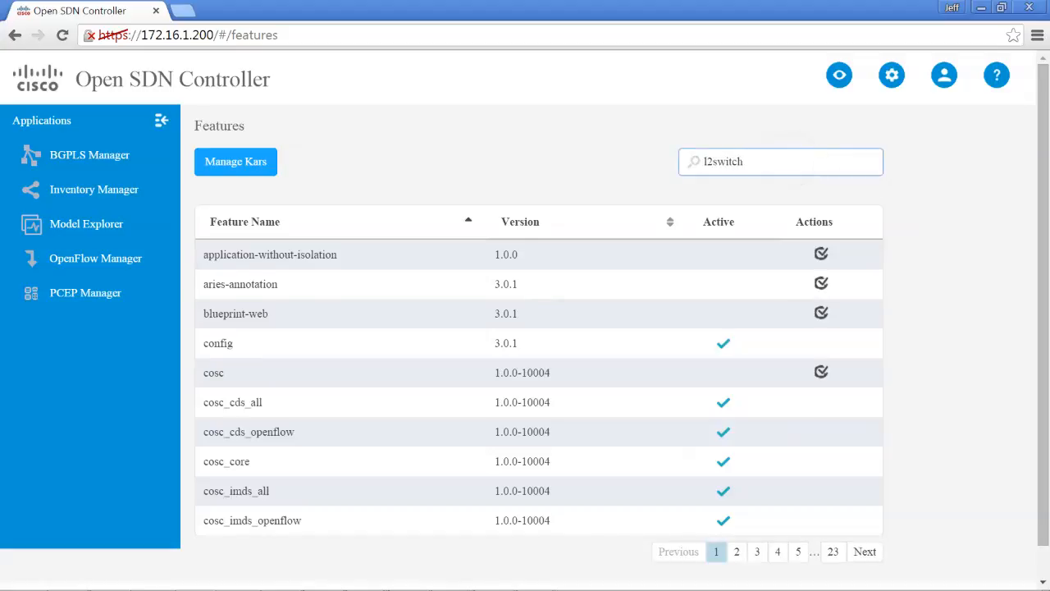
# Filter features by 'l2switch' to confirm switch, arphandler, hosttracker and related features are active
pyautogui.write('l2switch')
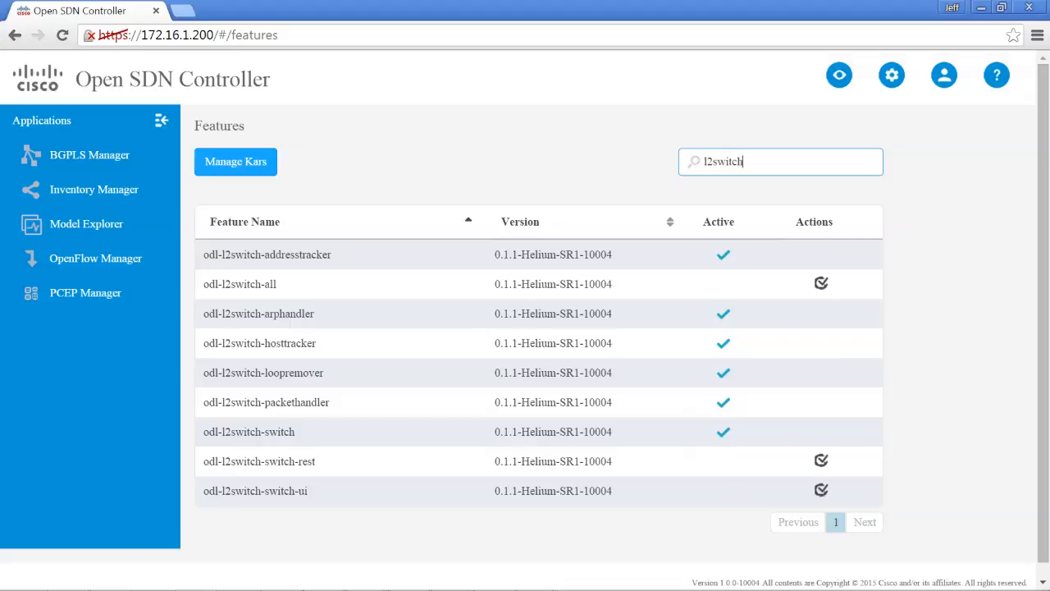
pyautogui.moveTo(351, 321)
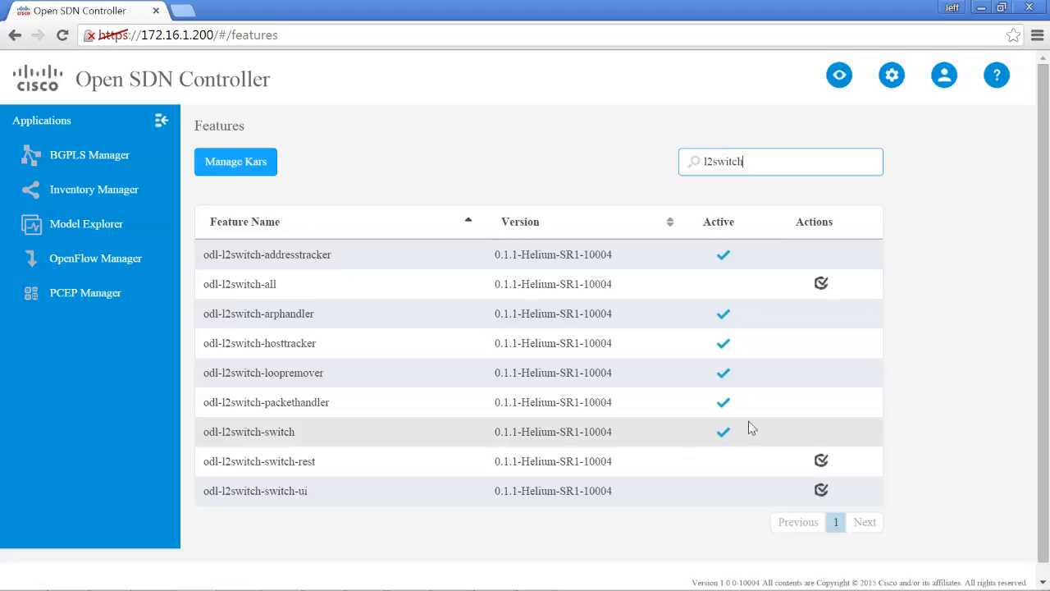
pyautogui.moveTo(456, 363)
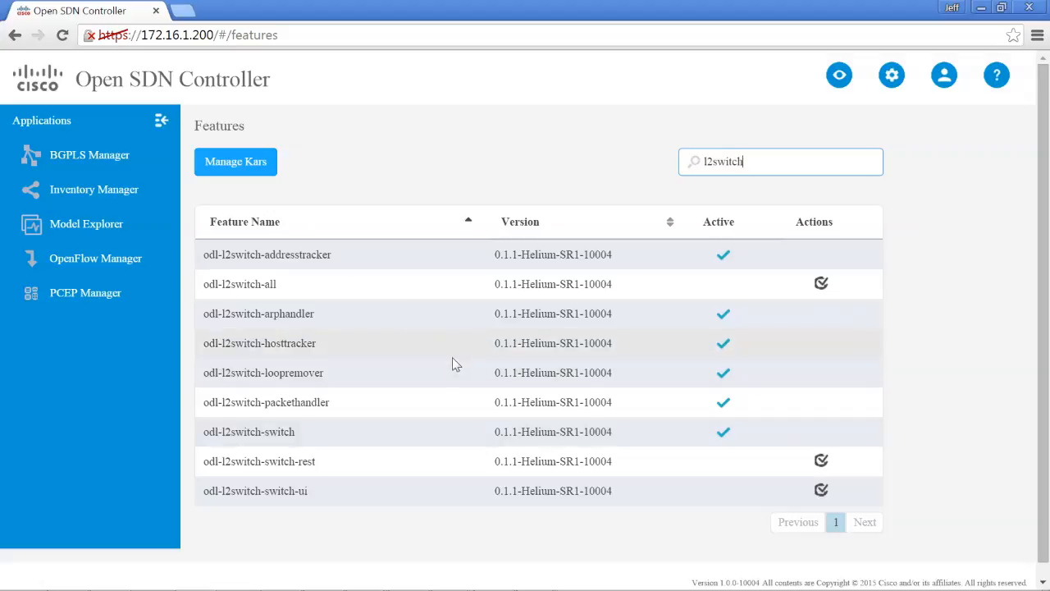
pyautogui.moveTo(696, 402)
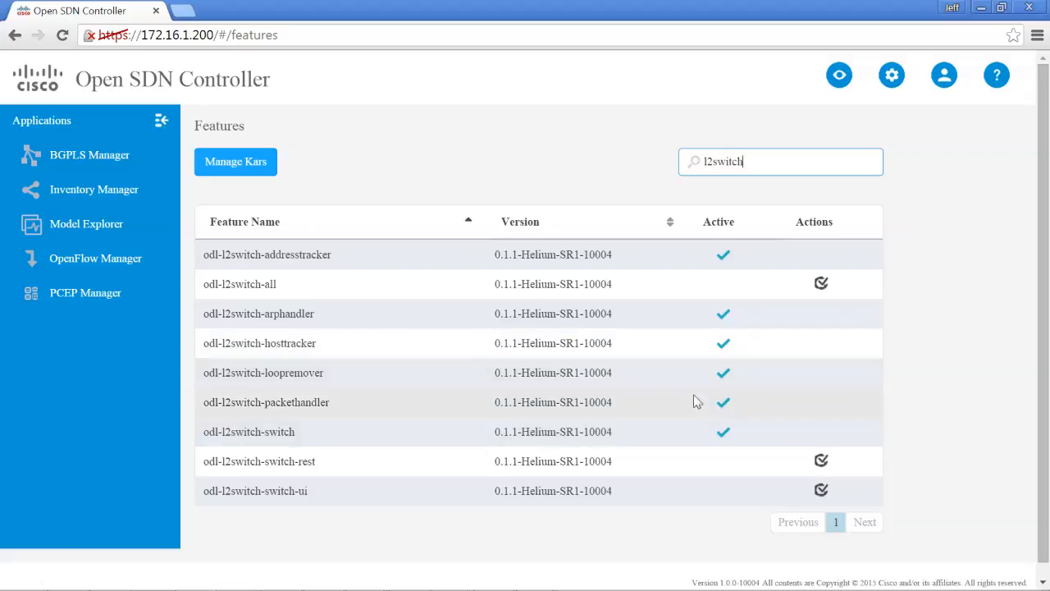
pyautogui.moveTo(754, 384)
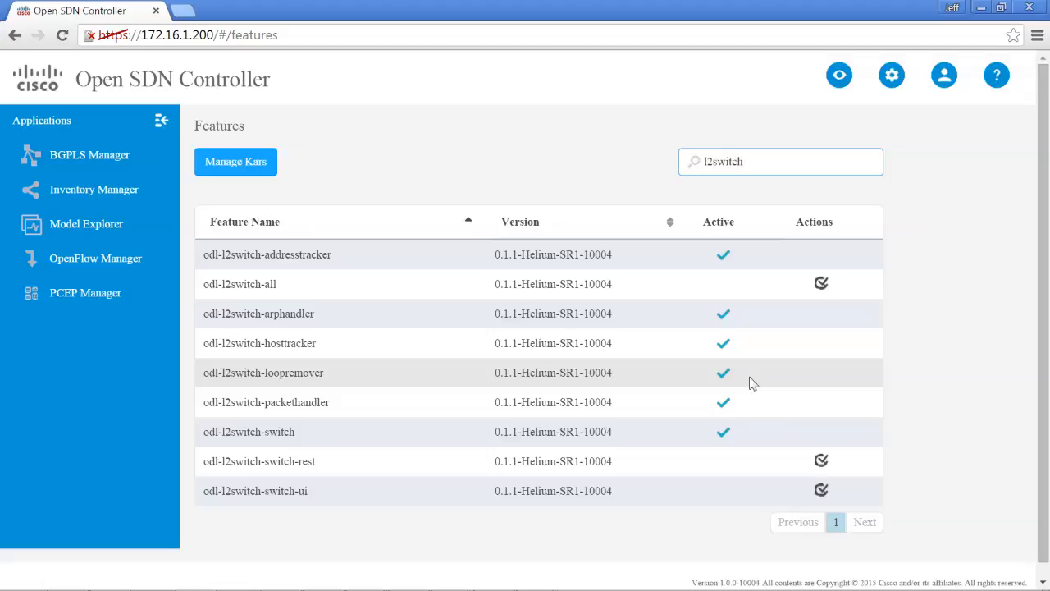
# Export the controller's diagnostic data from the help menu
pyautogui.click(943, 75)
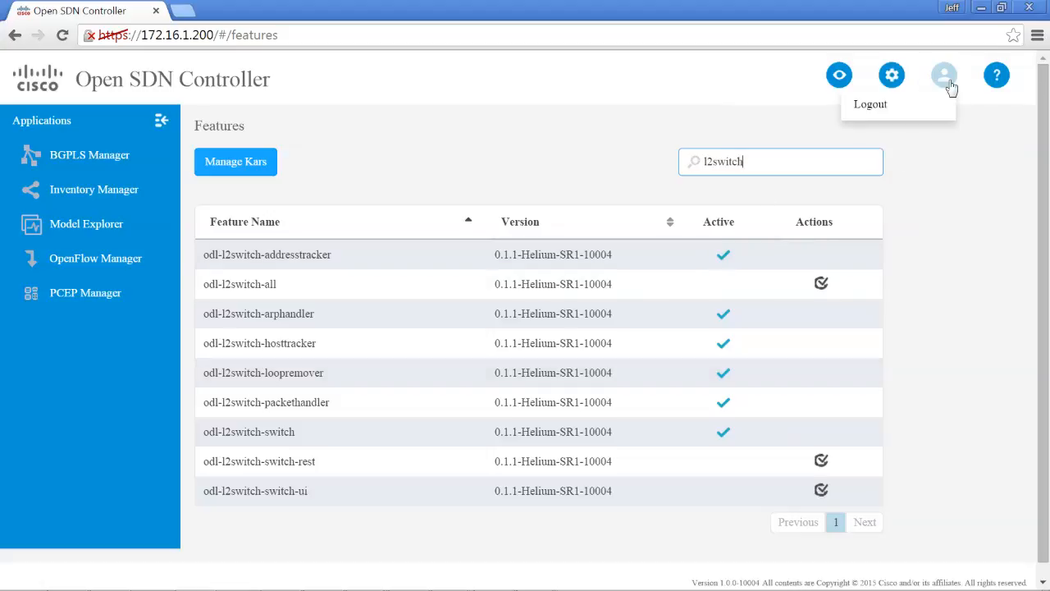
pyautogui.click(997, 75)
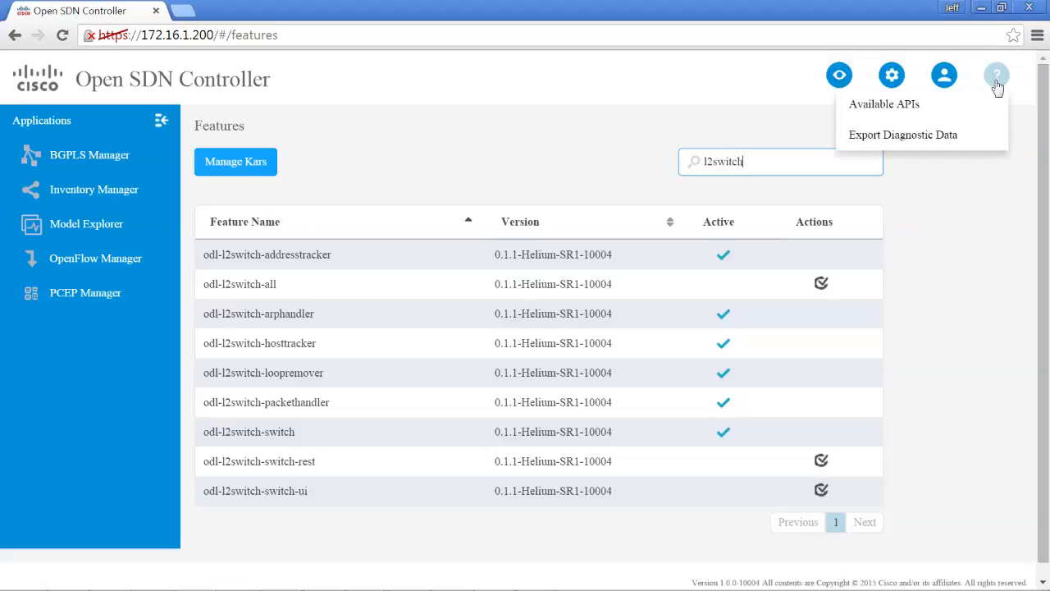
pyautogui.moveTo(903, 134)
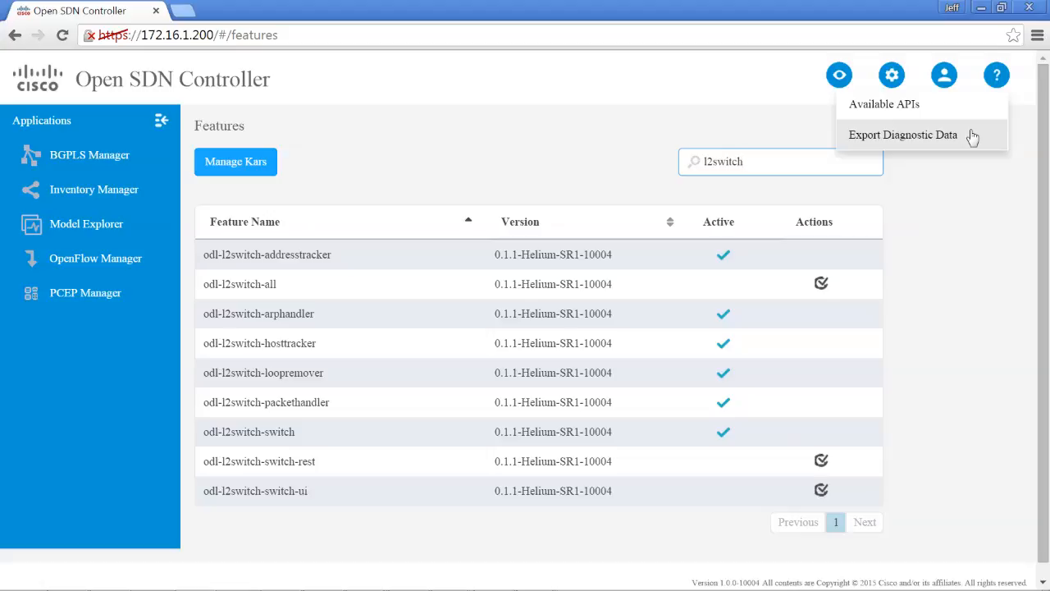
pyautogui.click(902, 134)
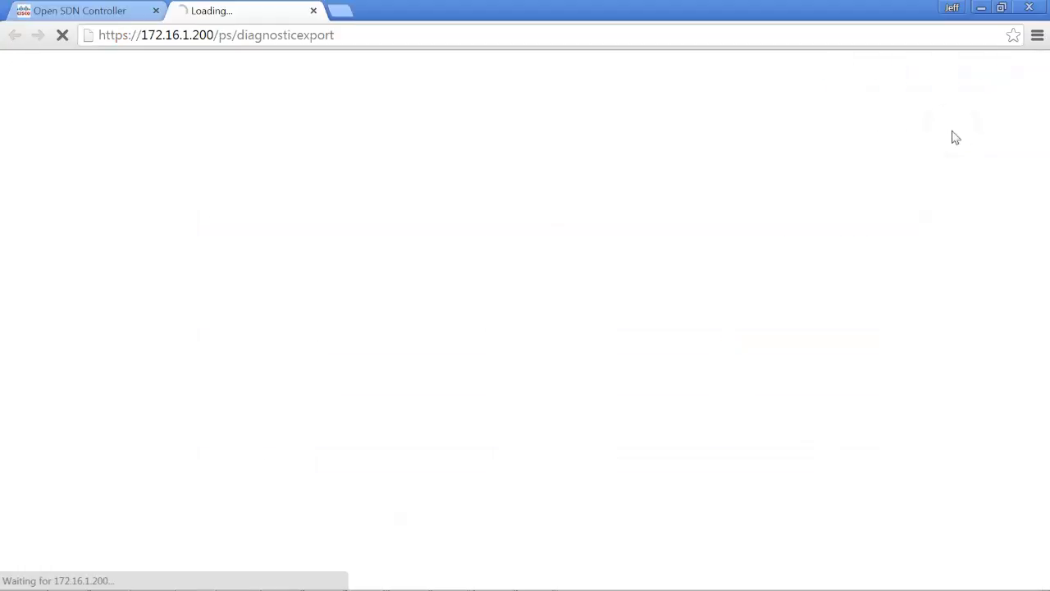
pyautogui.moveTo(321, 245)
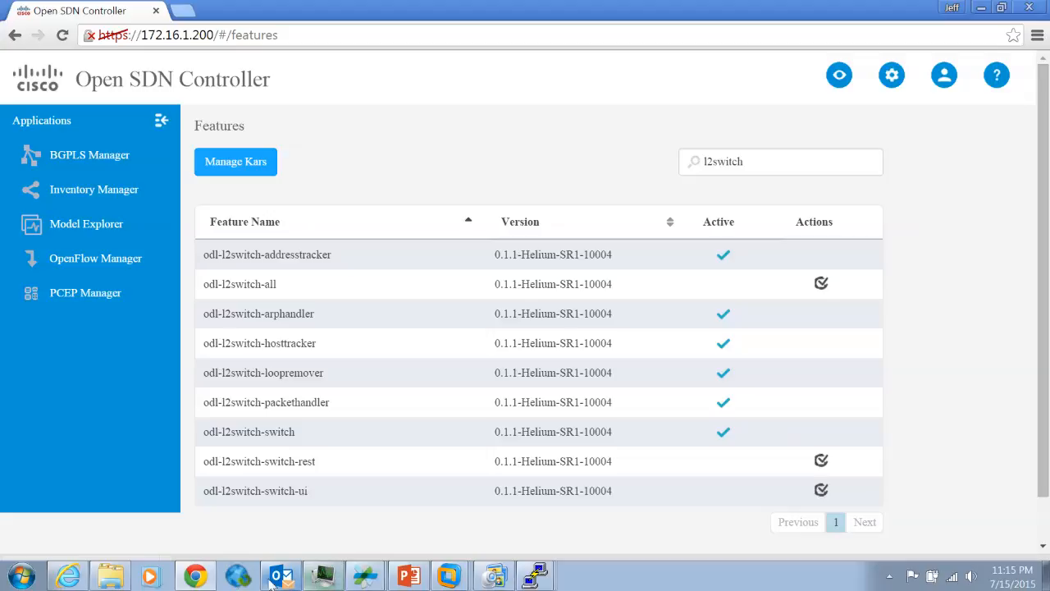
pyautogui.moveTo(196, 574)
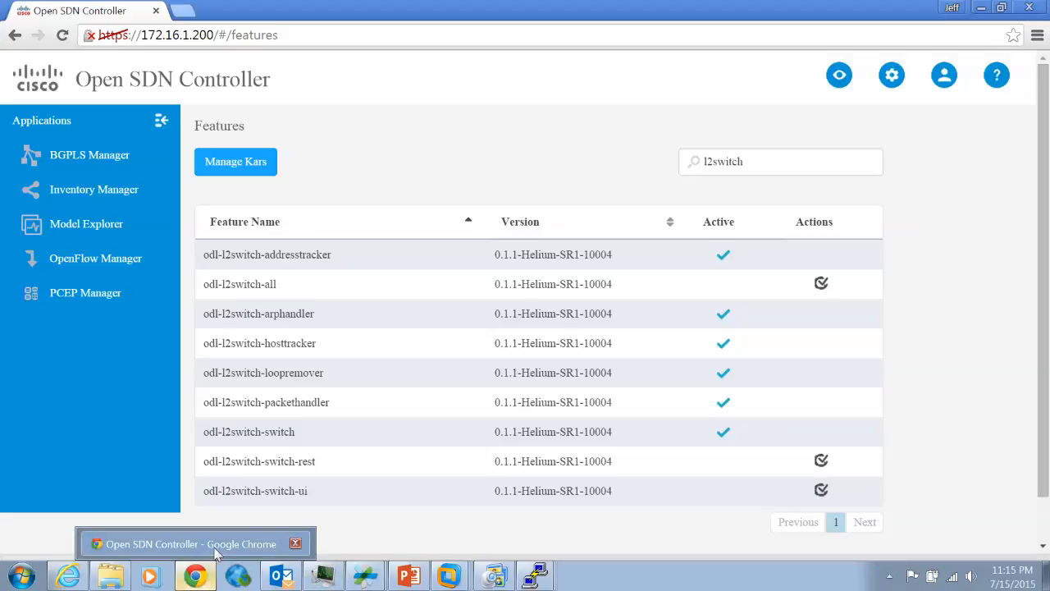
# Open the downloaded diagnostic-data.tgz and reopen the help menu with Available APIs and Export Diagnostic Data
pyautogui.click(996, 74)
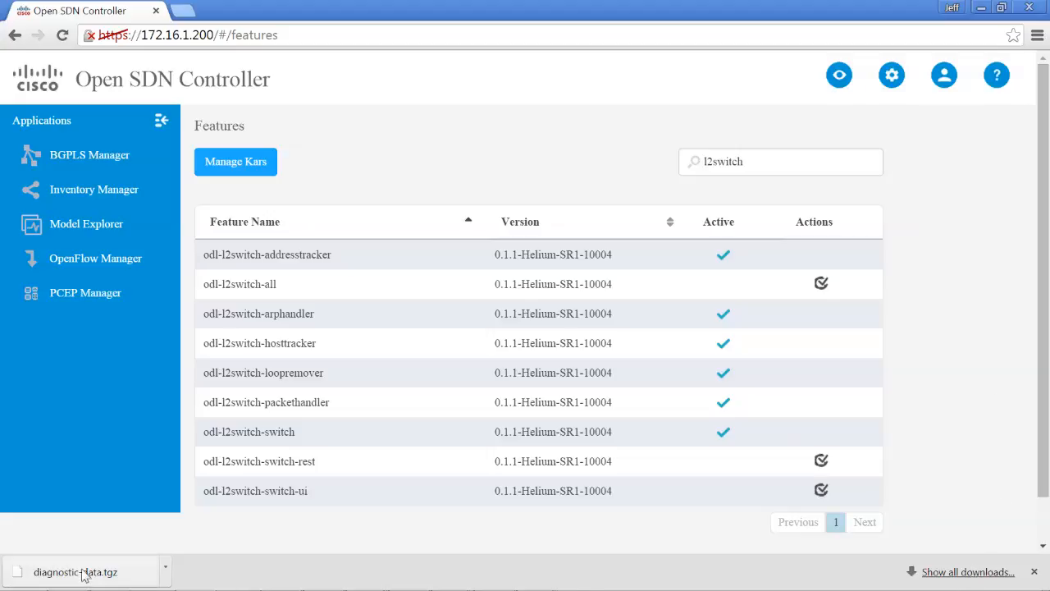
pyautogui.click(76, 572)
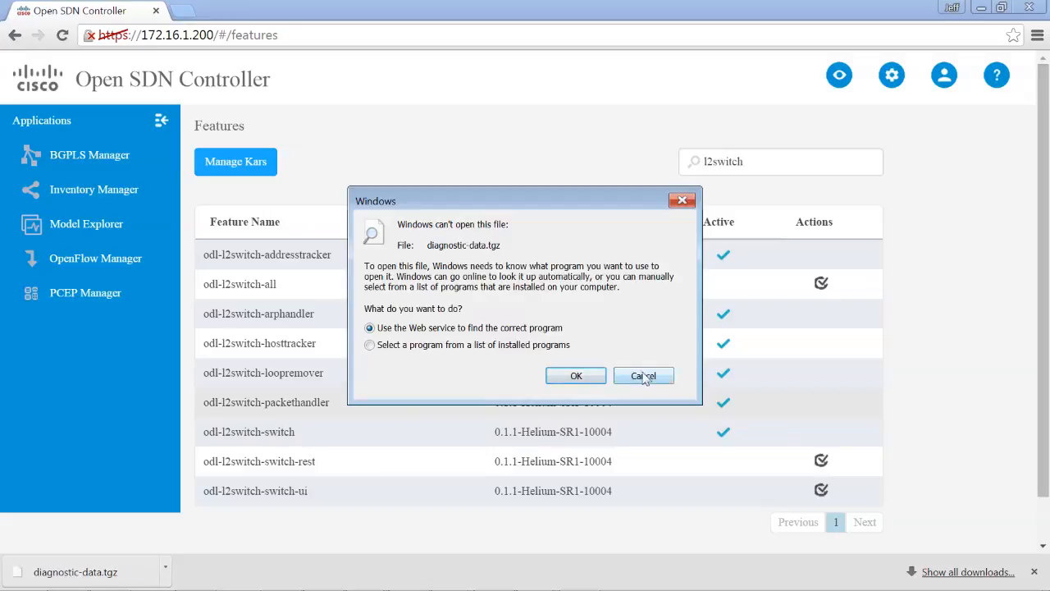
pyautogui.click(643, 375)
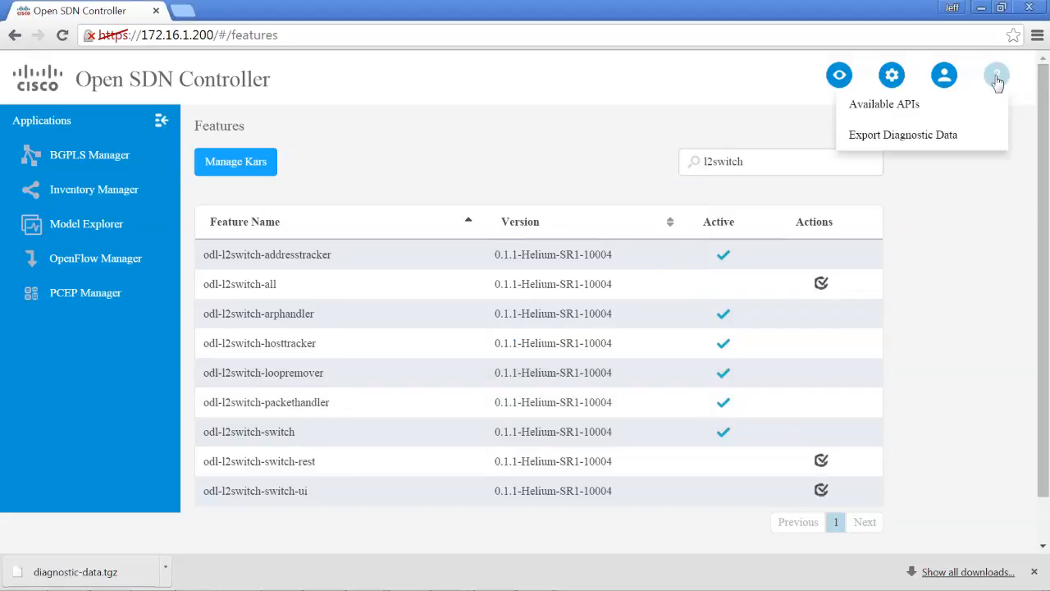
pyautogui.moveTo(981, 111)
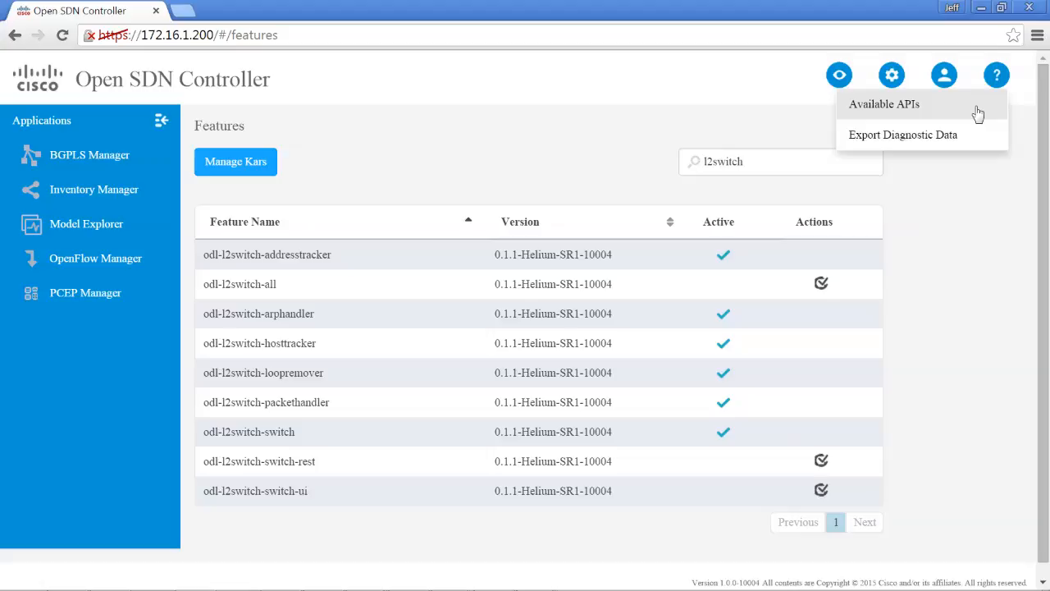
# Open Available APIs and browse the RestConf Documentation for network-topology(2013-10-21) operations
pyautogui.click(884, 103)
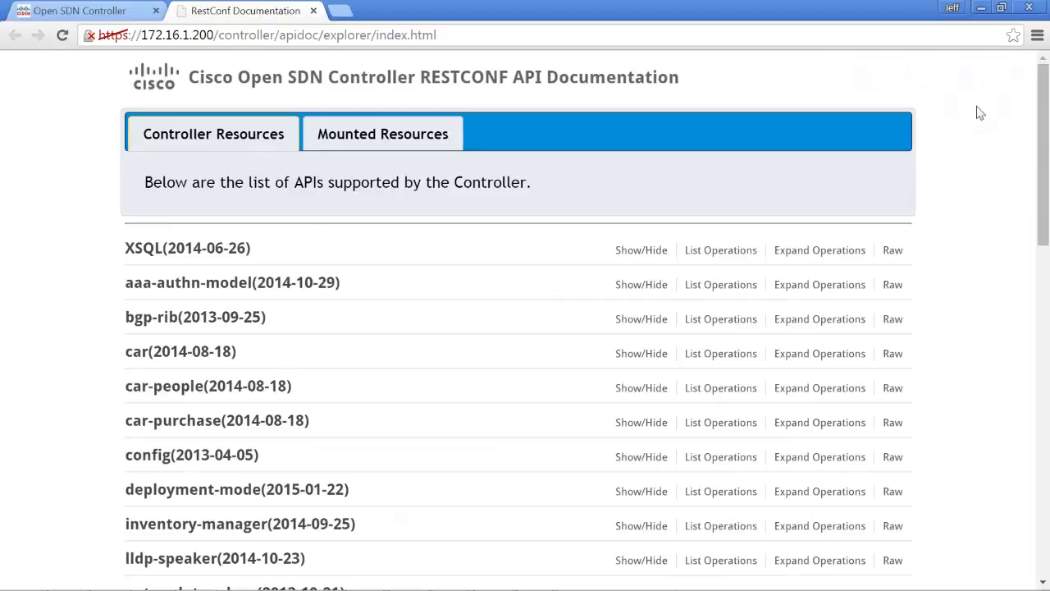
pyautogui.moveTo(392, 271)
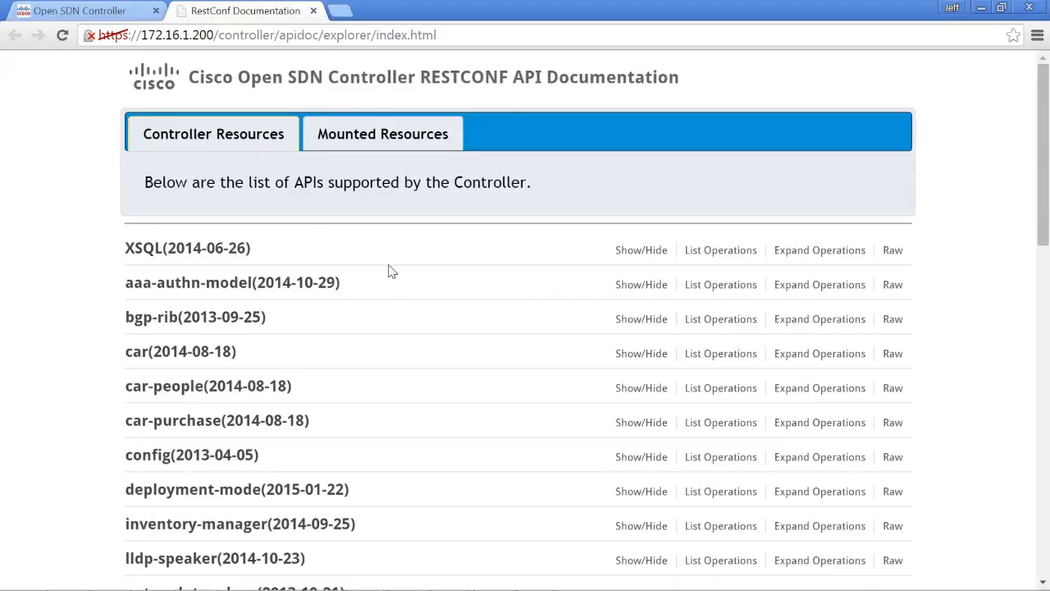
pyautogui.moveTo(380, 163)
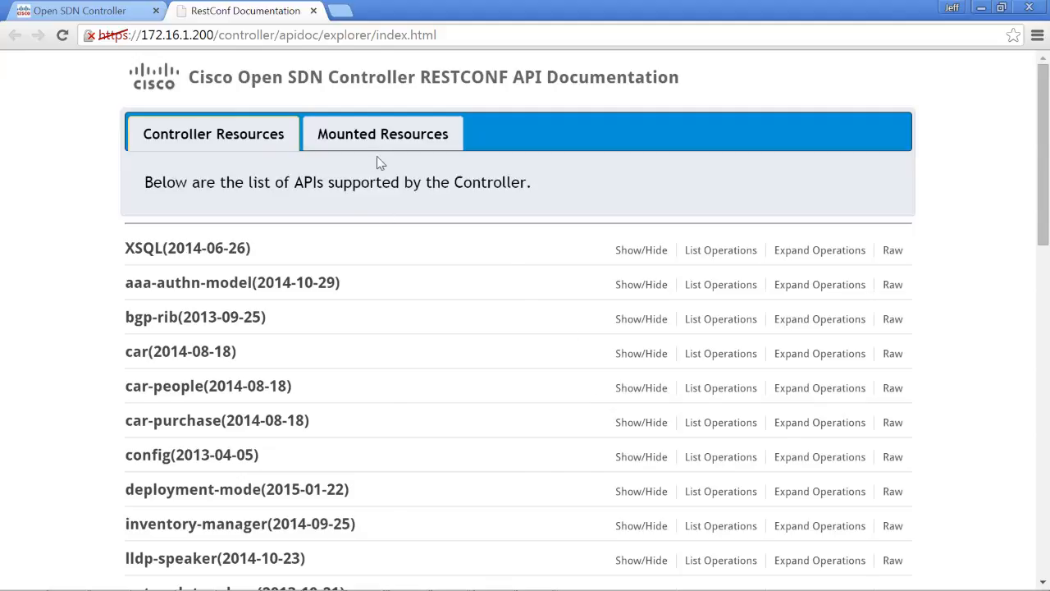
pyautogui.moveTo(382, 134)
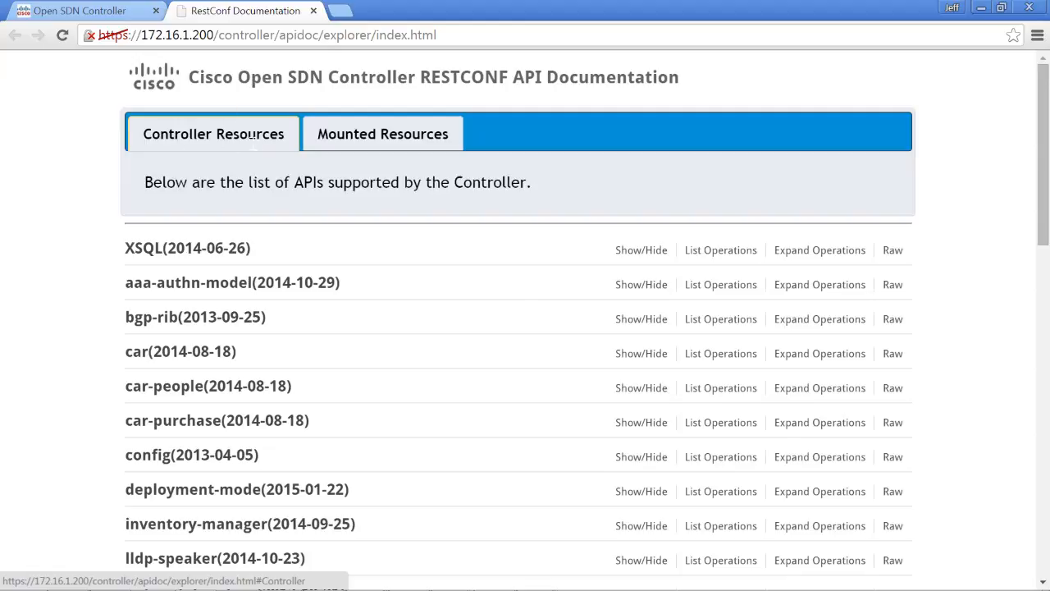
pyautogui.scroll(-3)
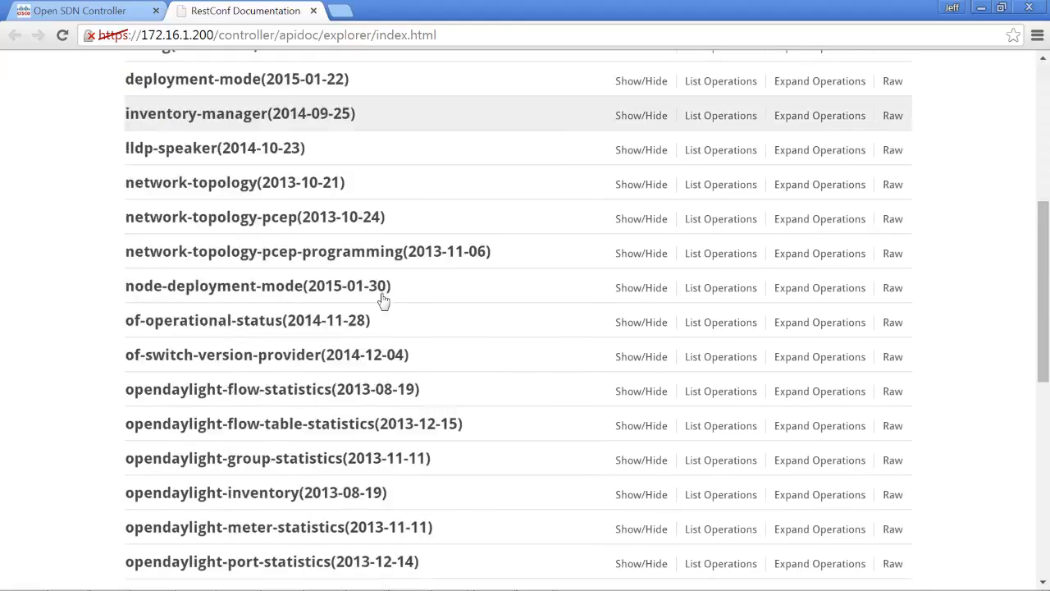
pyautogui.scroll(3)
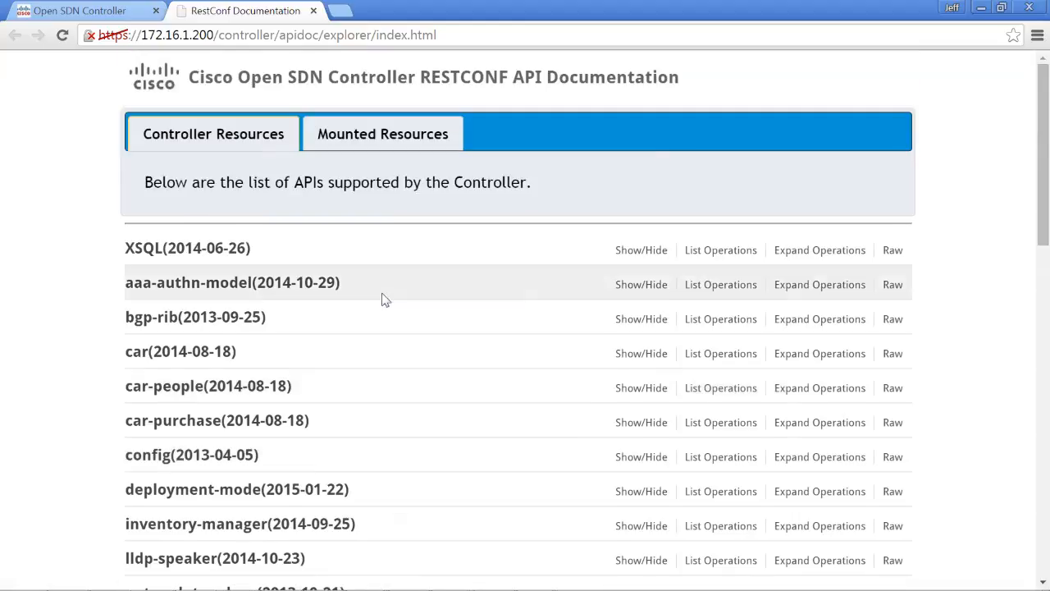
pyautogui.scroll(-3)
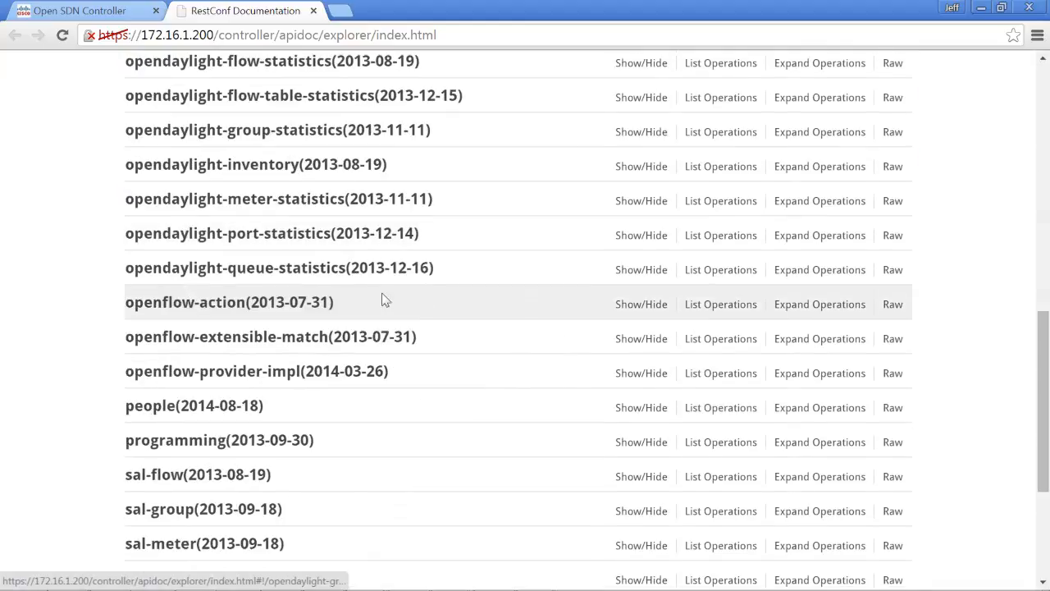
pyautogui.scroll(-3)
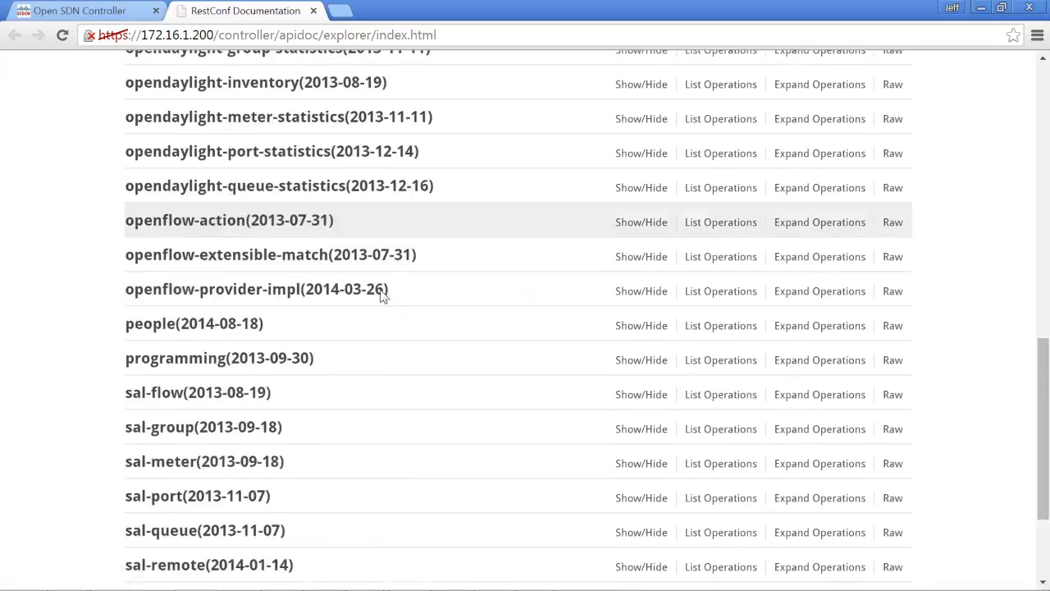
pyautogui.scroll(3)
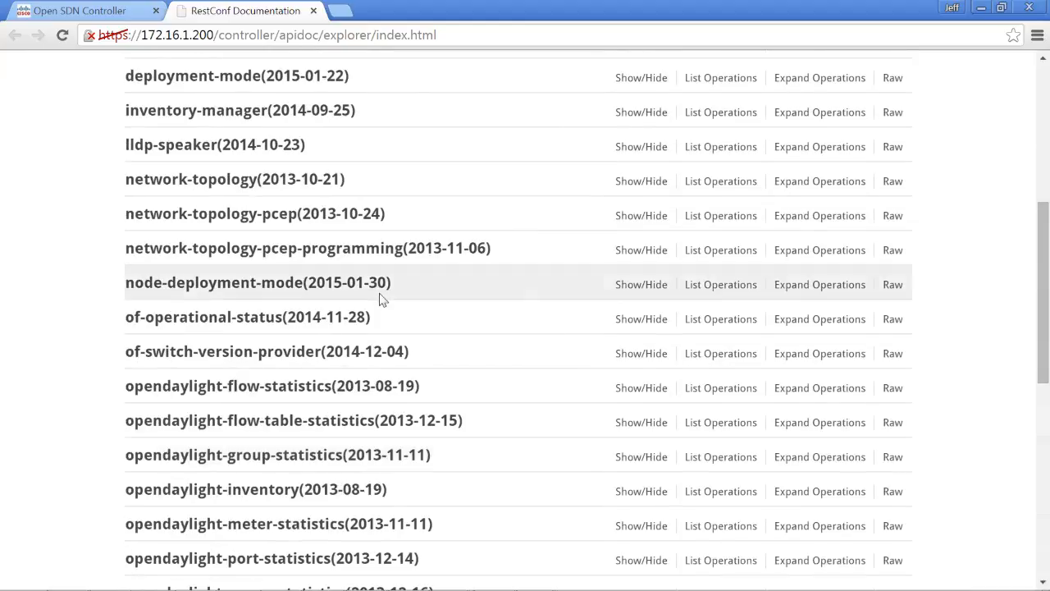
pyautogui.moveTo(267, 197)
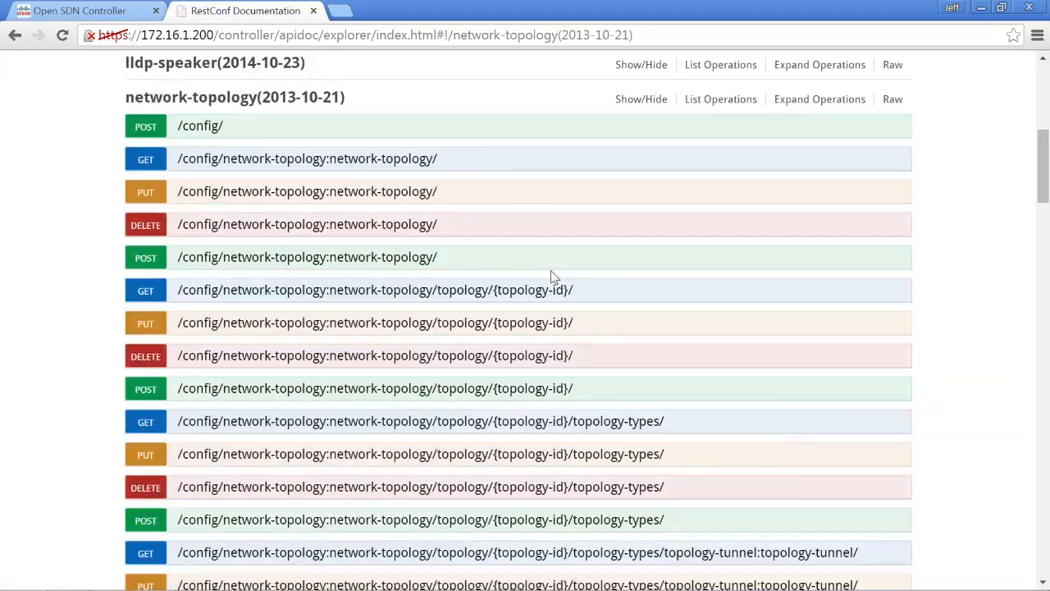
# Expand GET /config/network-topology:network-topology/ and scroll through its Response Class model
pyautogui.scroll(-3)
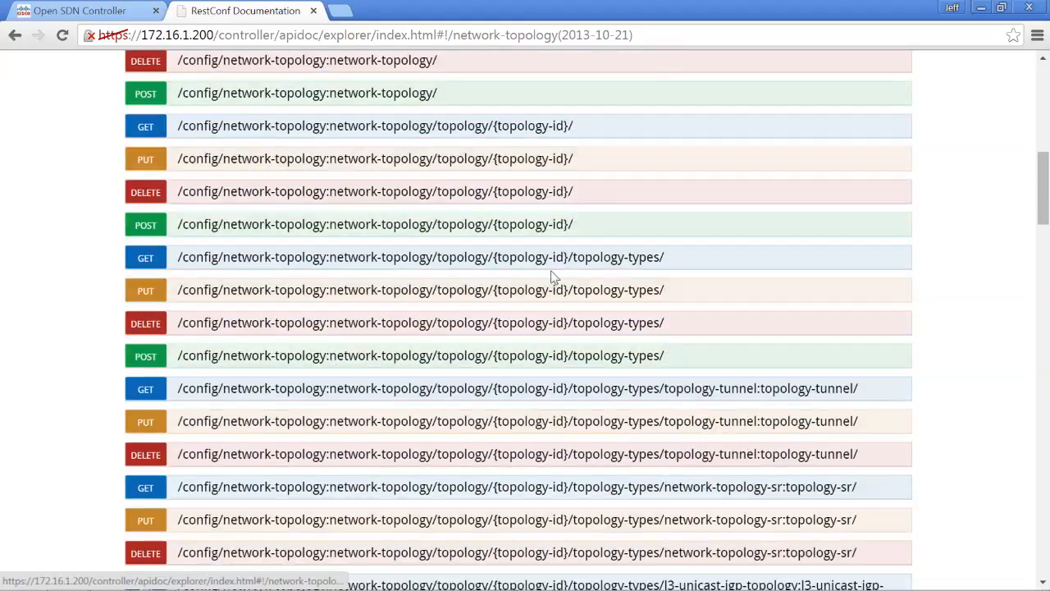
pyautogui.scroll(3)
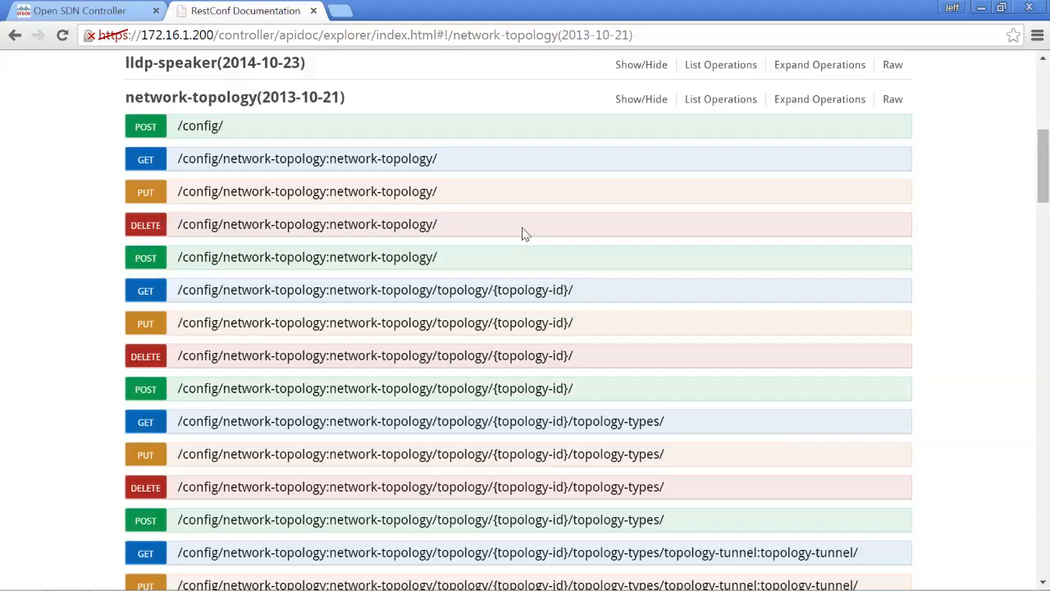
pyautogui.moveTo(402, 257)
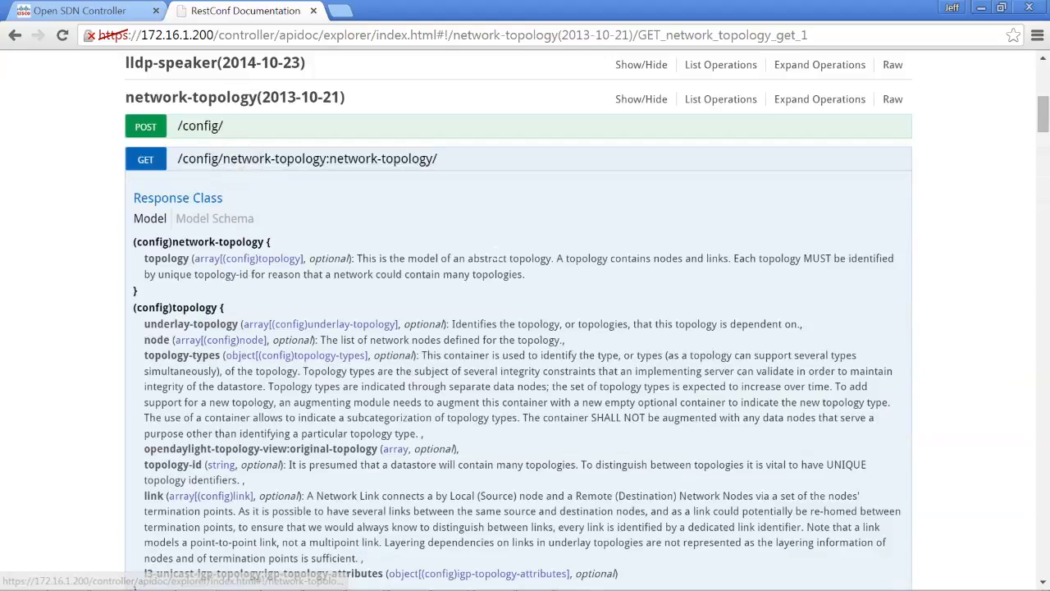
pyautogui.scroll(-3)
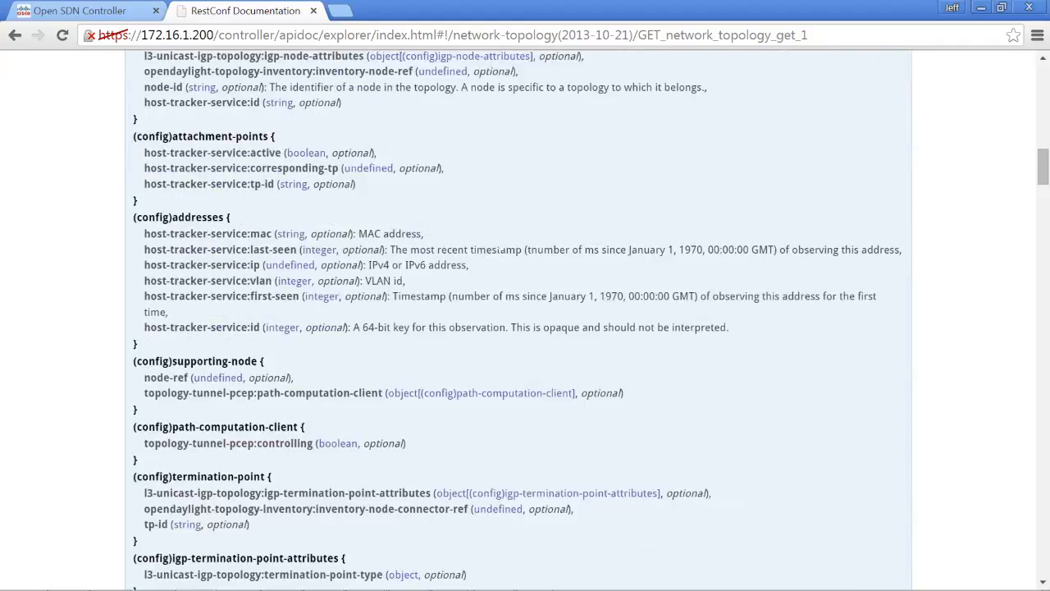
pyautogui.scroll(-3)
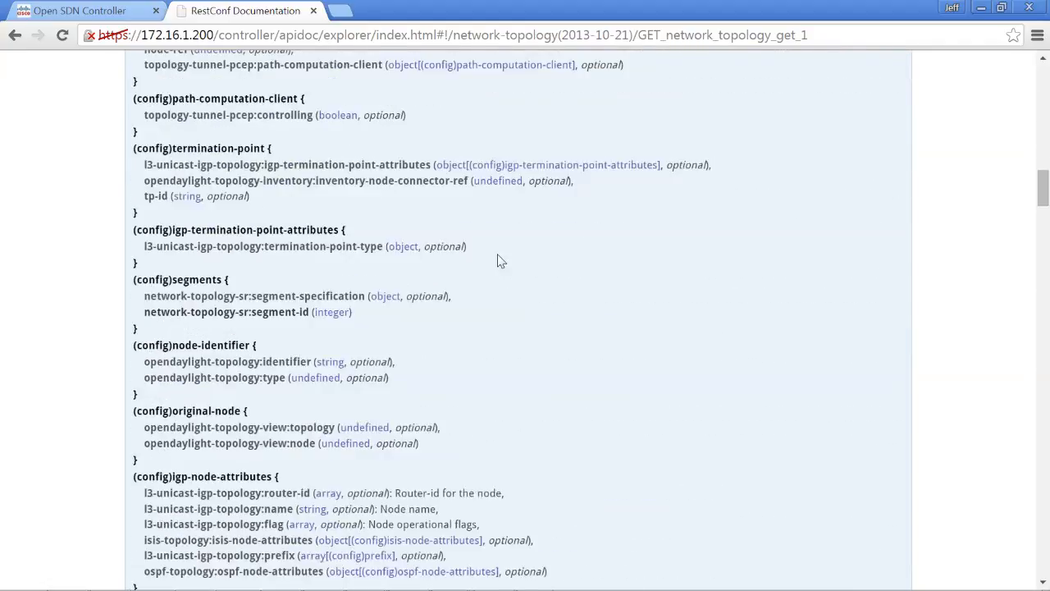
pyautogui.scroll(-3)
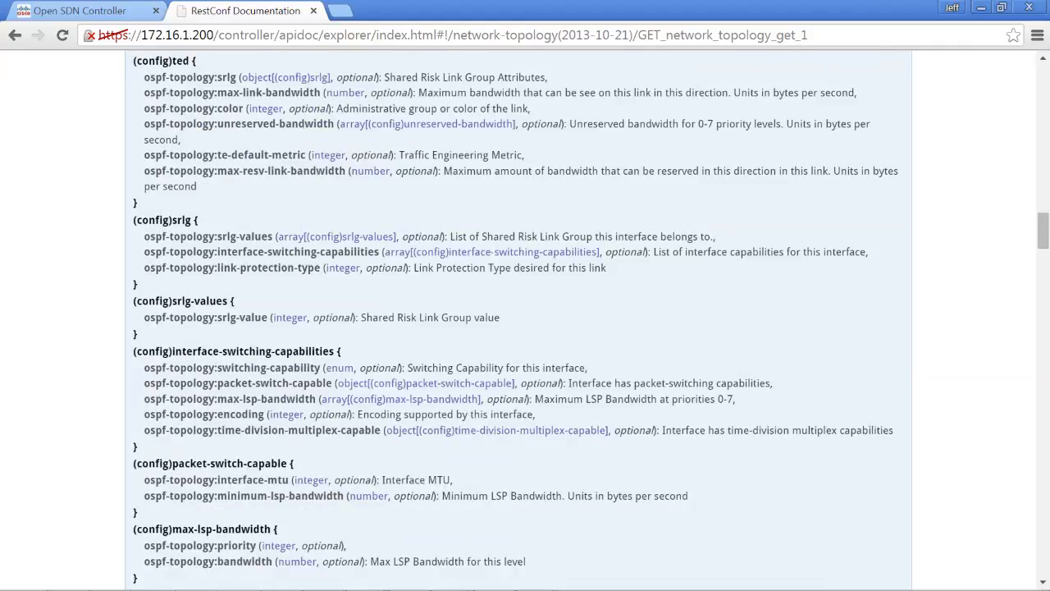
pyautogui.scroll(-3)
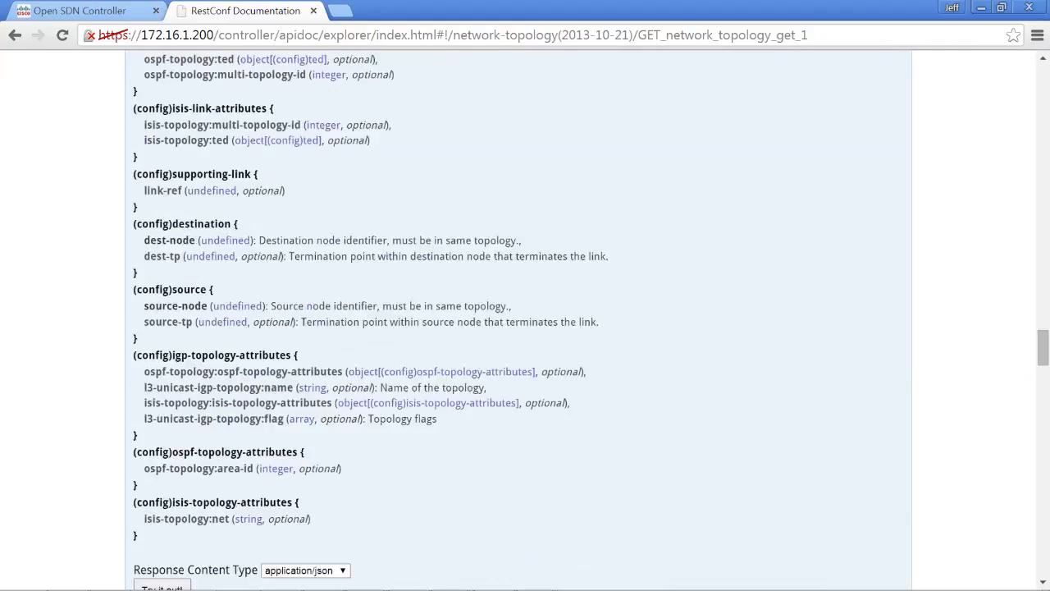
pyautogui.scroll(-3)
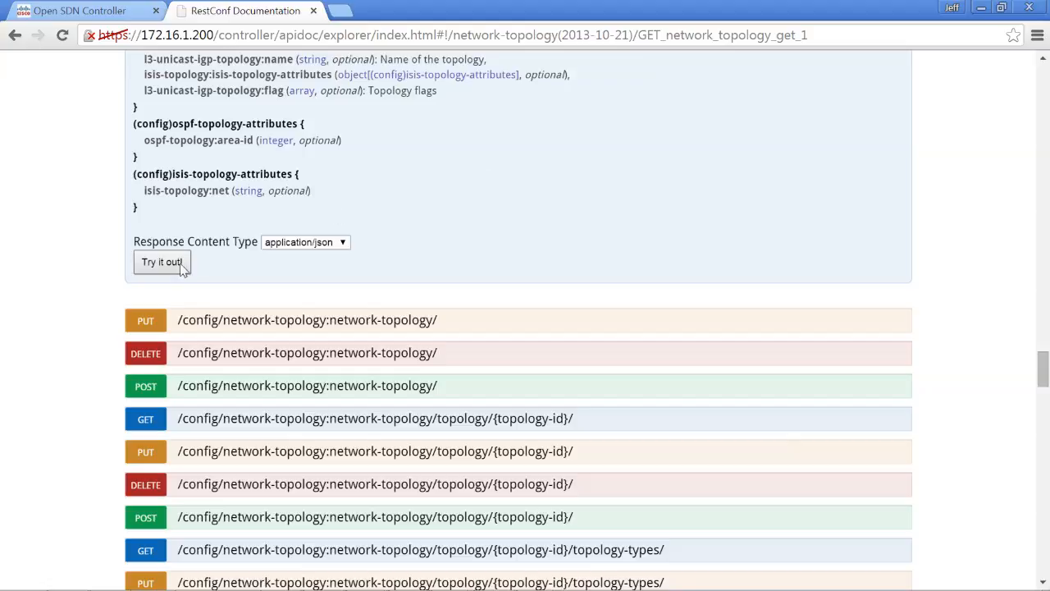
# Try out the network-topology GET, reviewing its Request URL and 404 response code
pyautogui.click(162, 261)
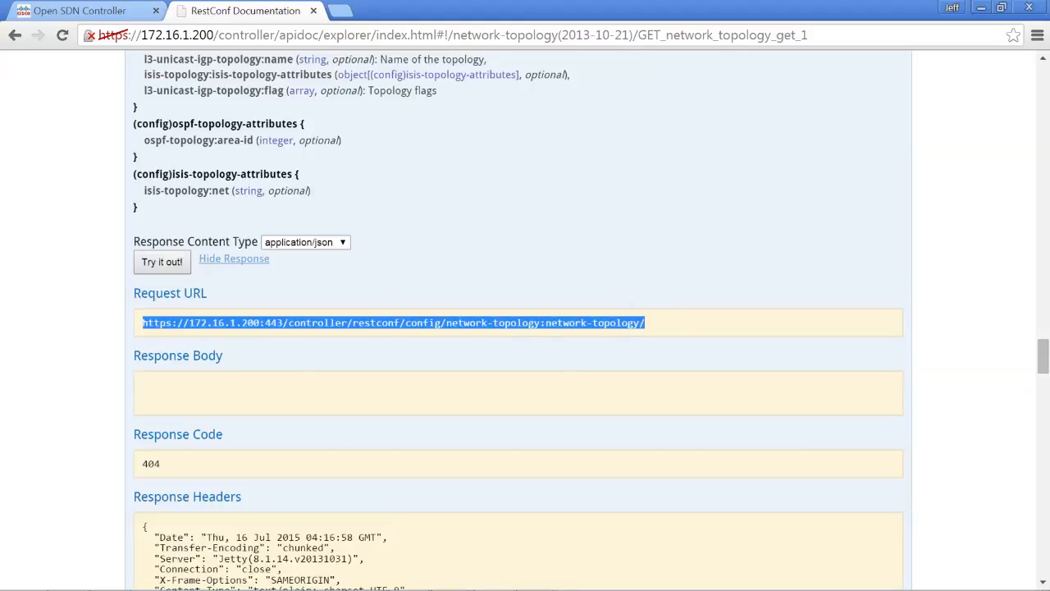
pyautogui.moveTo(452, 305)
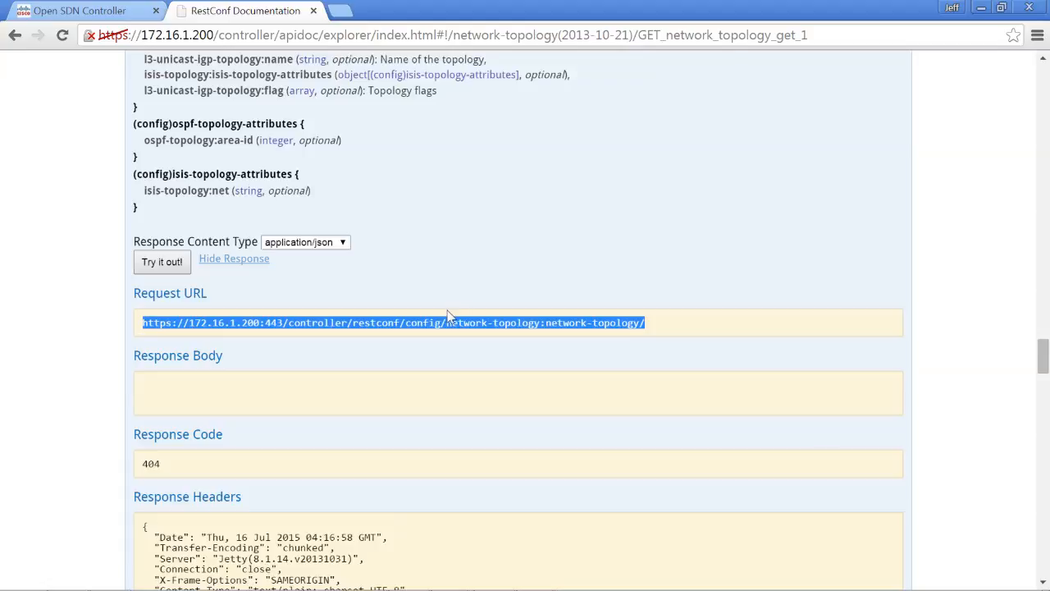
pyautogui.scroll(3)
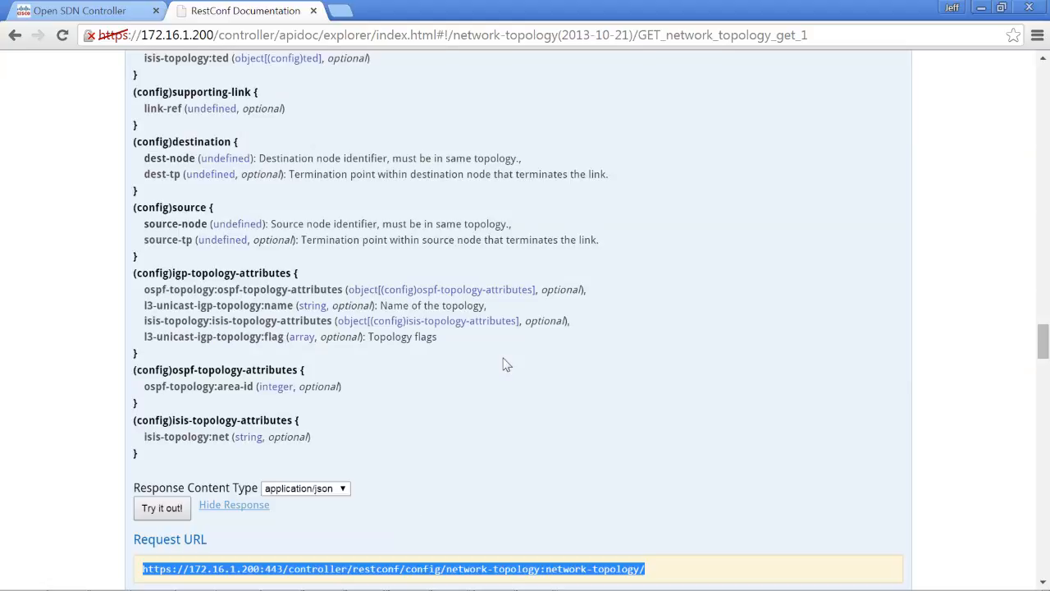
pyautogui.scroll(3)
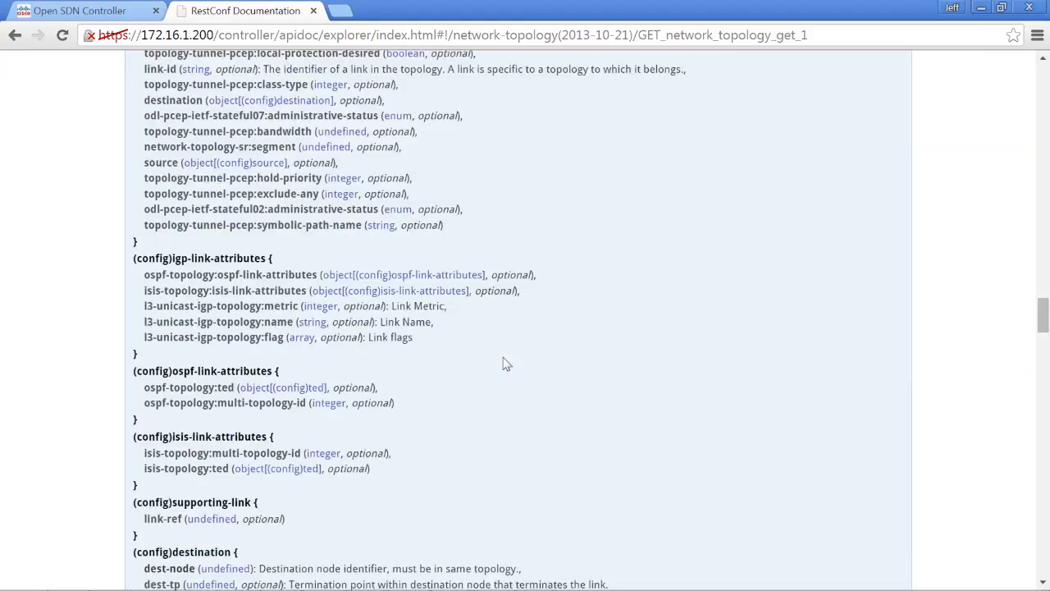
pyautogui.scroll(-3)
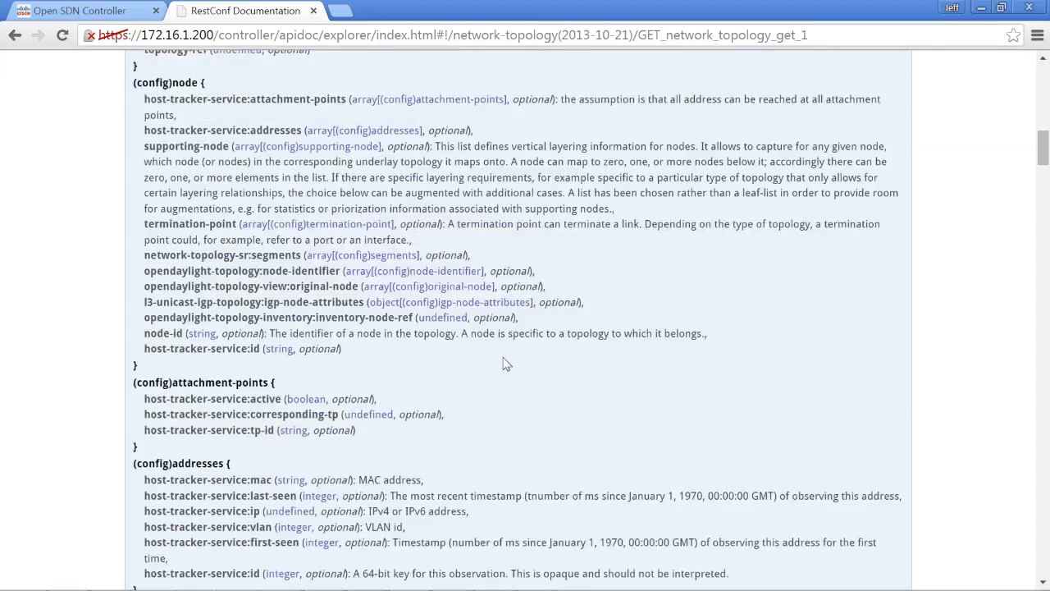
pyautogui.scroll(3)
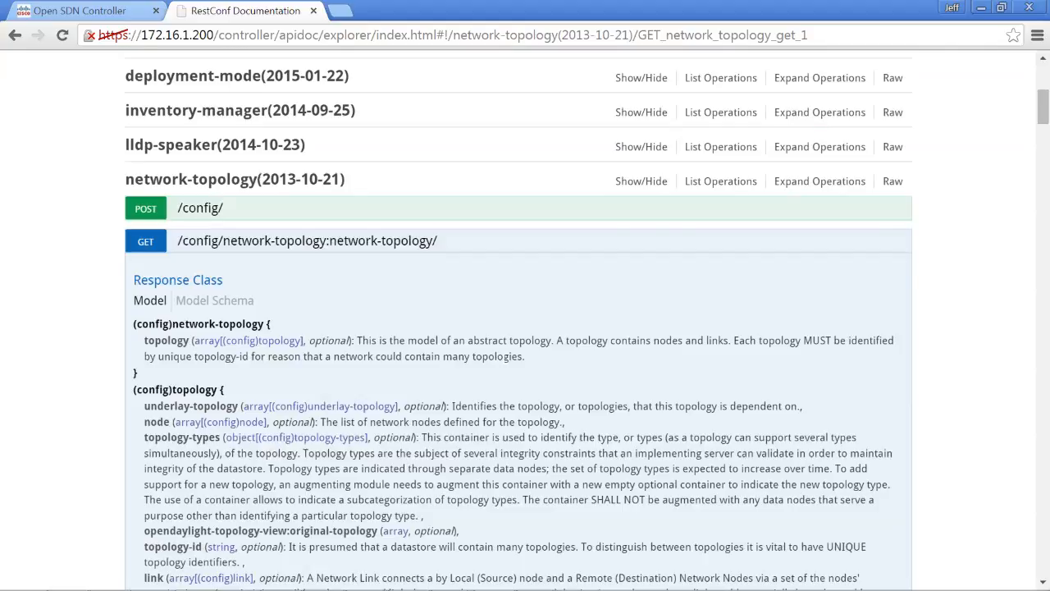
pyautogui.scroll(3)
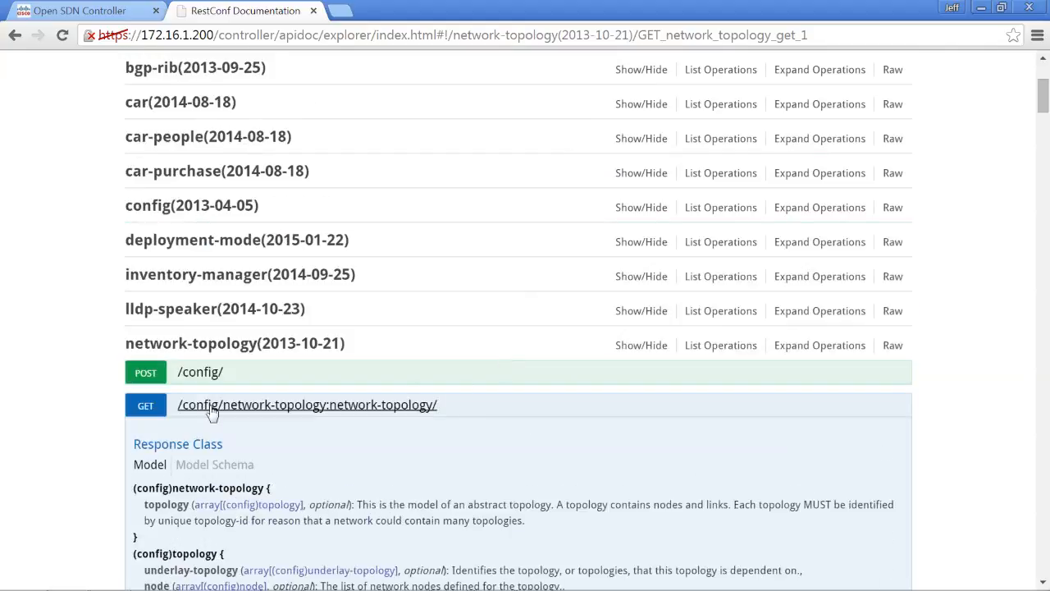
pyautogui.scroll(3)
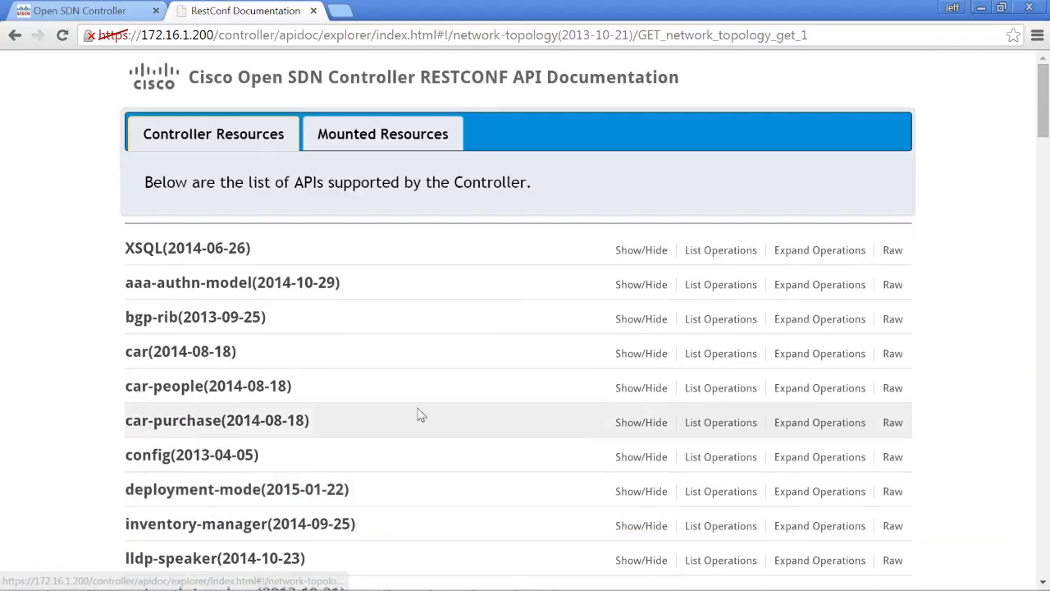